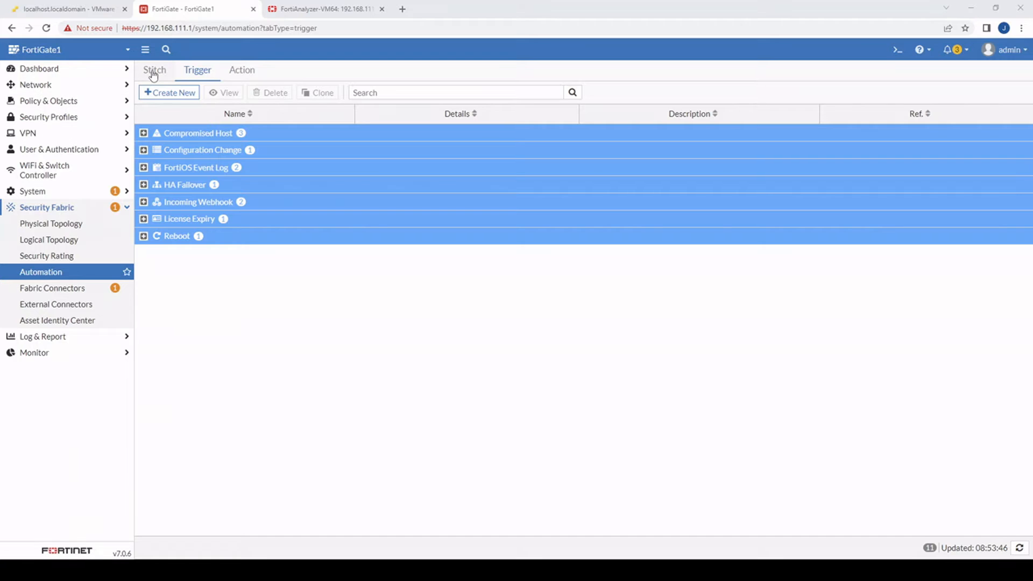
{"action": "mouse_move", "coordinate": [252, 70]}
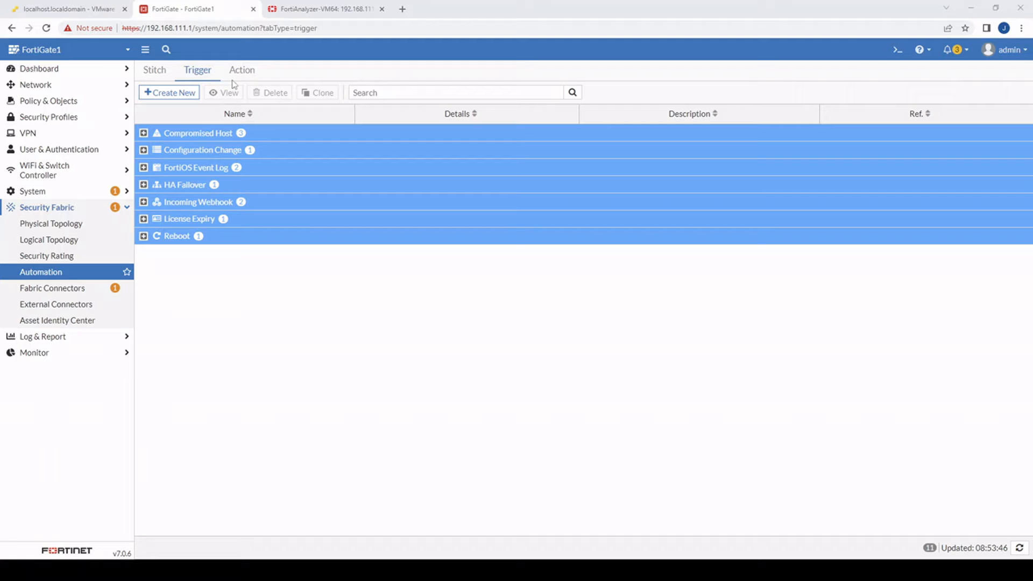
{"action": "mouse_move", "coordinate": [196, 76]}
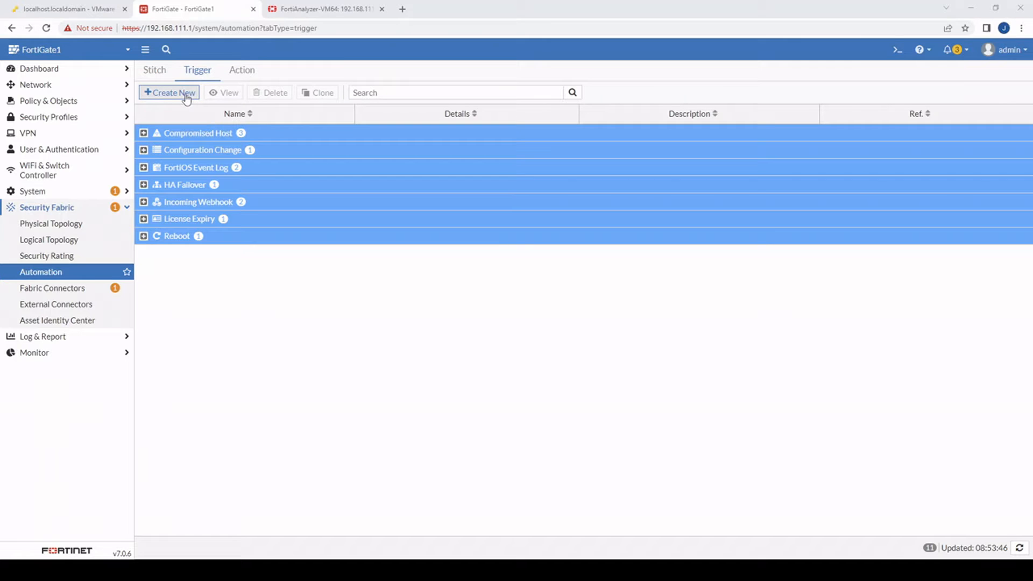
Start a new automation trigger and choose the FortiOS Event Log type from the gallery.
{"action": "left_click", "coordinate": [169, 93]}
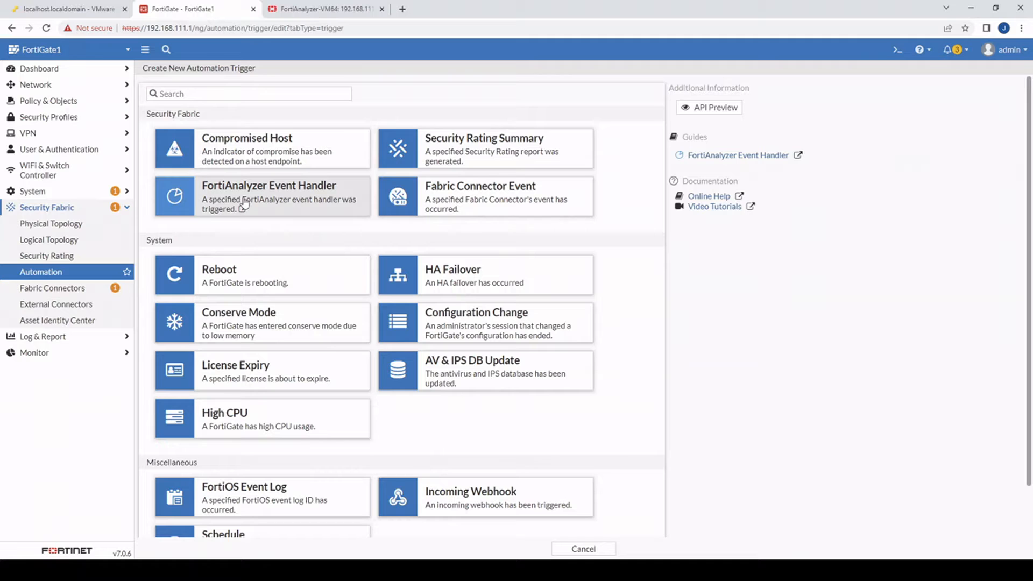
{"action": "mouse_move", "coordinate": [151, 277]}
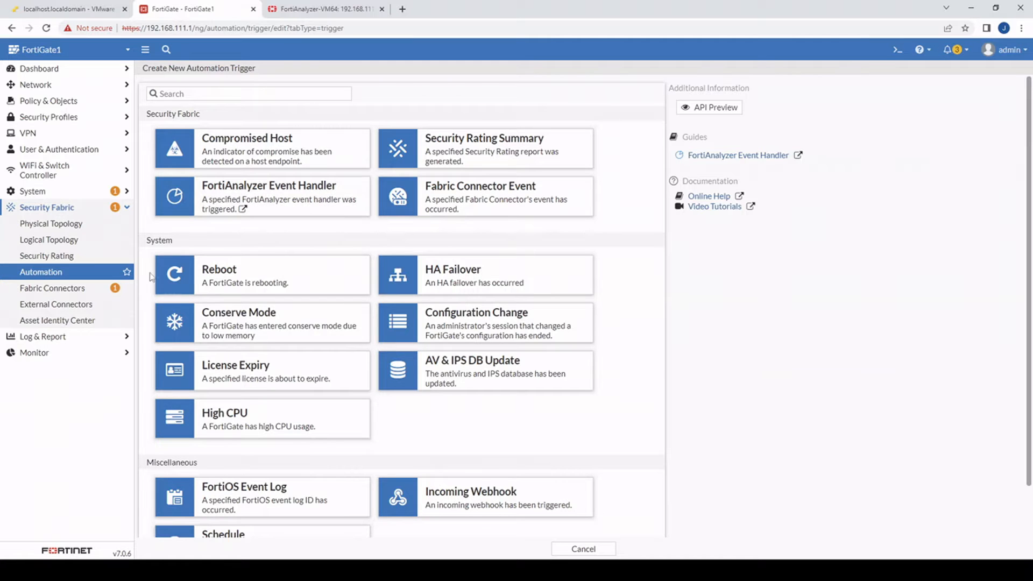
{"action": "mouse_move", "coordinate": [235, 332]}
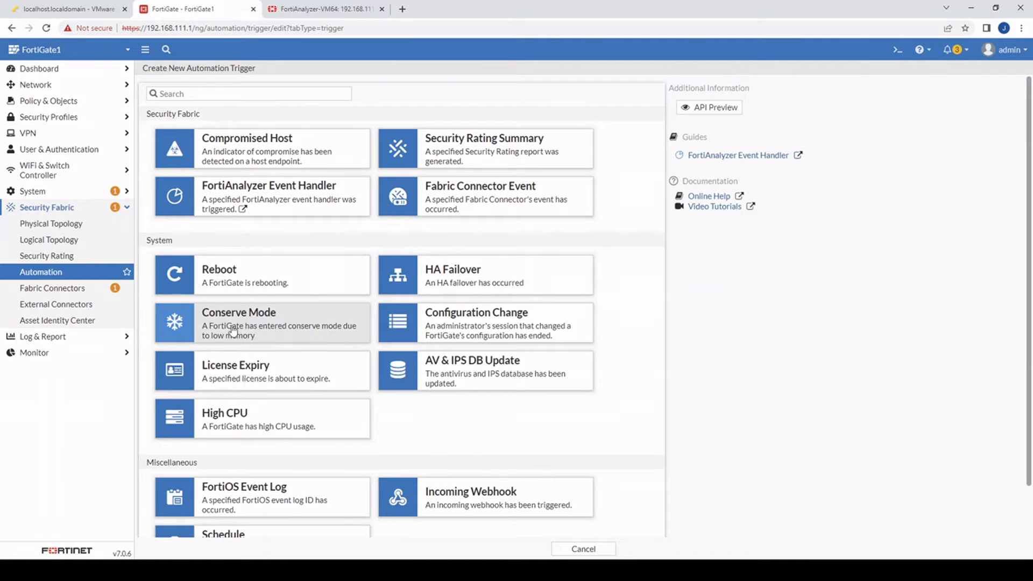
{"action": "mouse_move", "coordinate": [241, 321]}
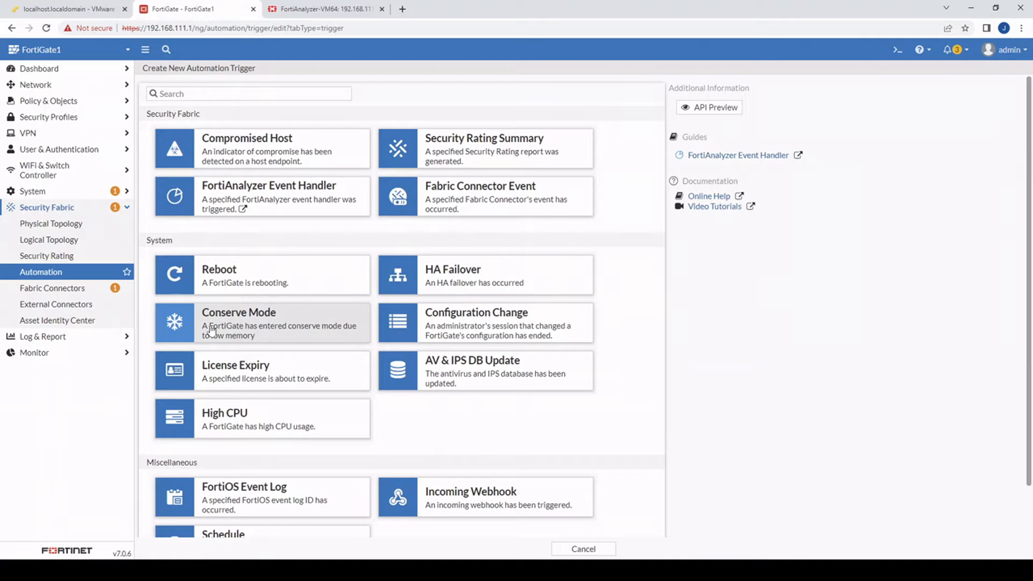
{"action": "scroll", "scroll_direction": "down", "scroll_amount": 3}
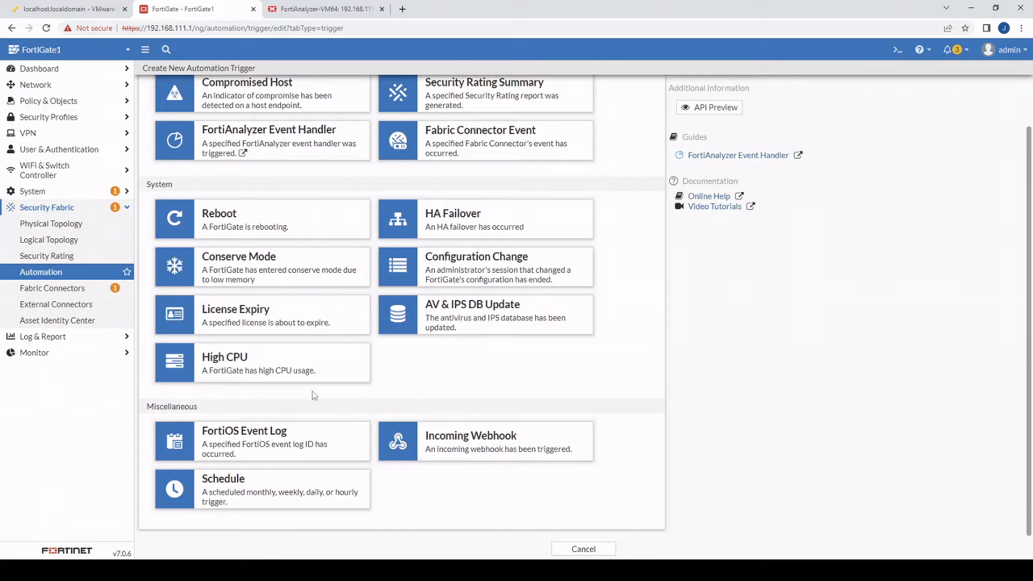
{"action": "mouse_move", "coordinate": [212, 450]}
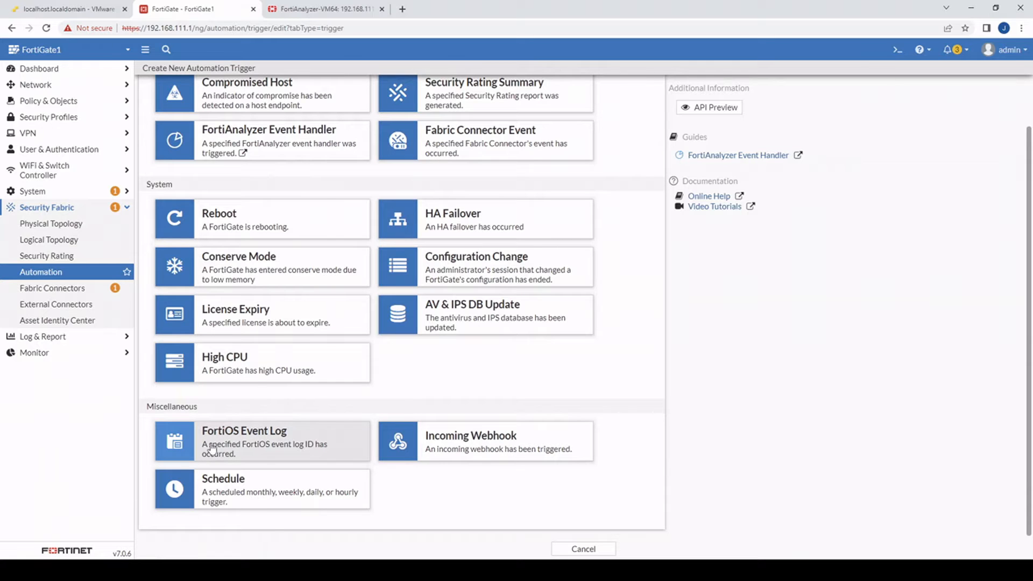
{"action": "mouse_move", "coordinate": [233, 448]}
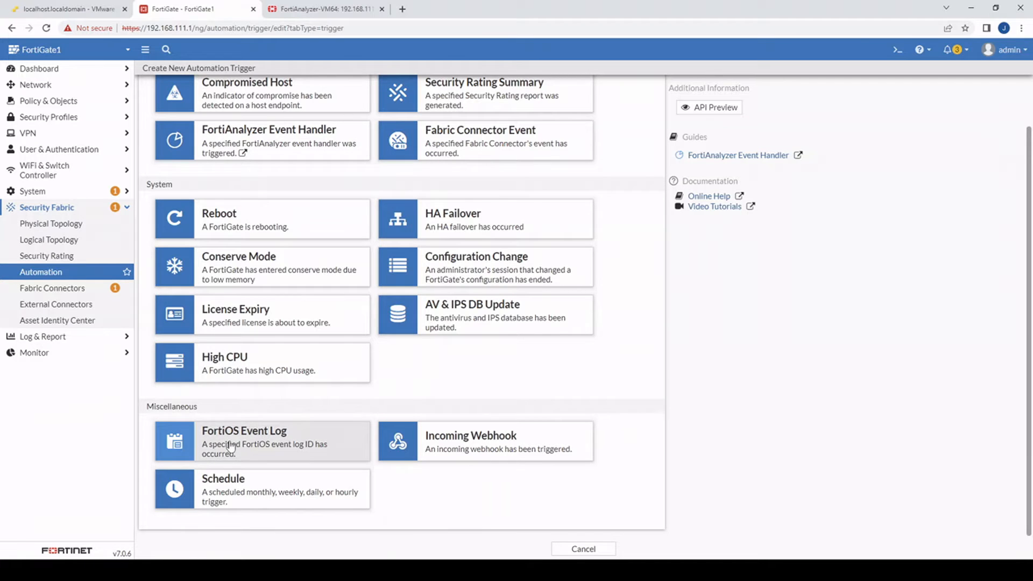
{"action": "left_click", "coordinate": [261, 441]}
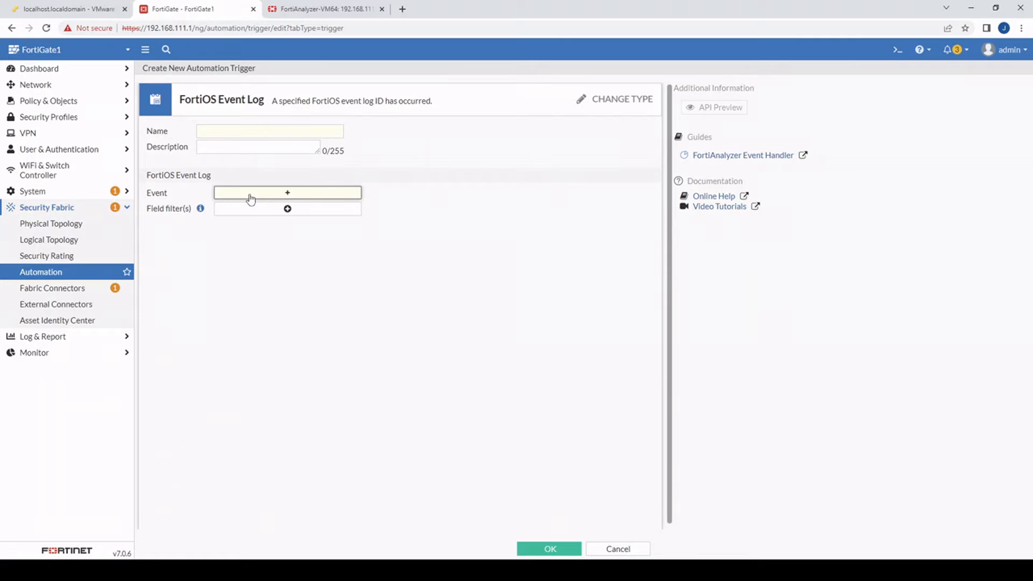
Browse the FortiOS event list, then cancel the Event Log trigger form without saving.
{"action": "left_click", "coordinate": [286, 193]}
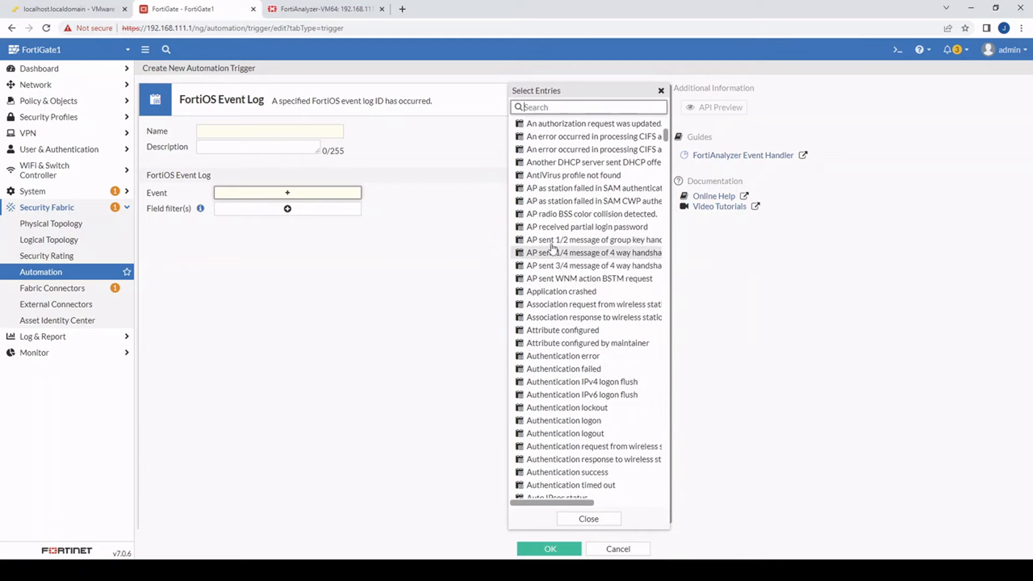
{"action": "scroll", "scroll_direction": "down", "scroll_amount": 3}
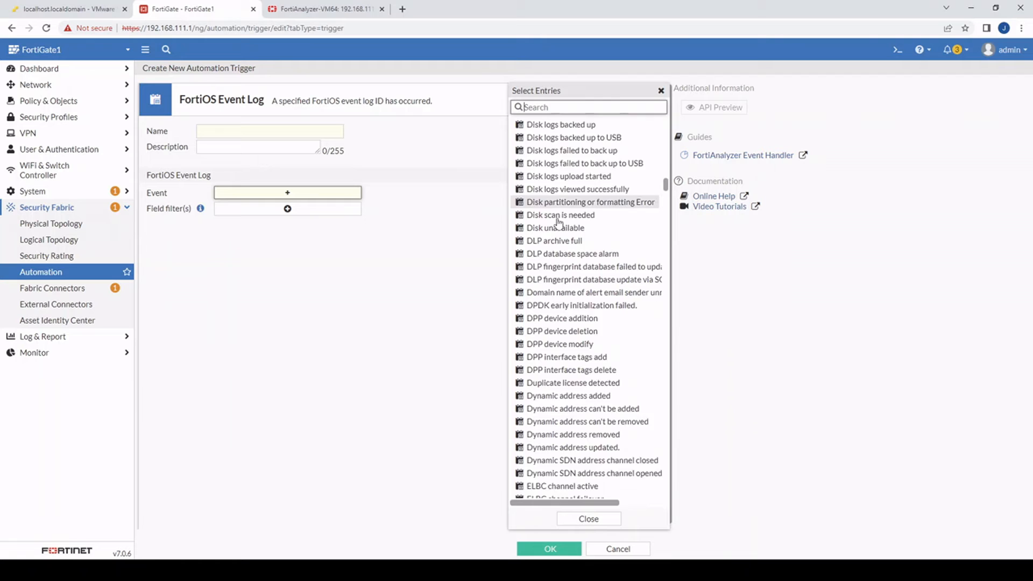
{"action": "scroll", "scroll_direction": "down", "scroll_amount": 3}
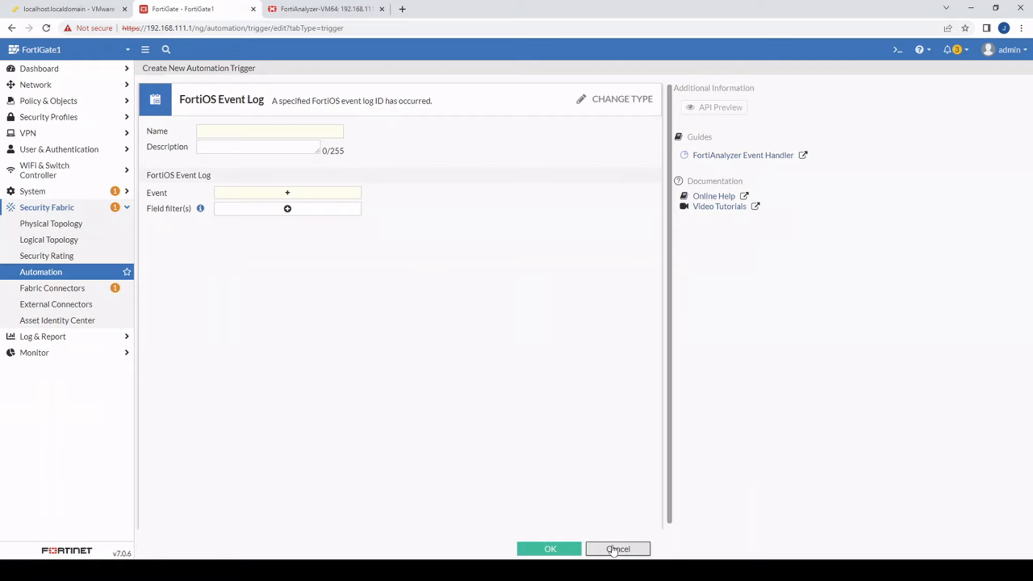
{"action": "left_click", "coordinate": [622, 99]}
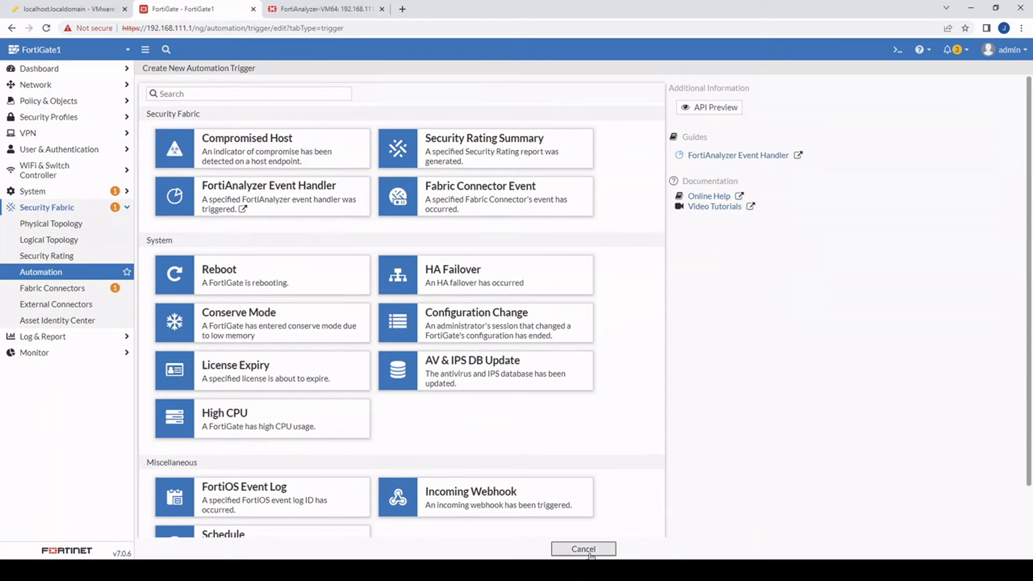
Cancel the trigger gallery and browse the action type gallery for a new automation action.
{"action": "left_click", "coordinate": [584, 549]}
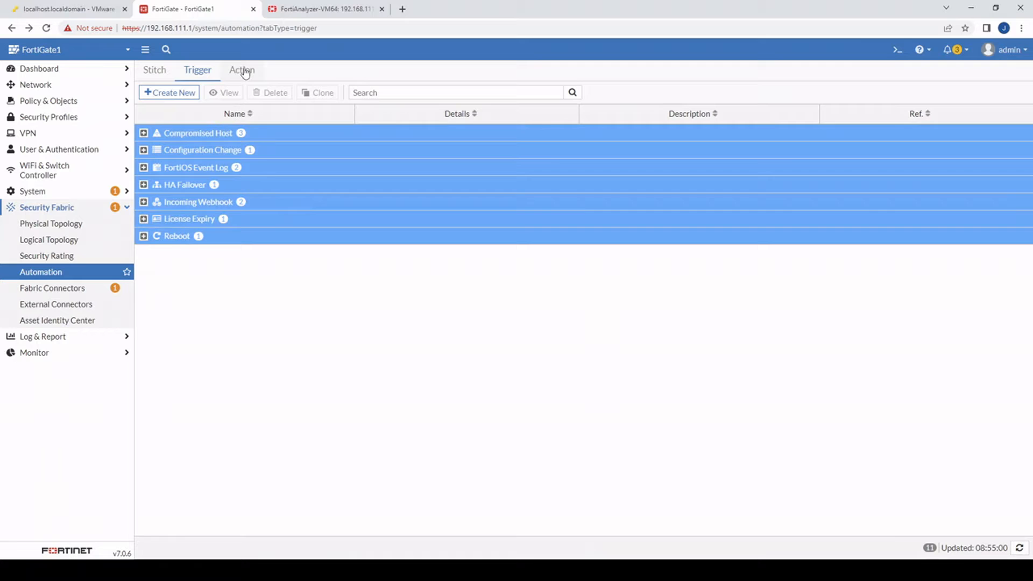
{"action": "left_click", "coordinate": [241, 69]}
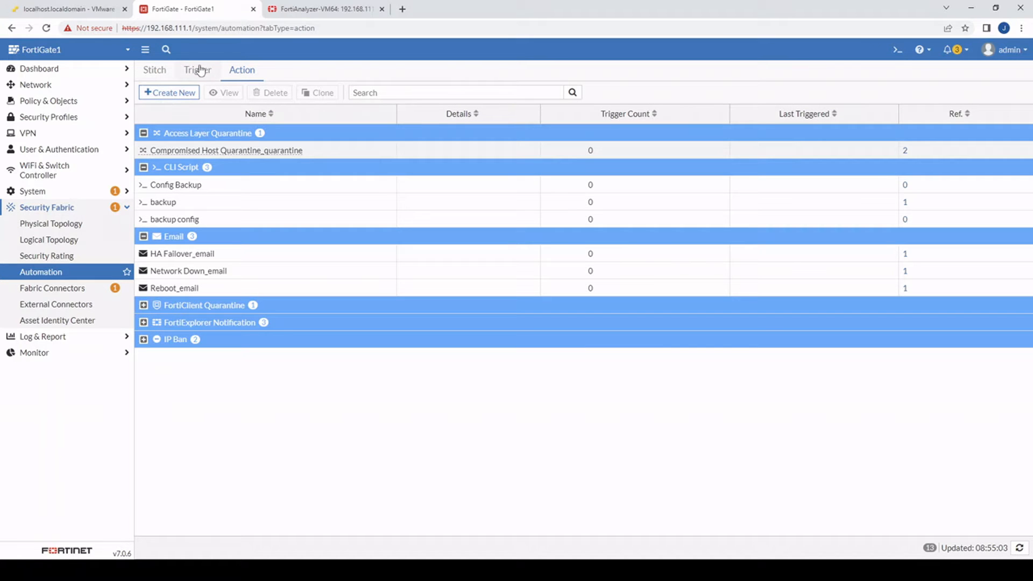
{"action": "left_click", "coordinate": [169, 93]}
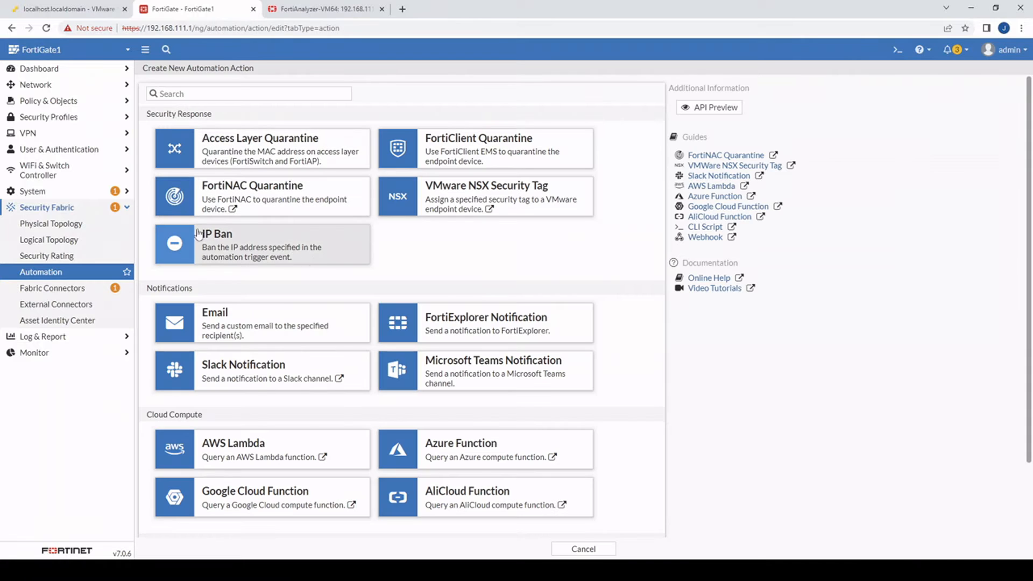
{"action": "mouse_move", "coordinate": [448, 253]}
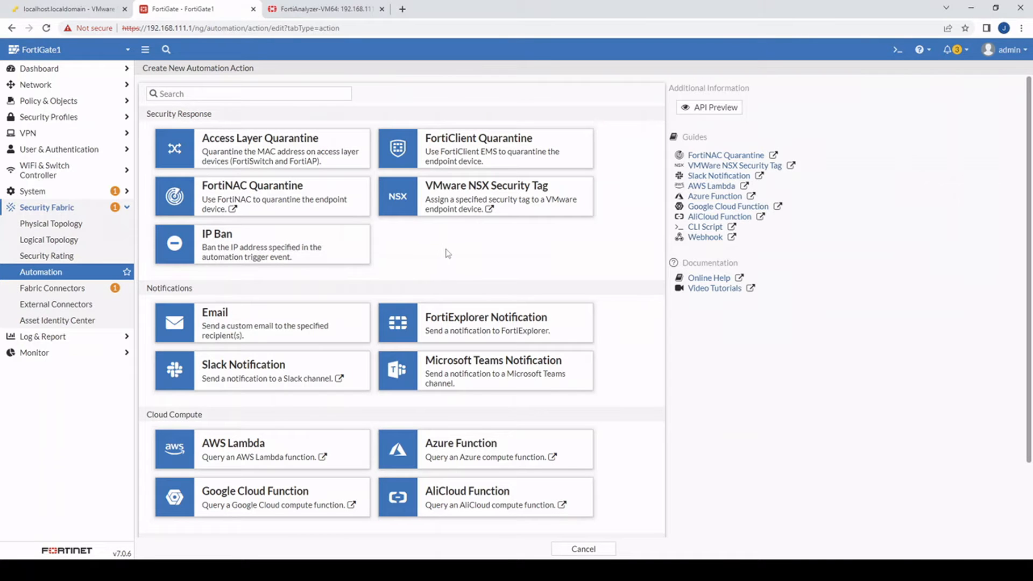
{"action": "mouse_move", "coordinate": [222, 250]}
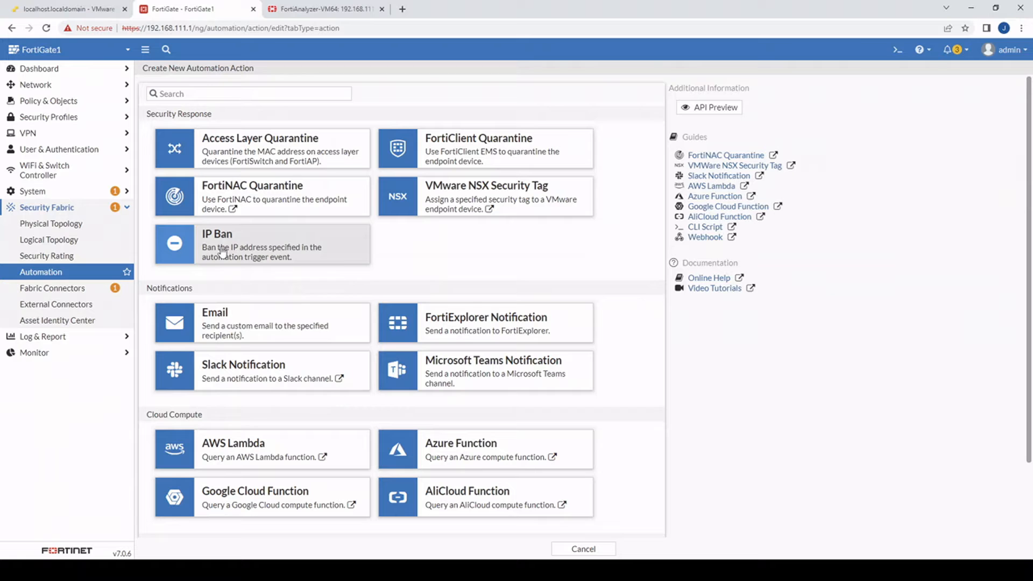
{"action": "scroll", "scroll_direction": "down", "scroll_amount": 3}
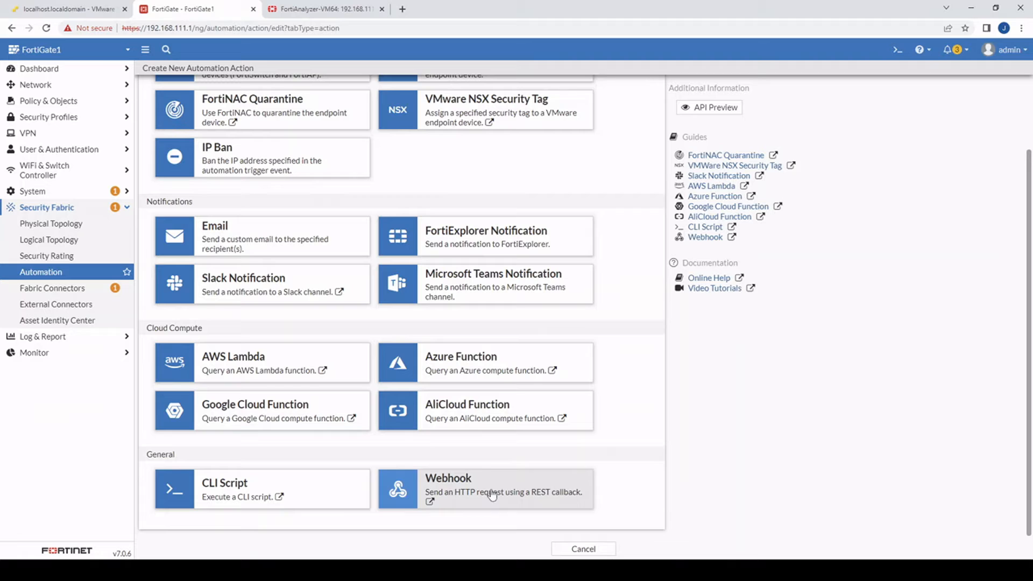
{"action": "mouse_move", "coordinate": [581, 550]}
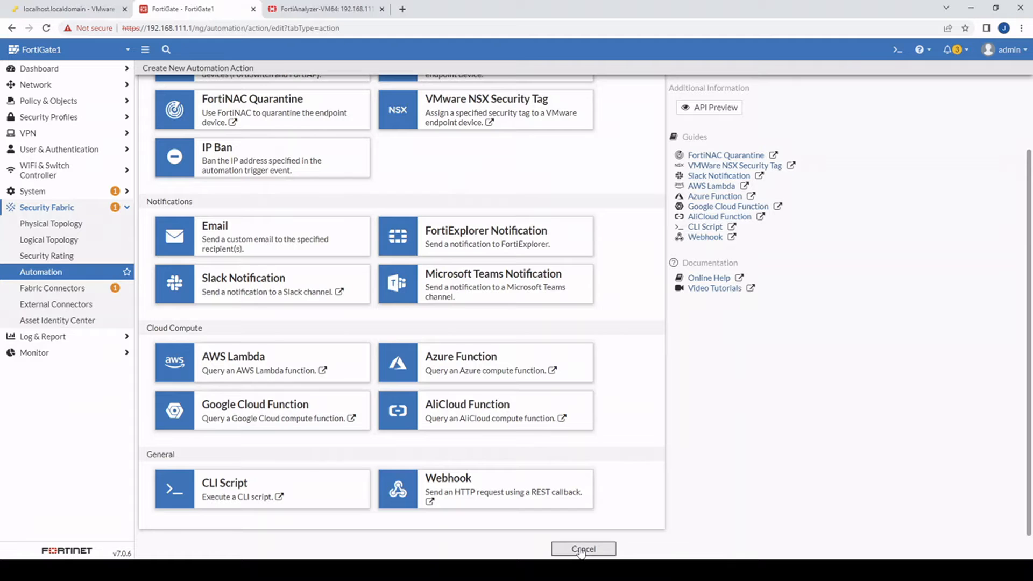
Cancel the new action without saving and show the automation stitches list.
{"action": "left_click", "coordinate": [583, 549]}
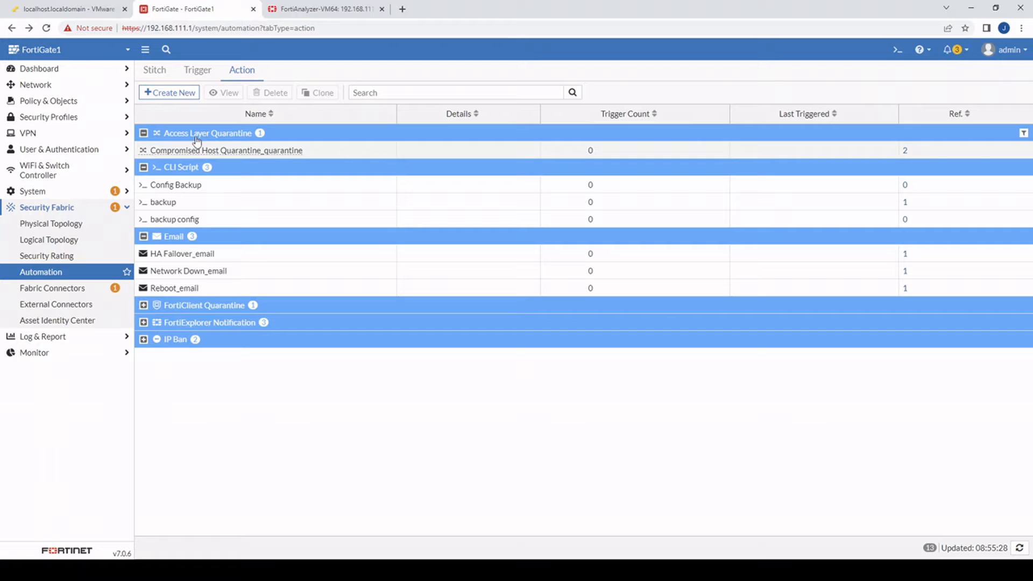
{"action": "mouse_move", "coordinate": [200, 70]}
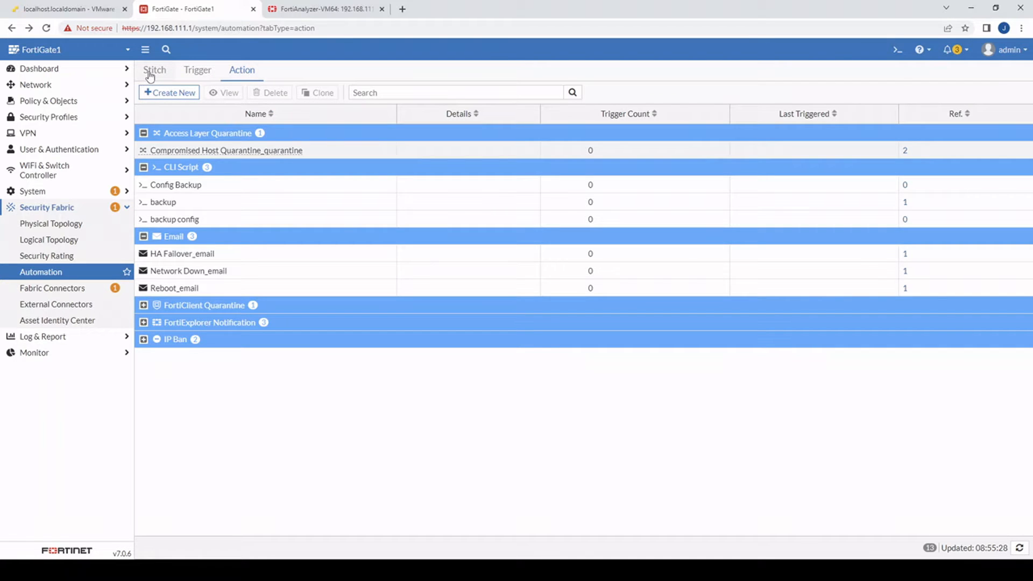
{"action": "left_click", "coordinate": [154, 70]}
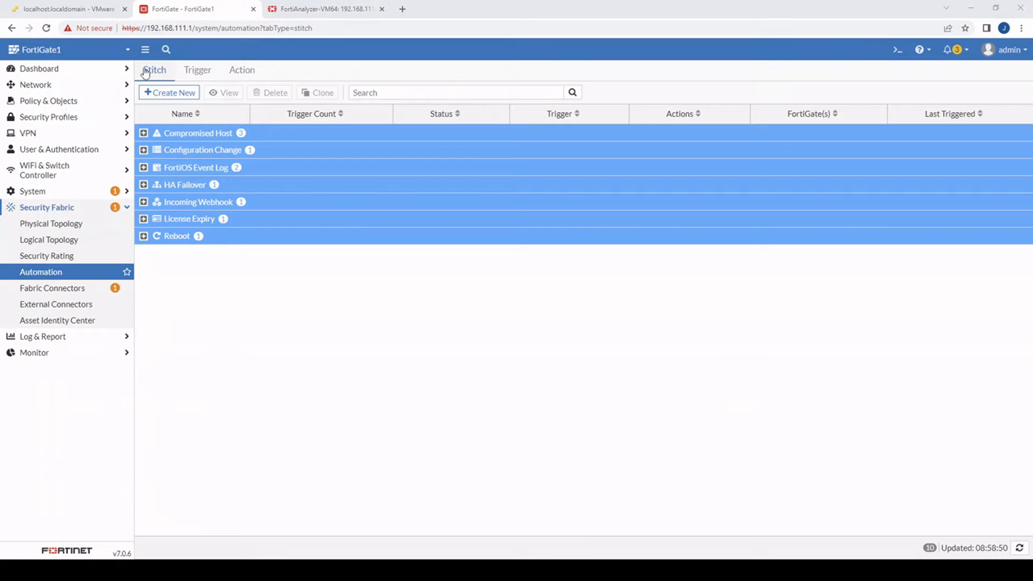
{"action": "left_click", "coordinate": [168, 92]}
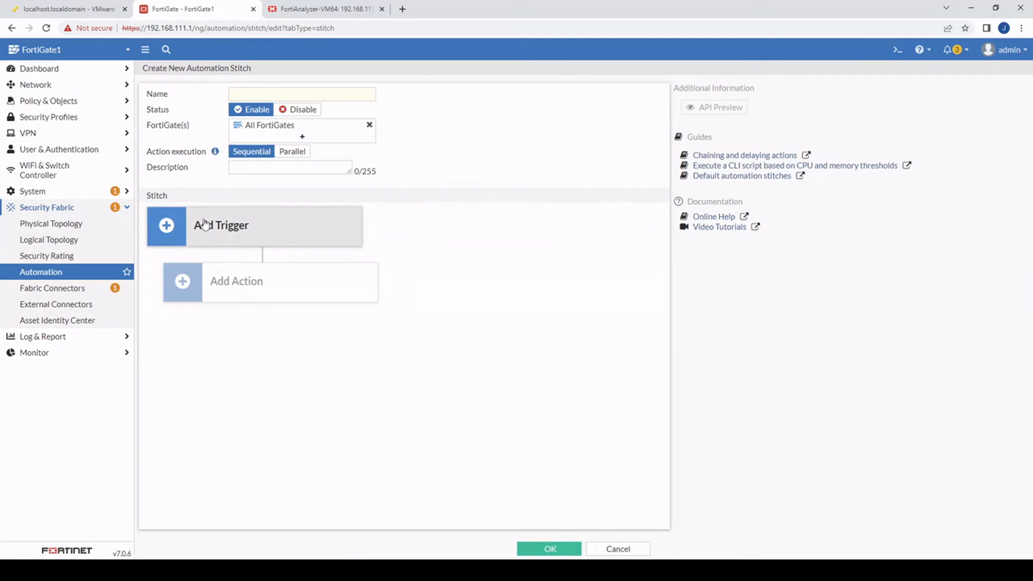
{"action": "mouse_move", "coordinate": [219, 228]}
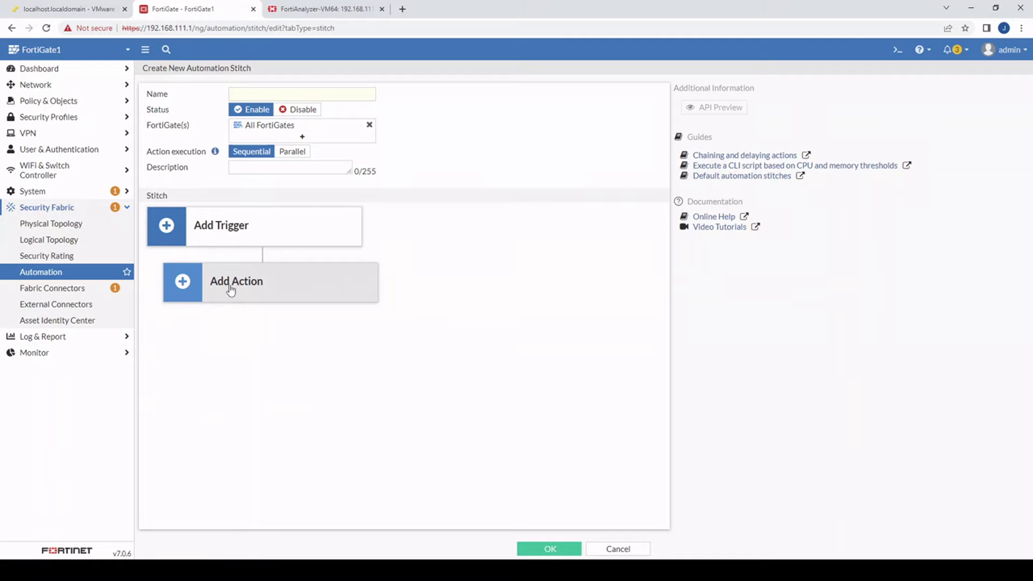
{"action": "mouse_move", "coordinate": [204, 214]}
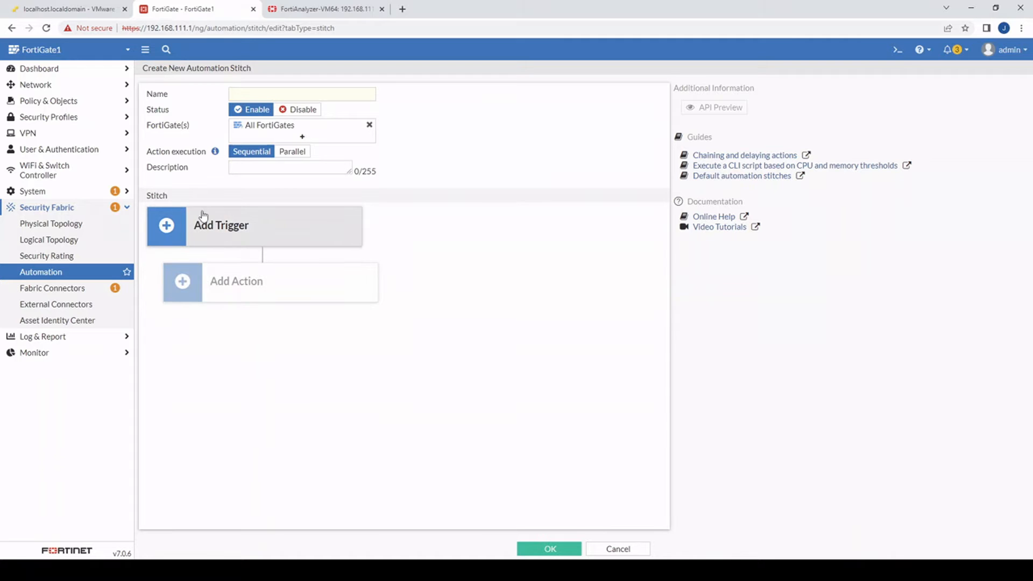
{"action": "left_click", "coordinate": [242, 226]}
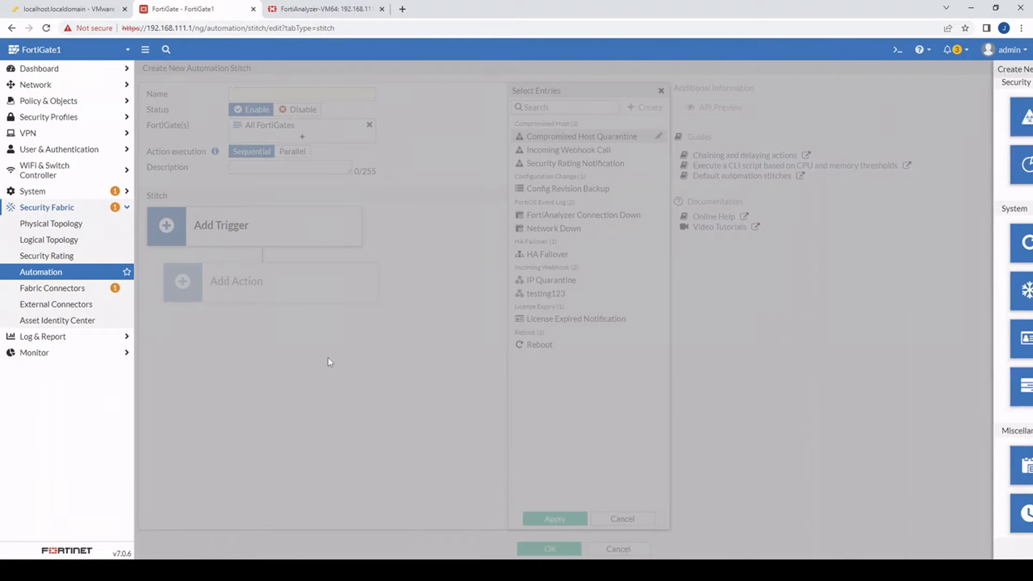
{"action": "left_click", "coordinate": [236, 281]}
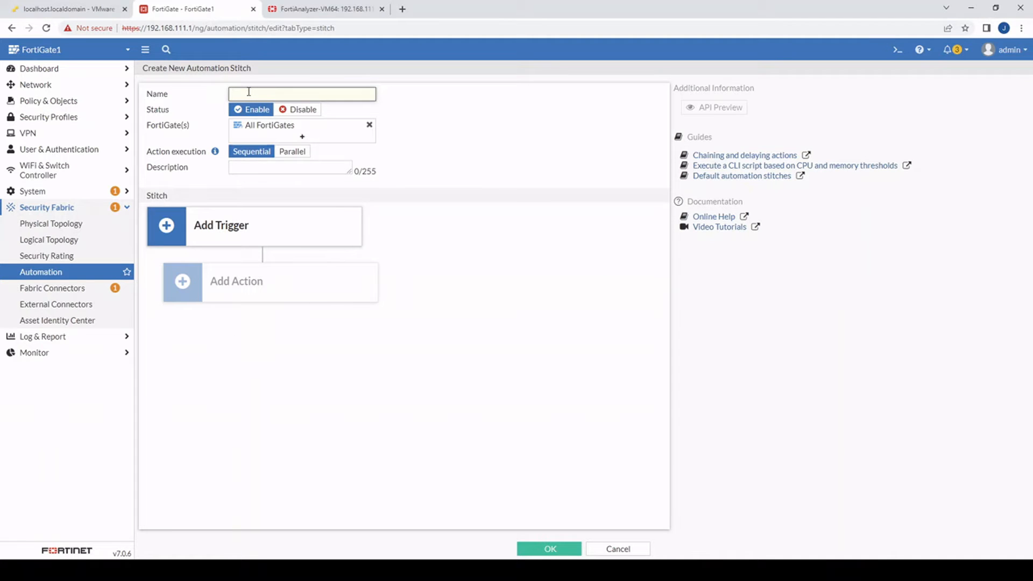
Name the stitch High CPU and attach a newly created High CPU trigger to it.
{"action": "type", "text": "High CPU"}
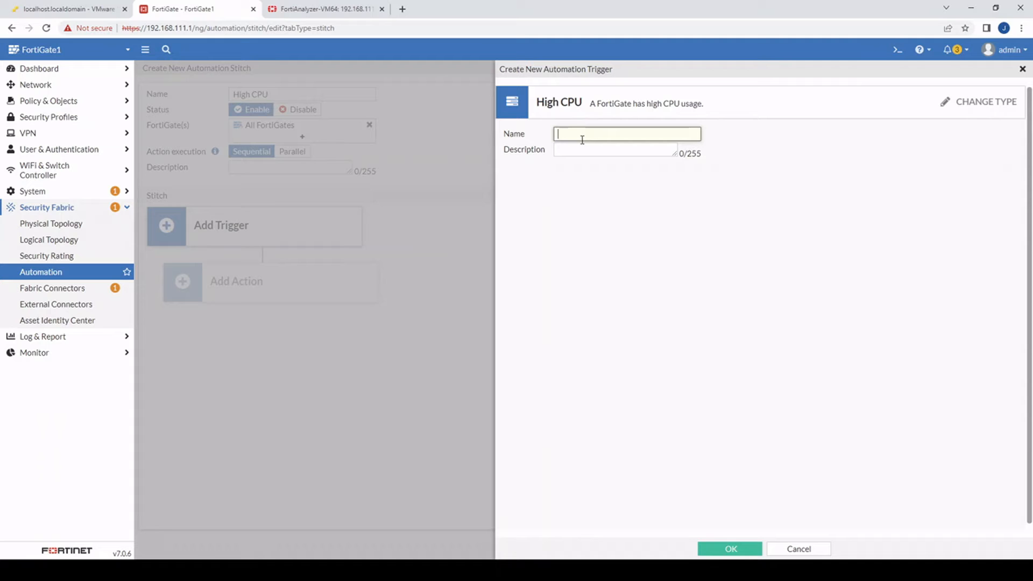
{"action": "type", "text": "High C"}
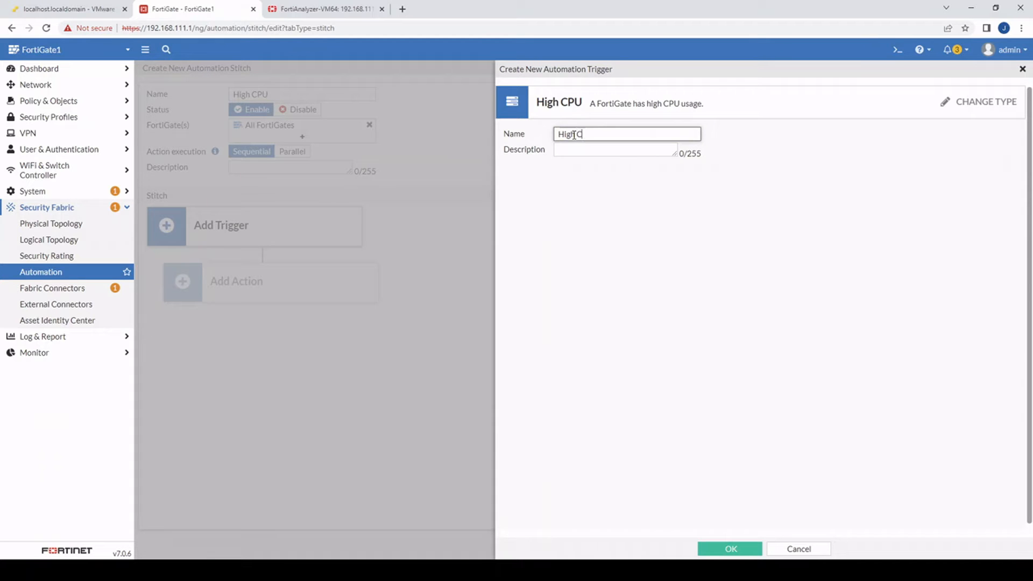
{"action": "left_click", "coordinate": [728, 547]}
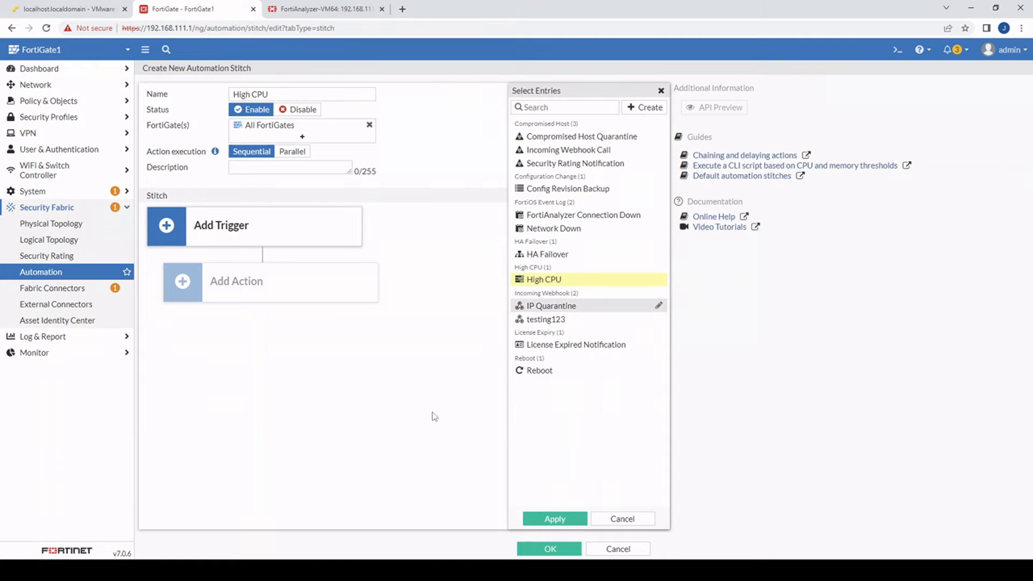
{"action": "left_click", "coordinate": [555, 518]}
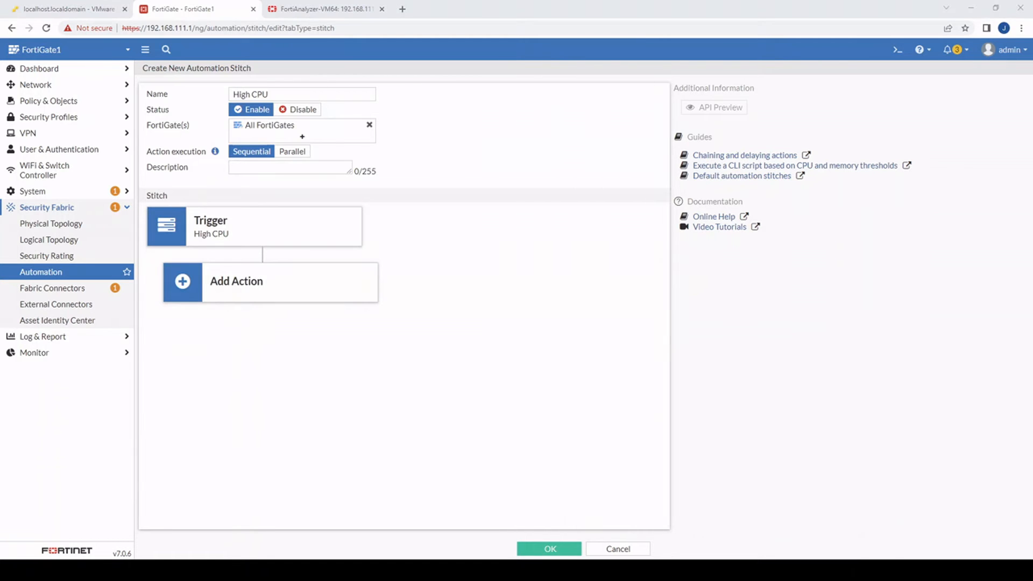
{"action": "left_click", "coordinate": [237, 282]}
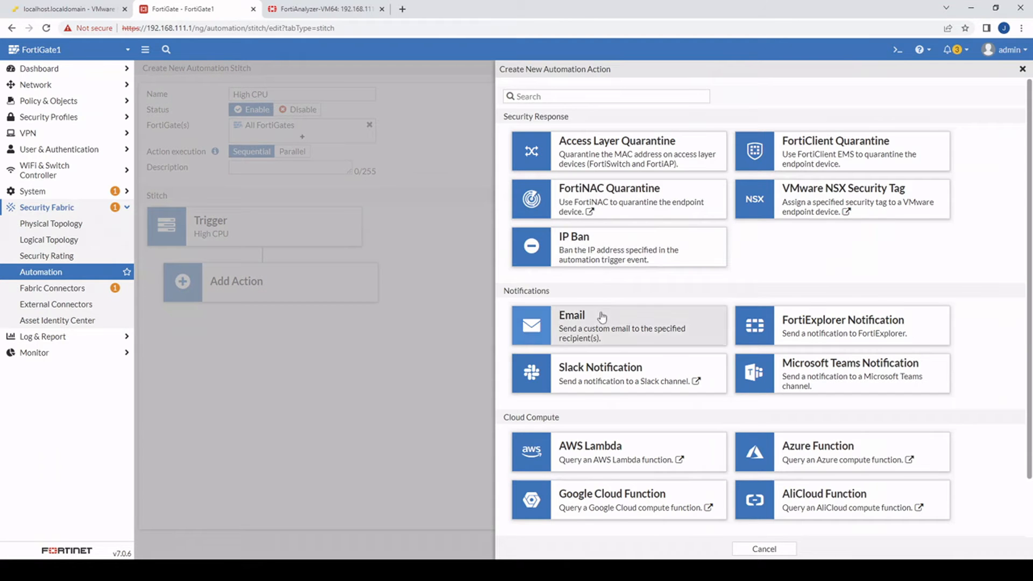
{"action": "left_click", "coordinate": [602, 325]}
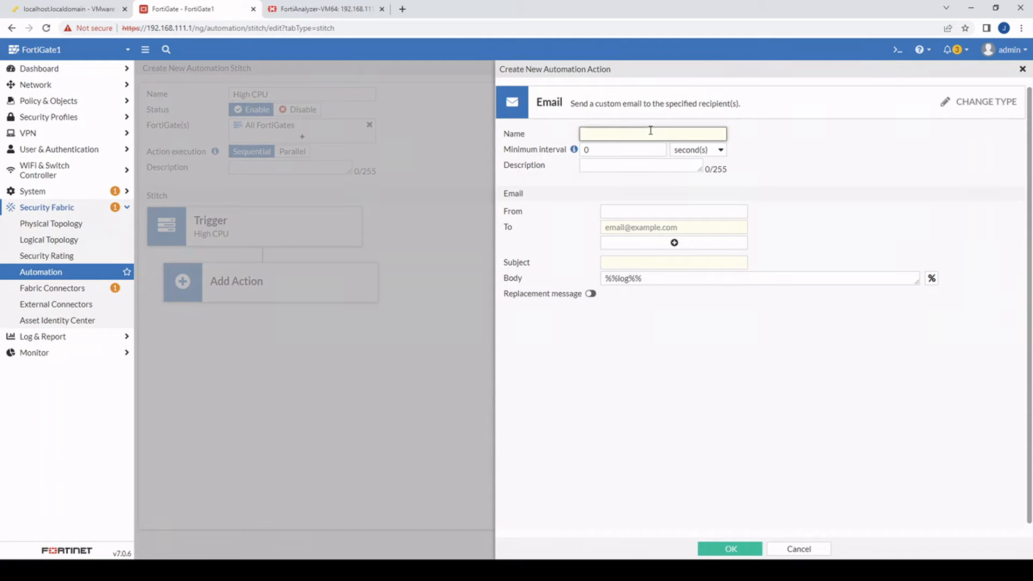
{"action": "type", "text": "Alert Email"}
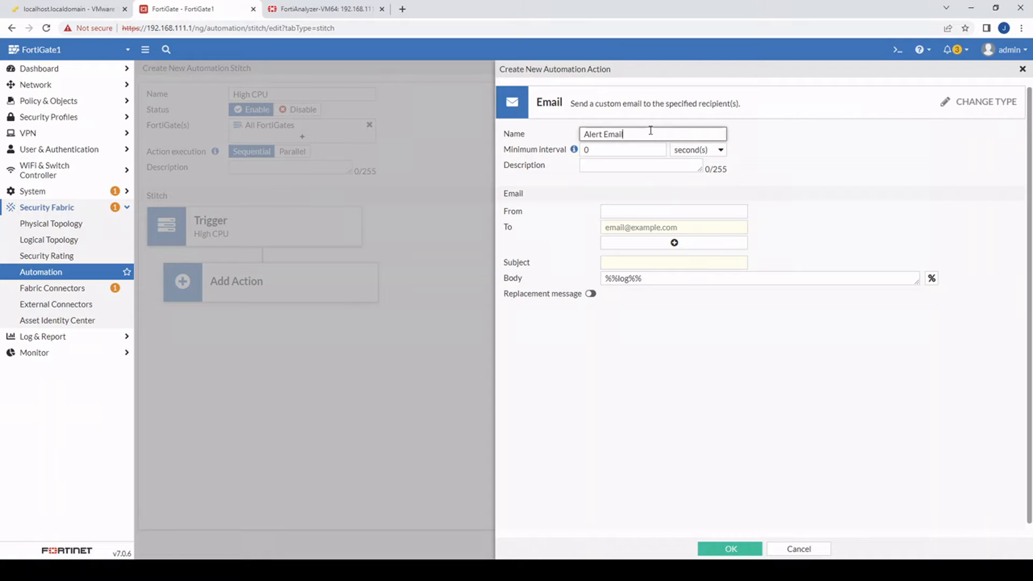
{"action": "left_click", "coordinate": [674, 227]}
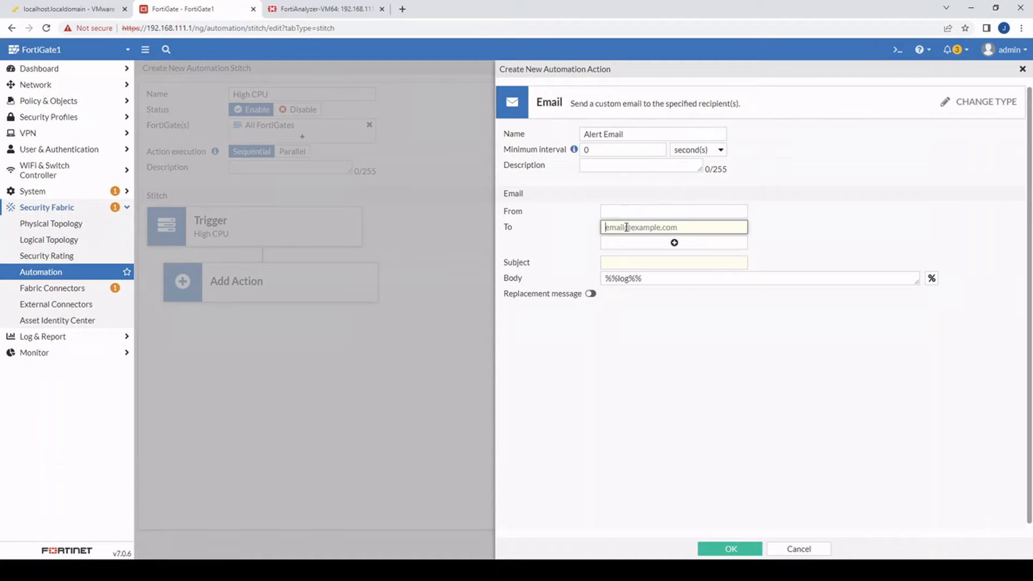
{"action": "type", "text": "ttpfortinet@"}
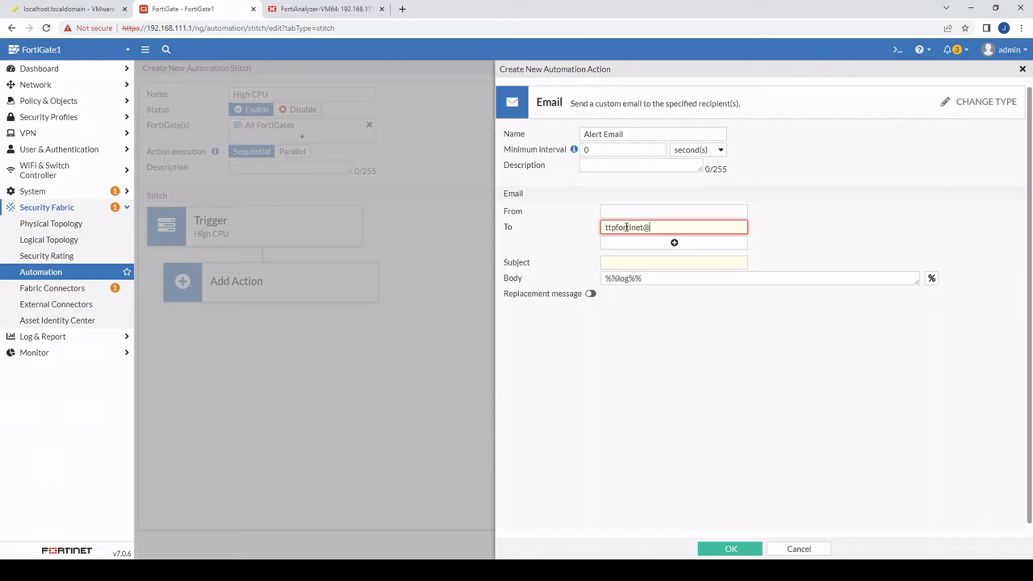
{"action": "type", "text": "test.com"}
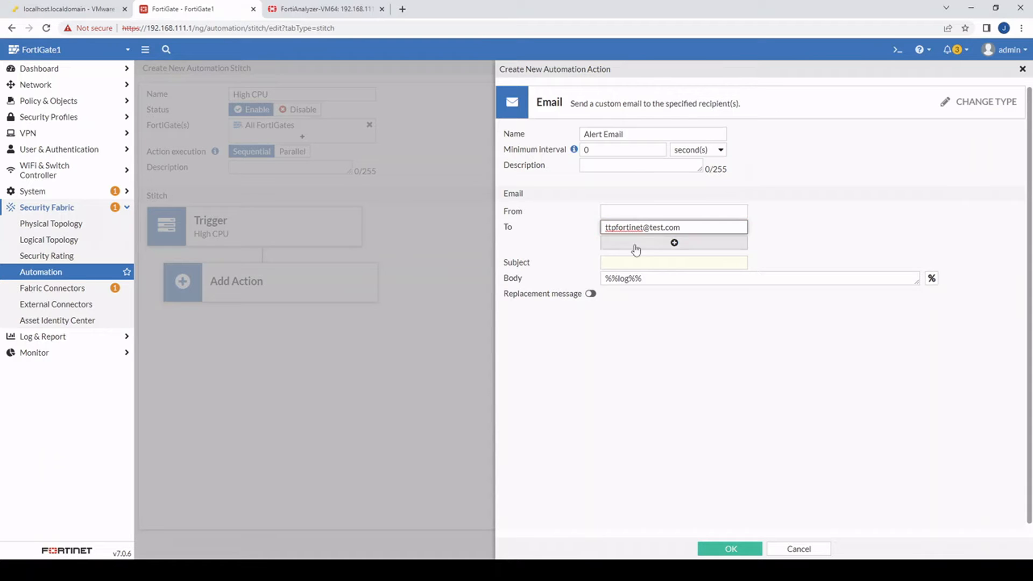
Set the subject to HIGH CPU, review the body parameters, and save the Alert Email action.
{"action": "left_click", "coordinate": [673, 262]}
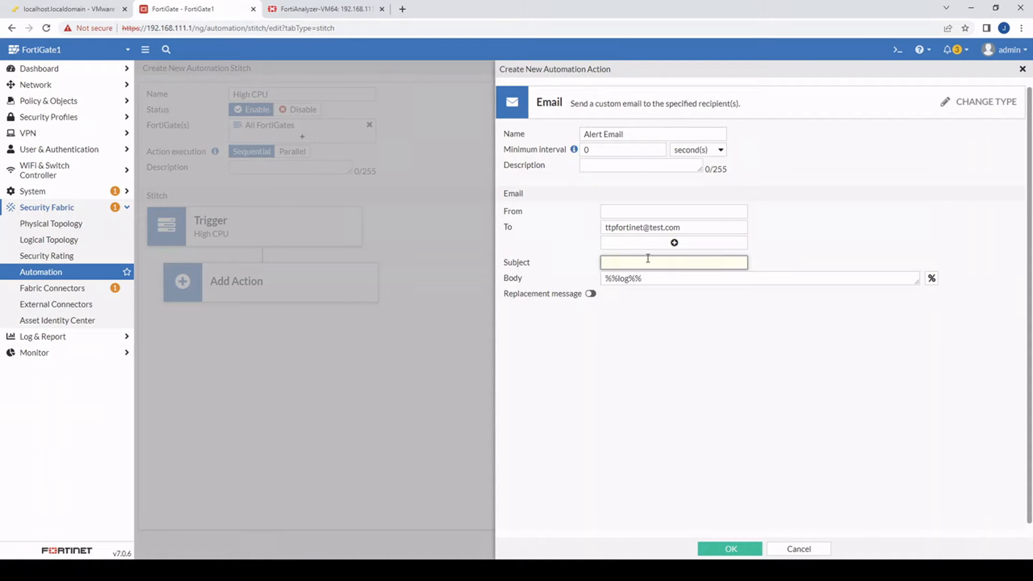
{"action": "type", "text": "HIGH CPU"}
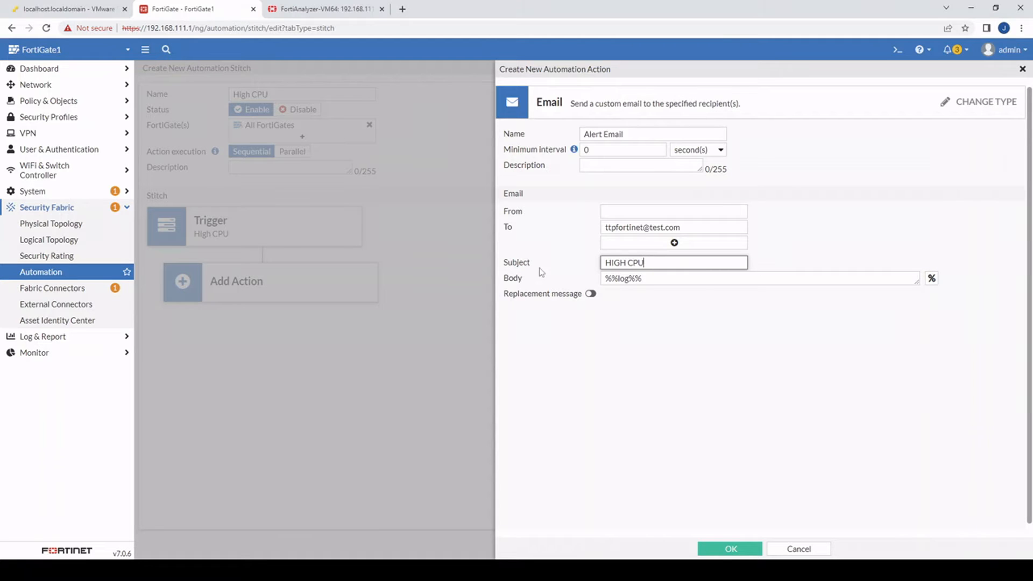
{"action": "triple_click", "coordinate": [623, 278]}
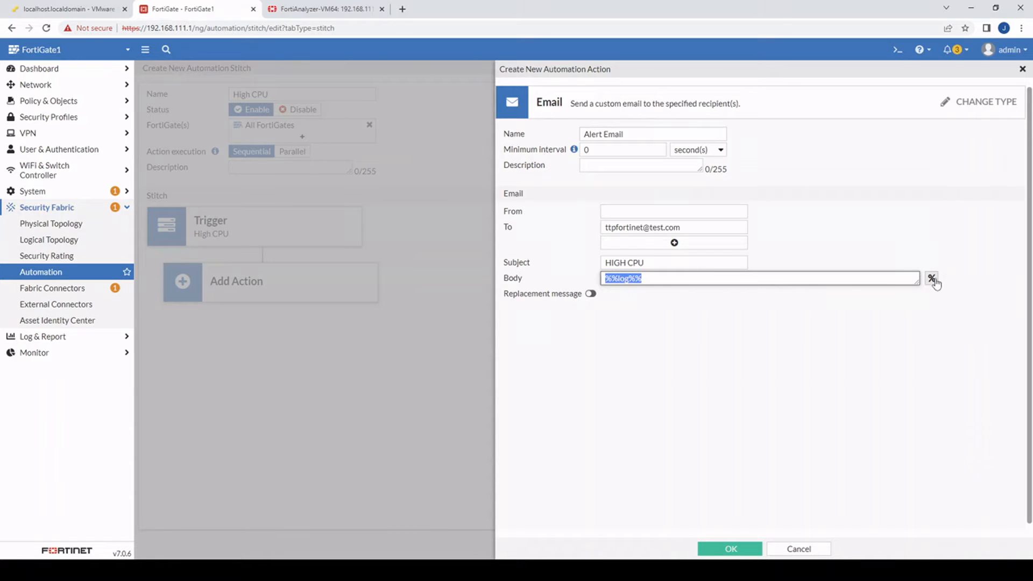
{"action": "mouse_move", "coordinate": [923, 301]}
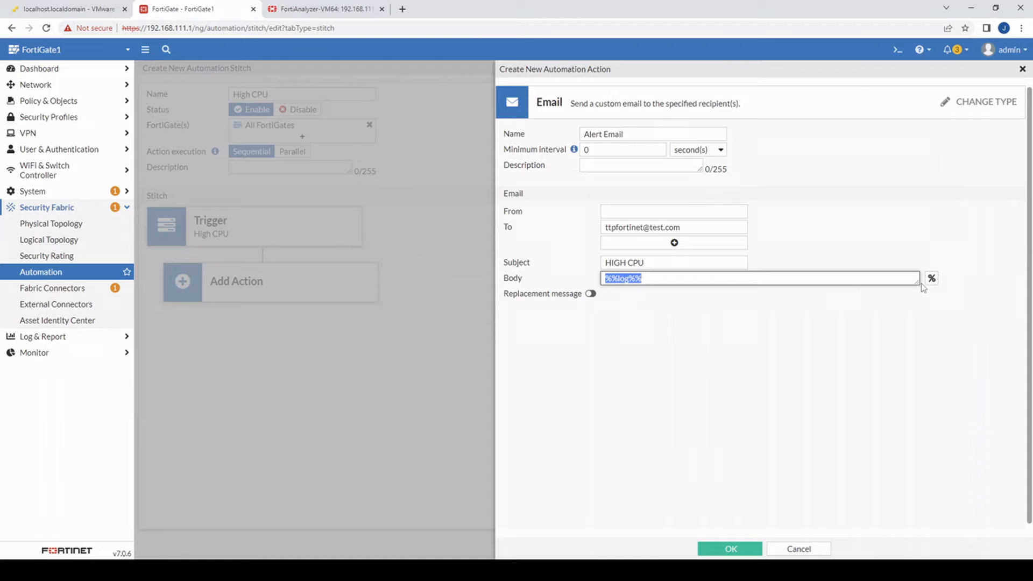
{"action": "left_click", "coordinate": [936, 277]}
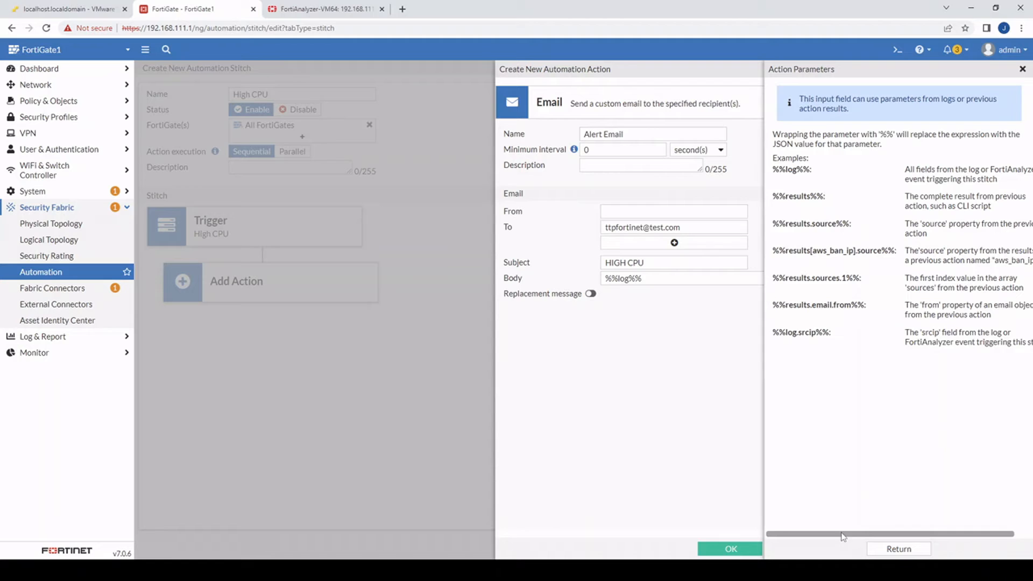
{"action": "mouse_move", "coordinate": [863, 415]}
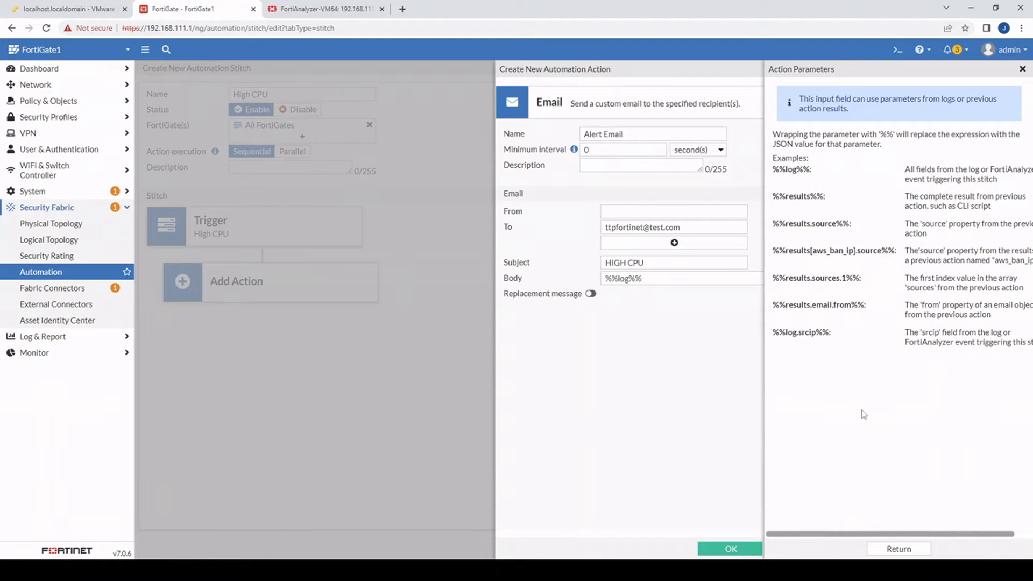
{"action": "left_click", "coordinate": [899, 548]}
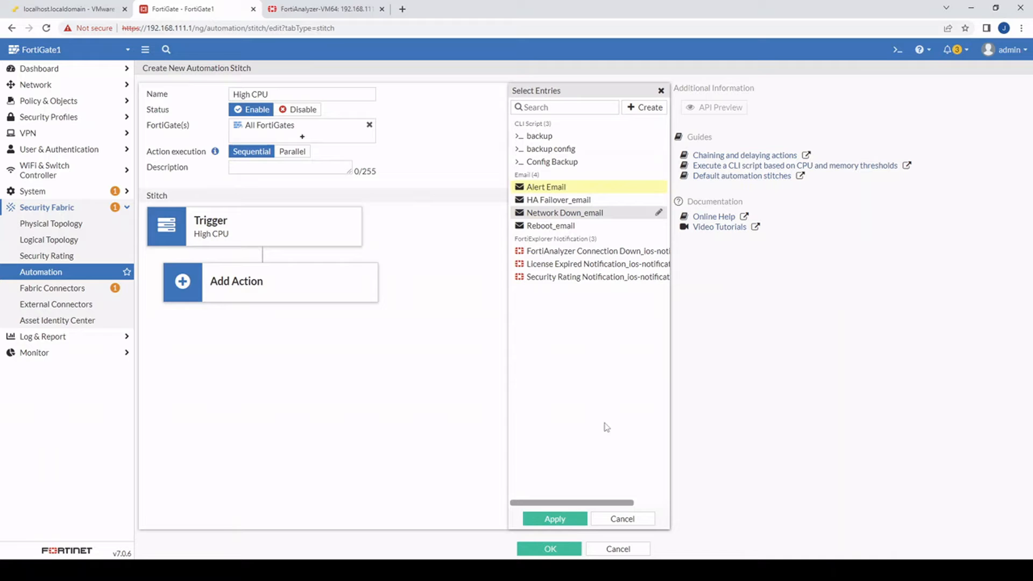
Add Alert Email as the High CPU stitch's action and save the stitch.
{"action": "left_click", "coordinate": [555, 518]}
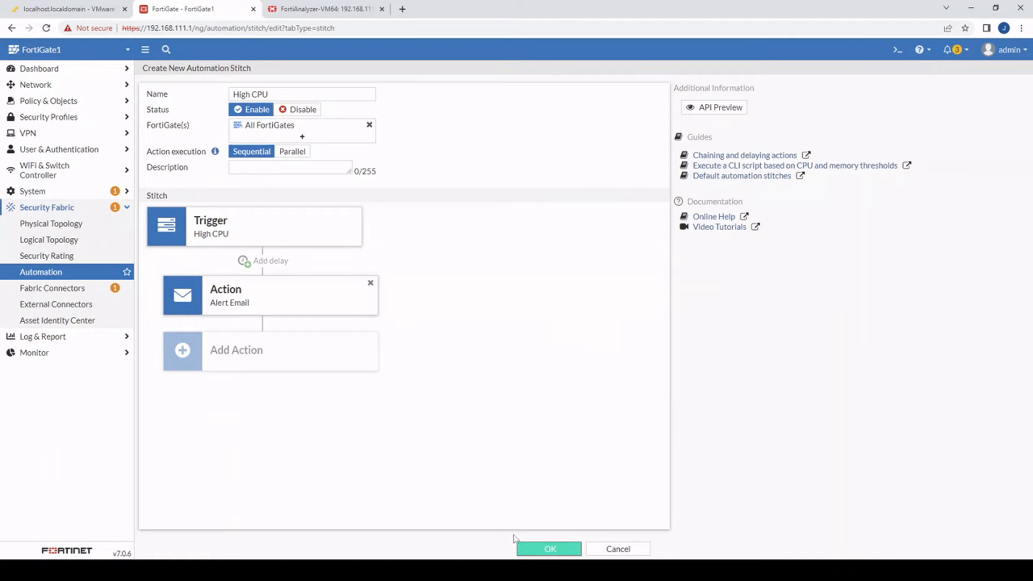
{"action": "mouse_move", "coordinate": [237, 330]}
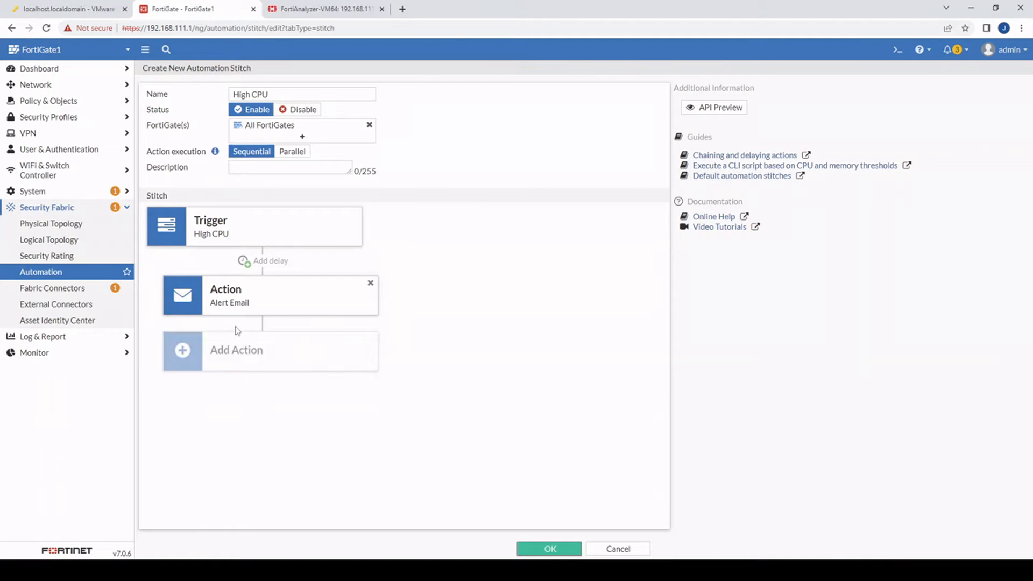
{"action": "mouse_move", "coordinate": [274, 294]}
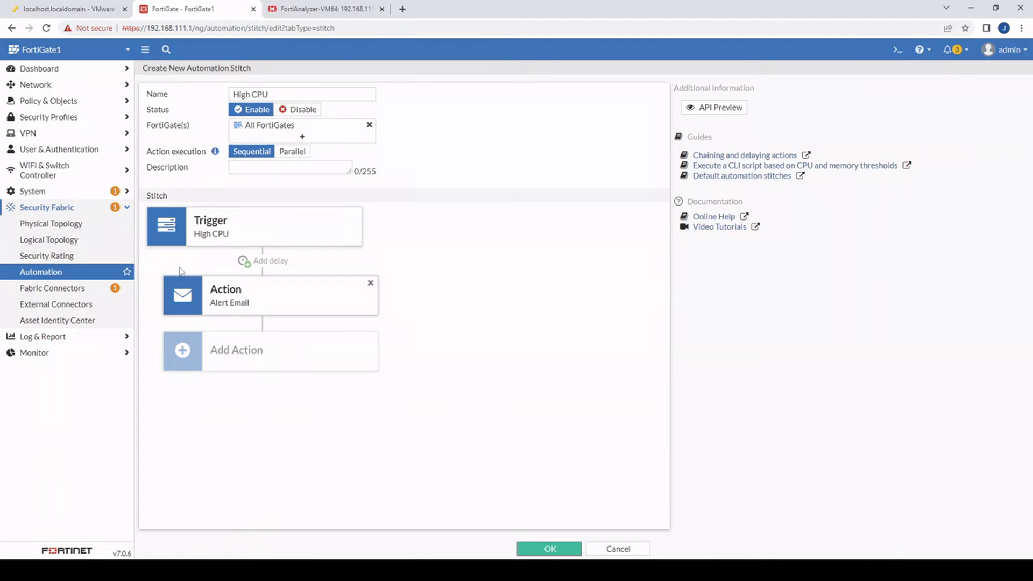
{"action": "left_click", "coordinate": [549, 564]}
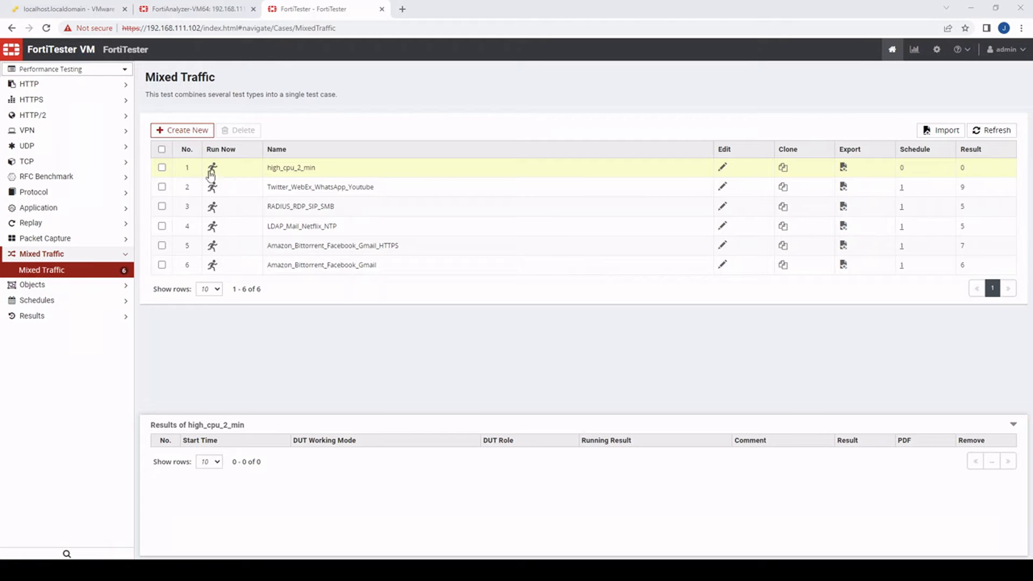
{"action": "mouse_move", "coordinate": [213, 169]}
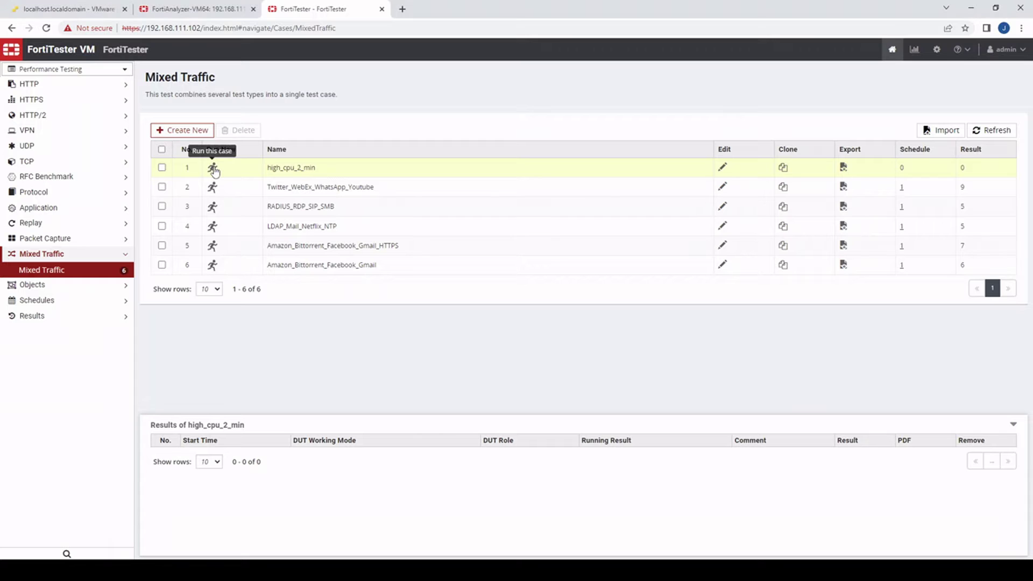
Run the high_cpu_2_min mixed-traffic test case in FortiTester.
{"action": "left_click", "coordinate": [213, 168]}
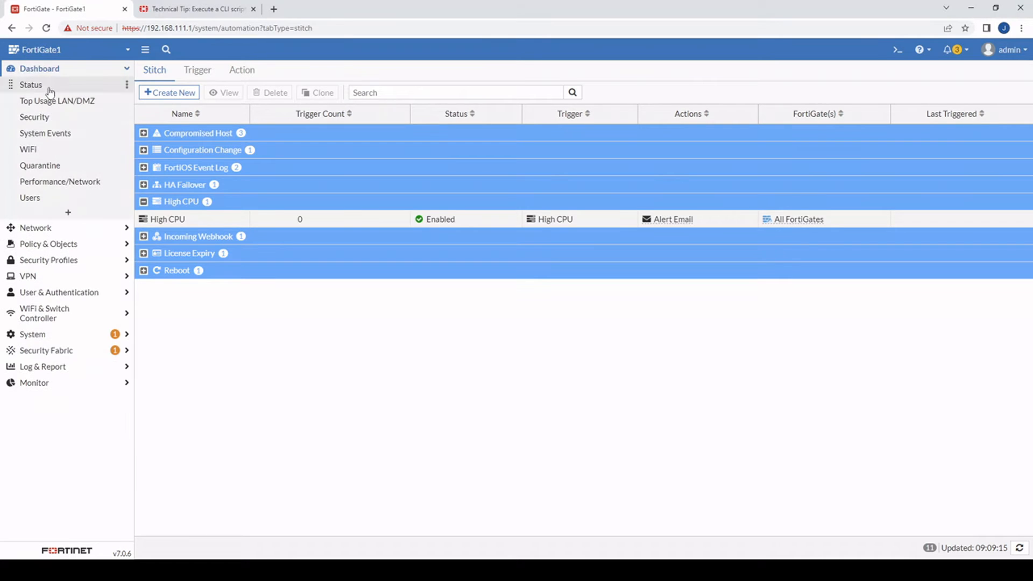
Reload the stitches list to confirm the High CPU stitch fired once.
{"action": "left_click", "coordinate": [30, 85]}
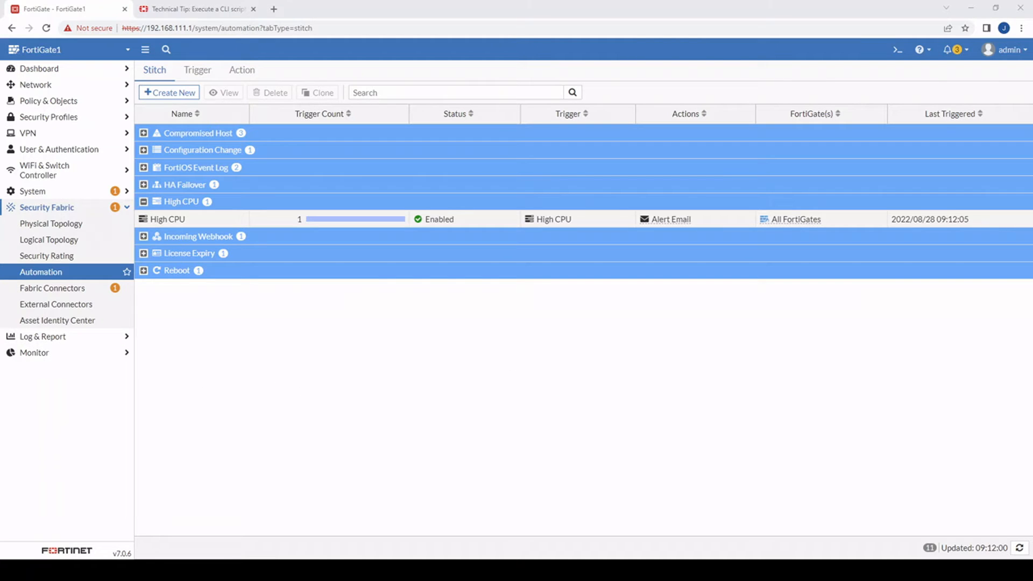
{"action": "mouse_move", "coordinate": [173, 219]}
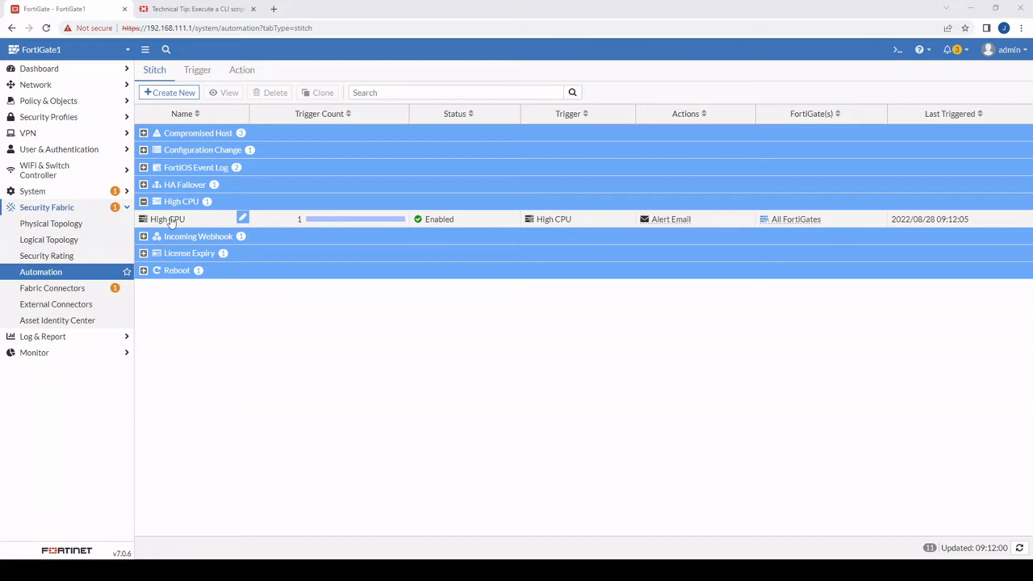
{"action": "mouse_move", "coordinate": [293, 215]}
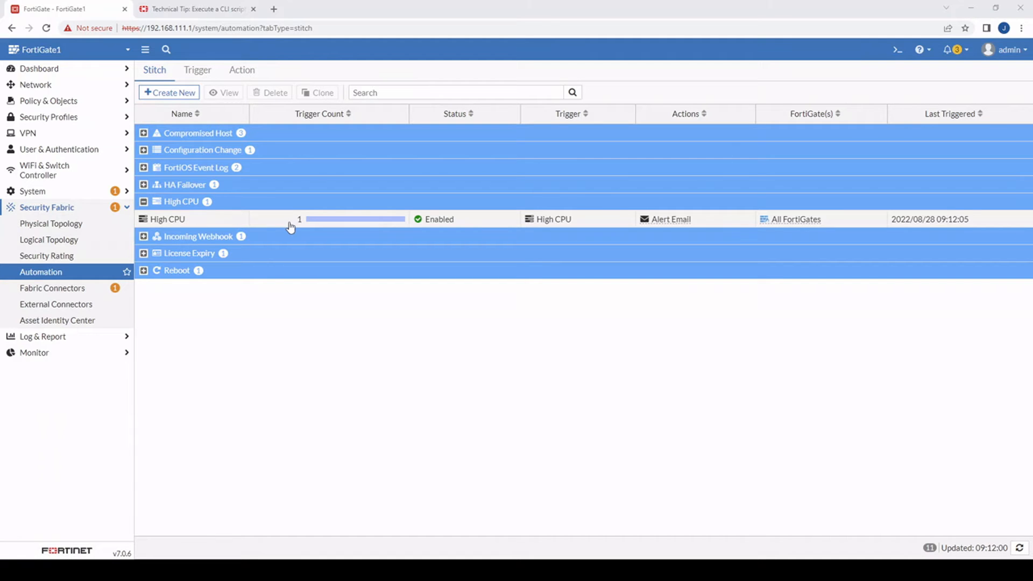
{"action": "mouse_move", "coordinate": [306, 218]}
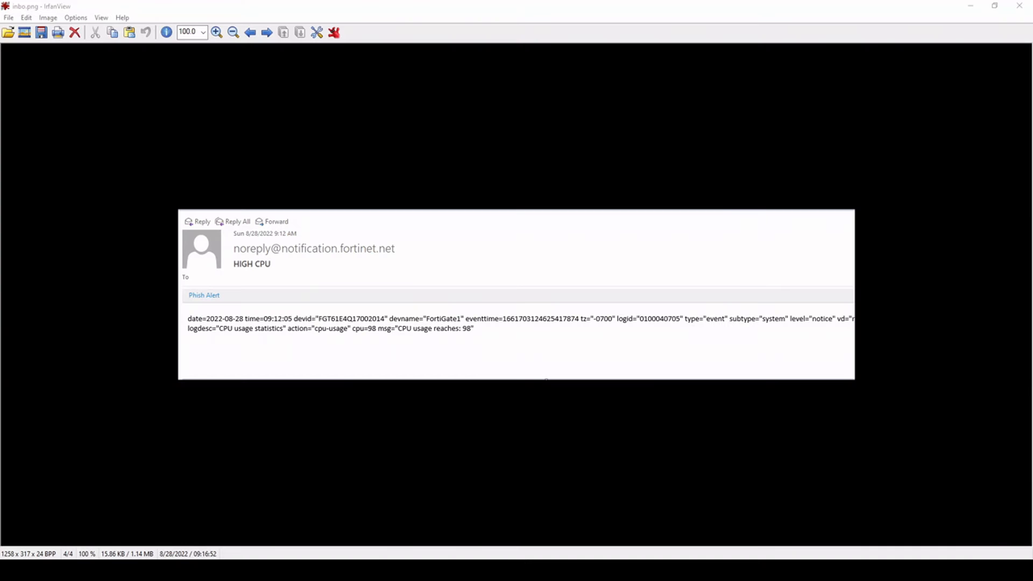
{"action": "mouse_move", "coordinate": [448, 351]}
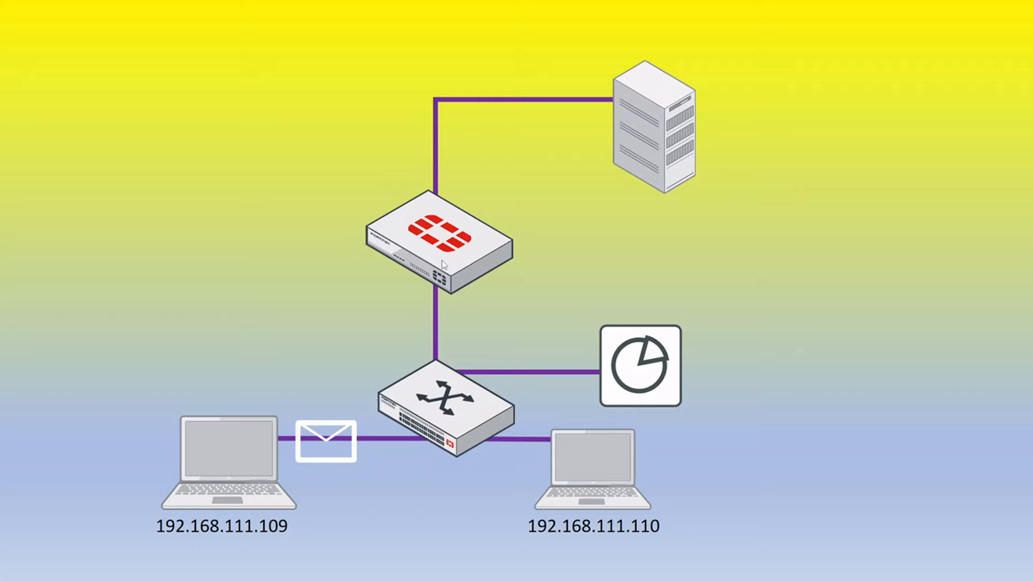
{"action": "mouse_move", "coordinate": [649, 355]}
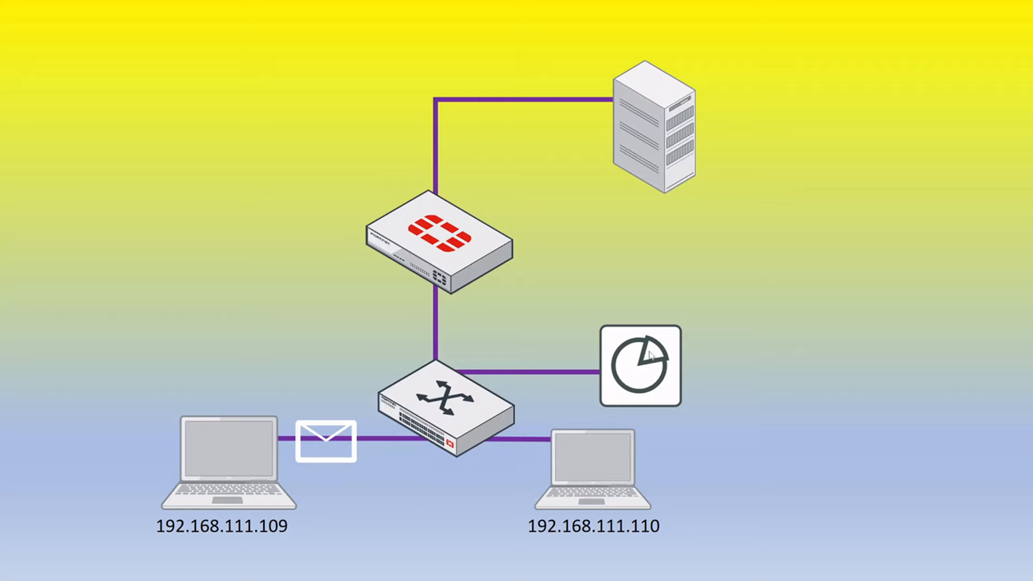
{"action": "mouse_move", "coordinate": [655, 378]}
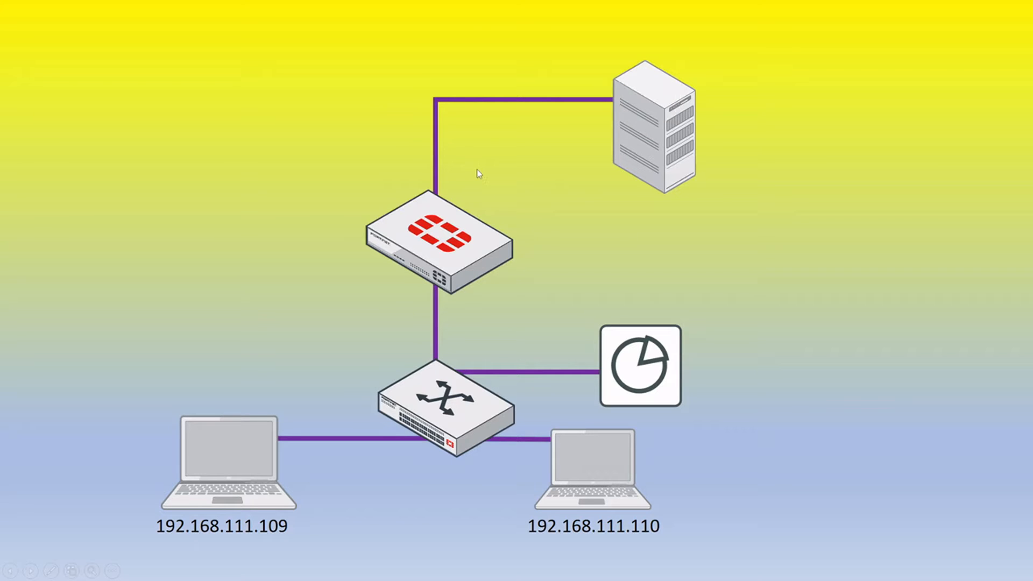
{"action": "mouse_move", "coordinate": [478, 310]}
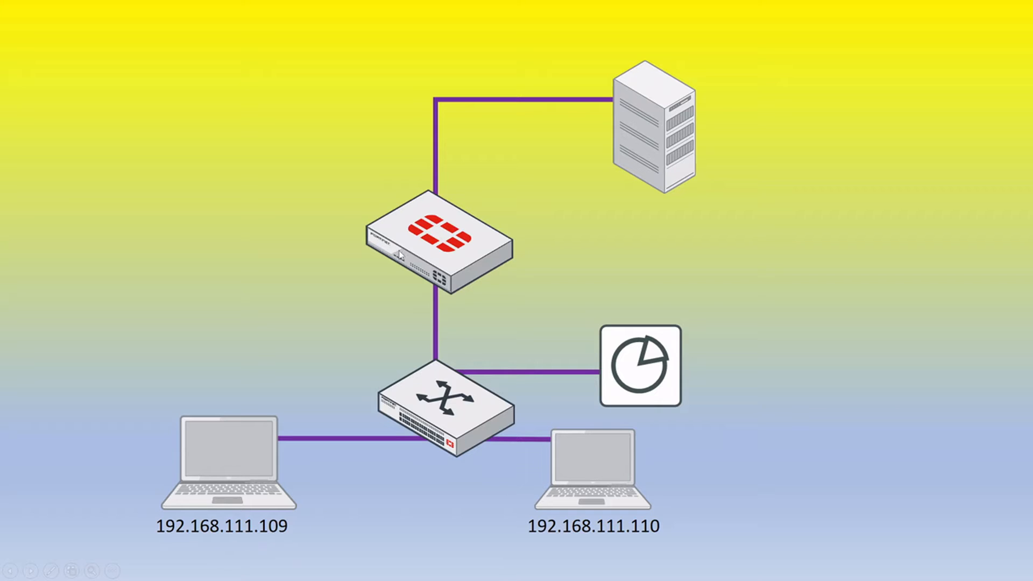
{"action": "mouse_move", "coordinate": [297, 191]}
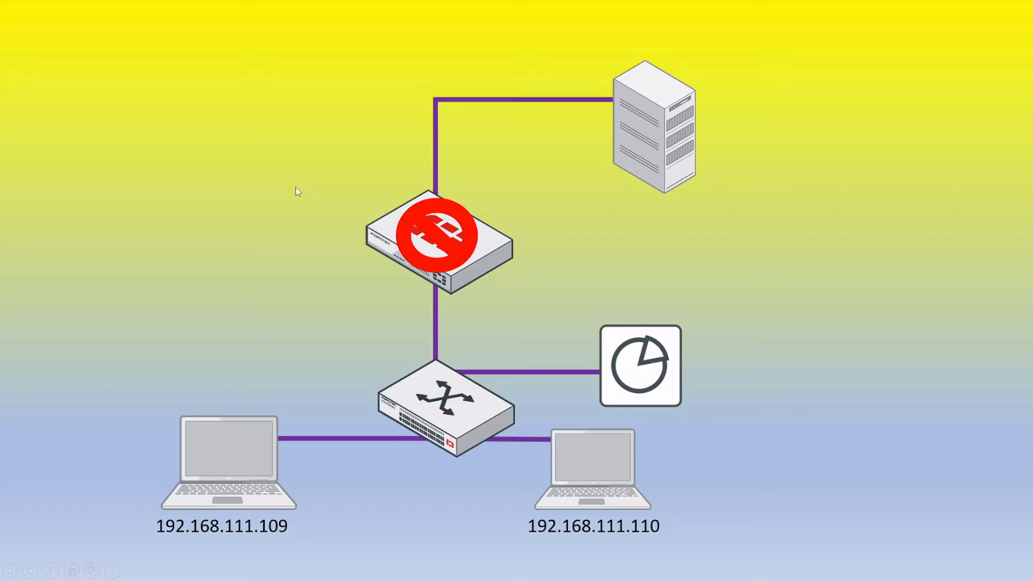
{"action": "mouse_move", "coordinate": [62, 430]}
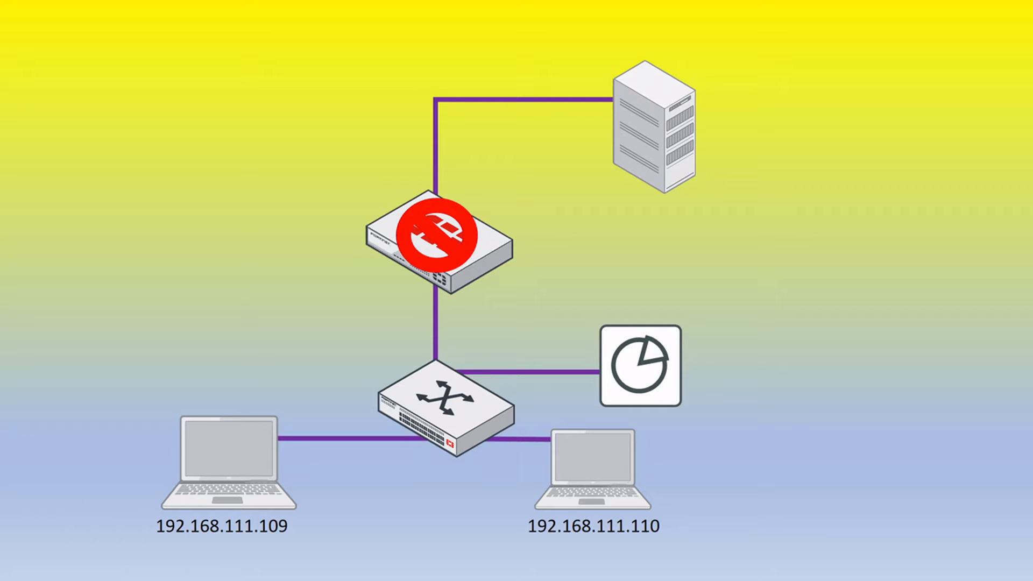
{"action": "mouse_move", "coordinate": [154, 510]}
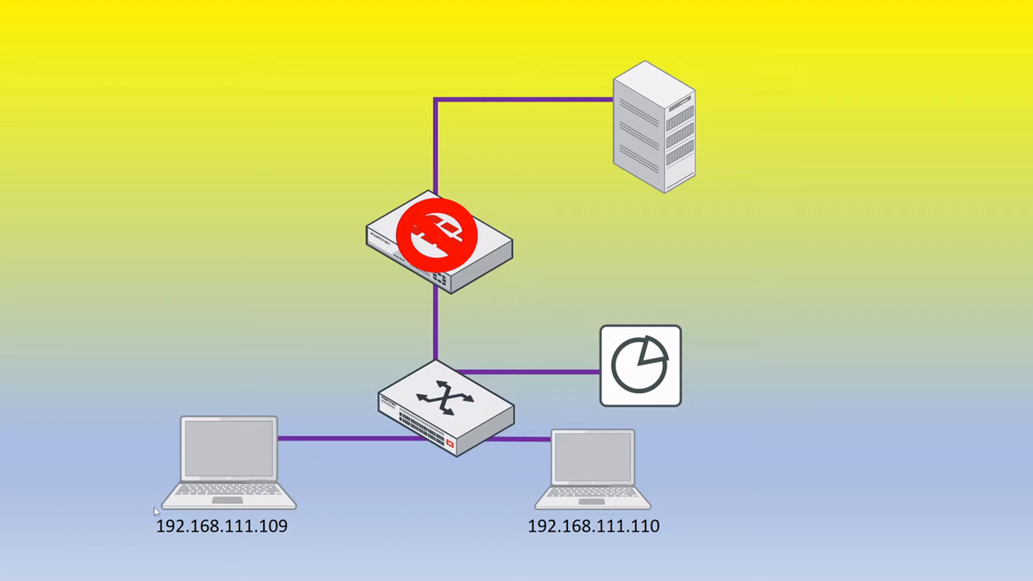
{"action": "mouse_move", "coordinate": [329, 522]}
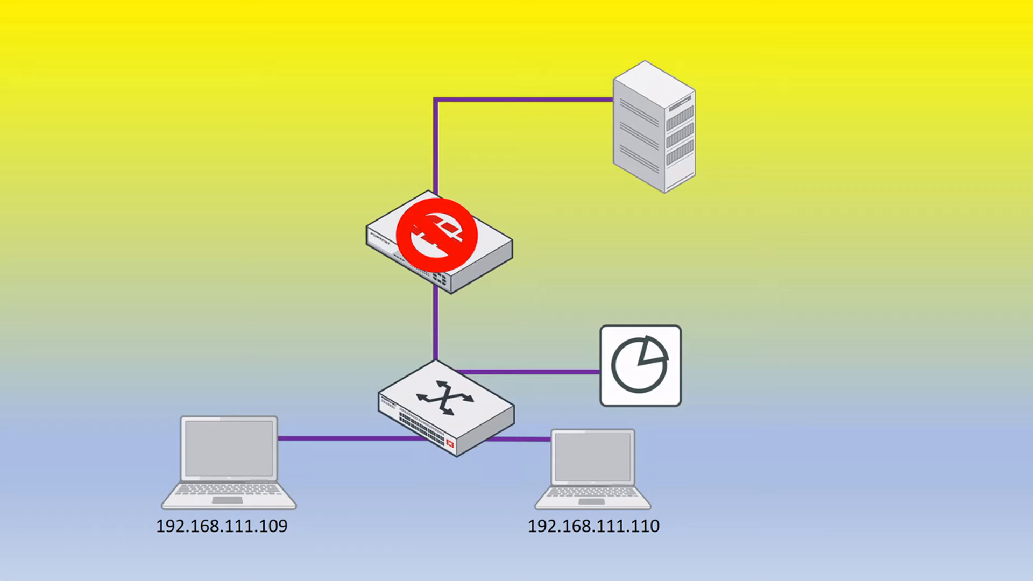
{"action": "mouse_move", "coordinate": [641, 563]}
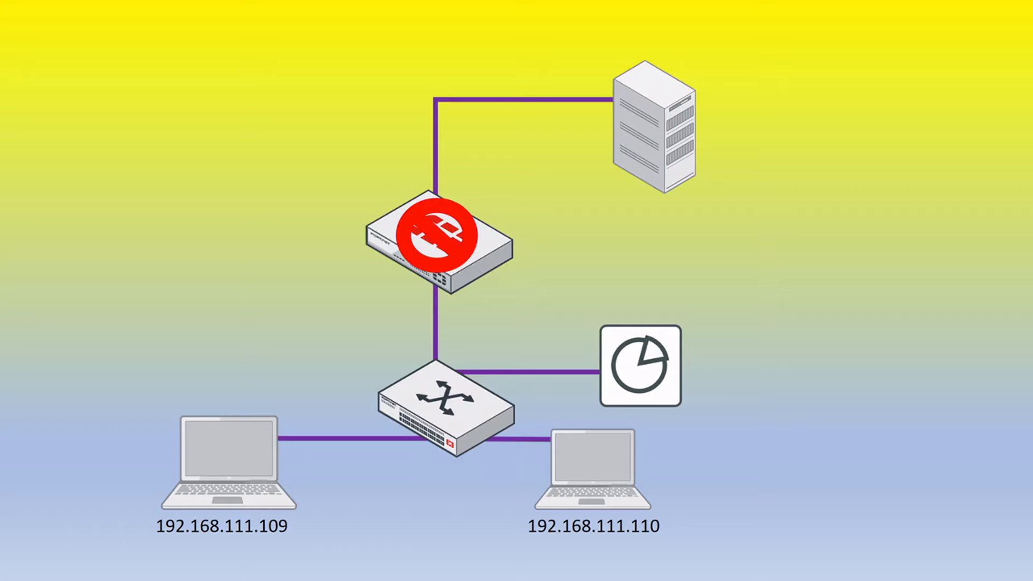
{"action": "mouse_move", "coordinate": [430, 577]}
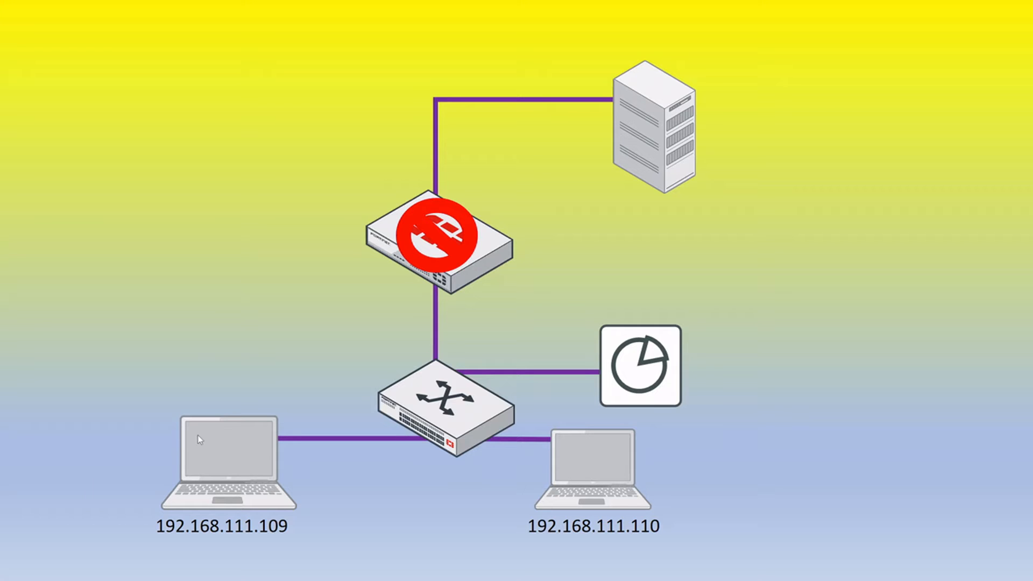
{"action": "mouse_move", "coordinate": [225, 342]}
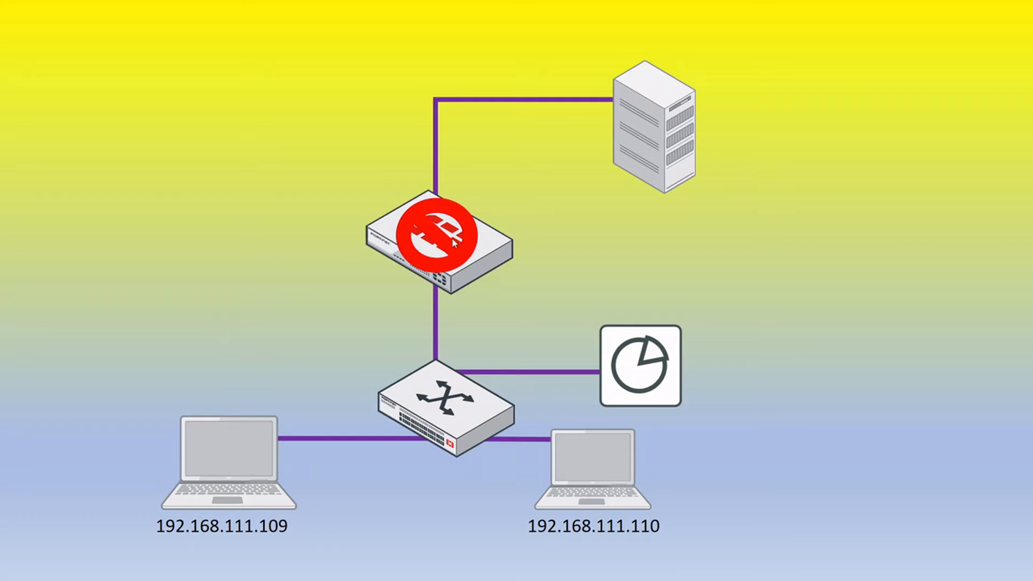
{"action": "mouse_move", "coordinate": [155, 371]}
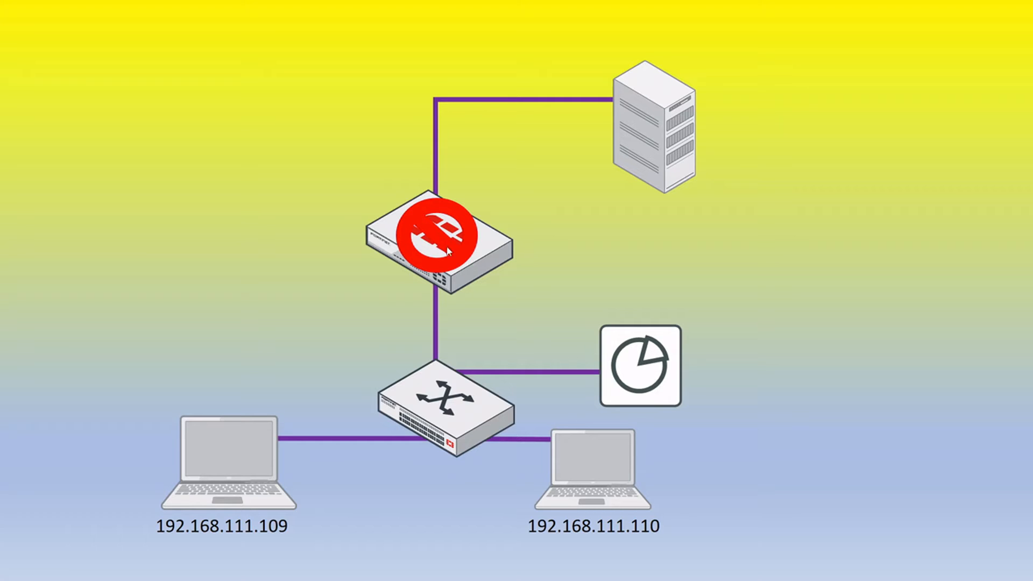
{"action": "mouse_move", "coordinate": [521, 246]}
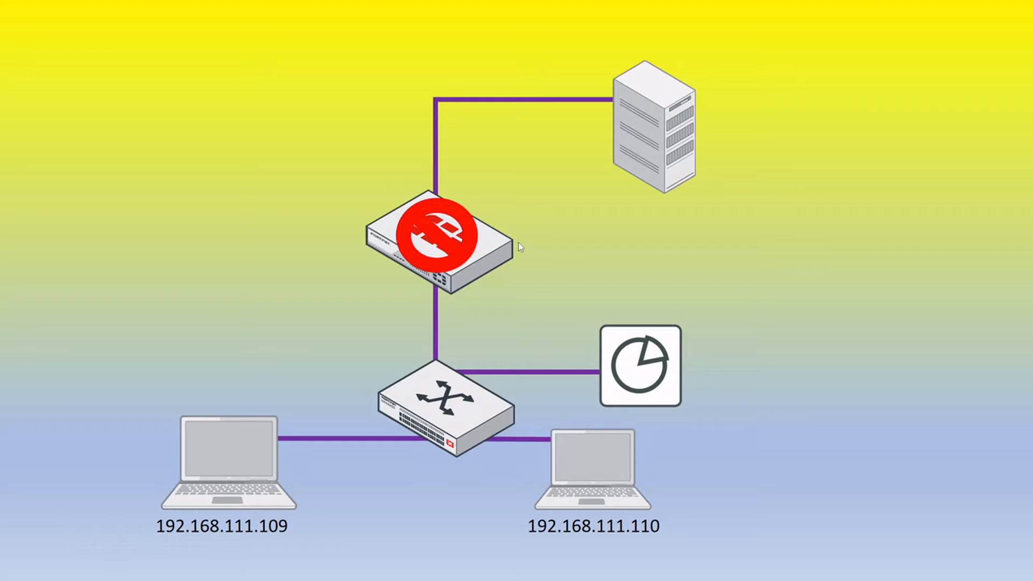
{"action": "mouse_move", "coordinate": [534, 244]}
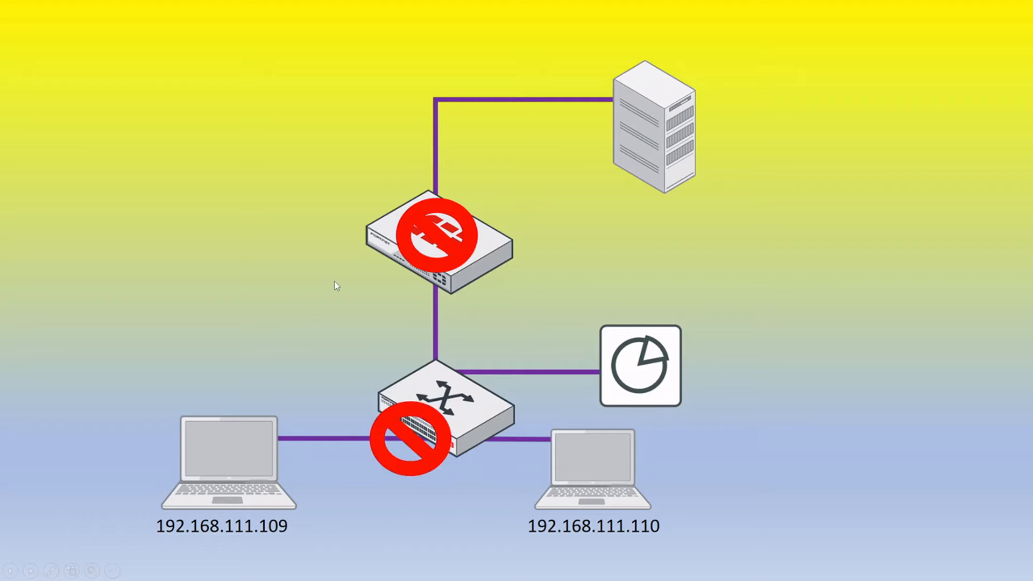
{"action": "mouse_move", "coordinate": [520, 129]}
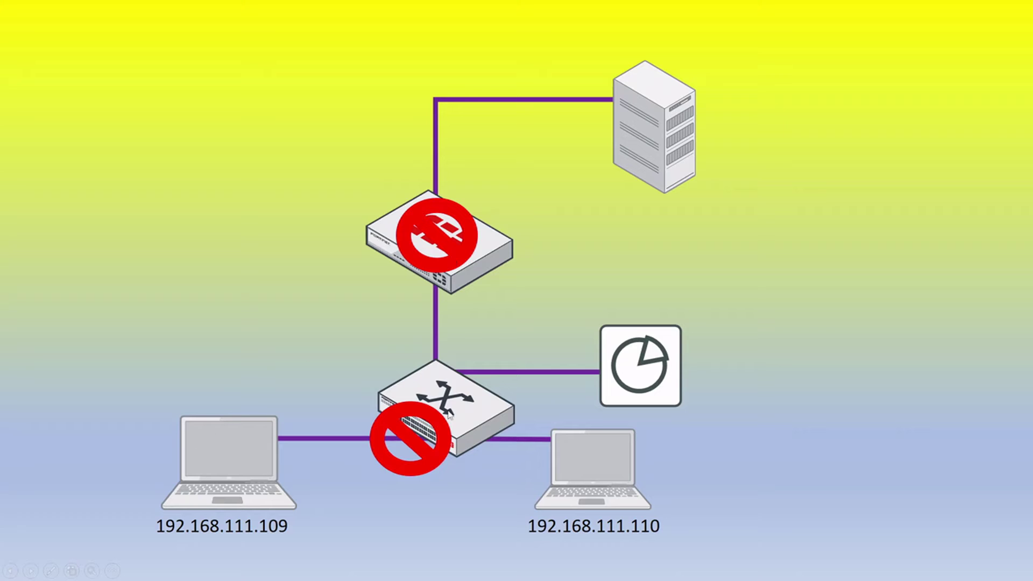
{"action": "mouse_move", "coordinate": [409, 339]}
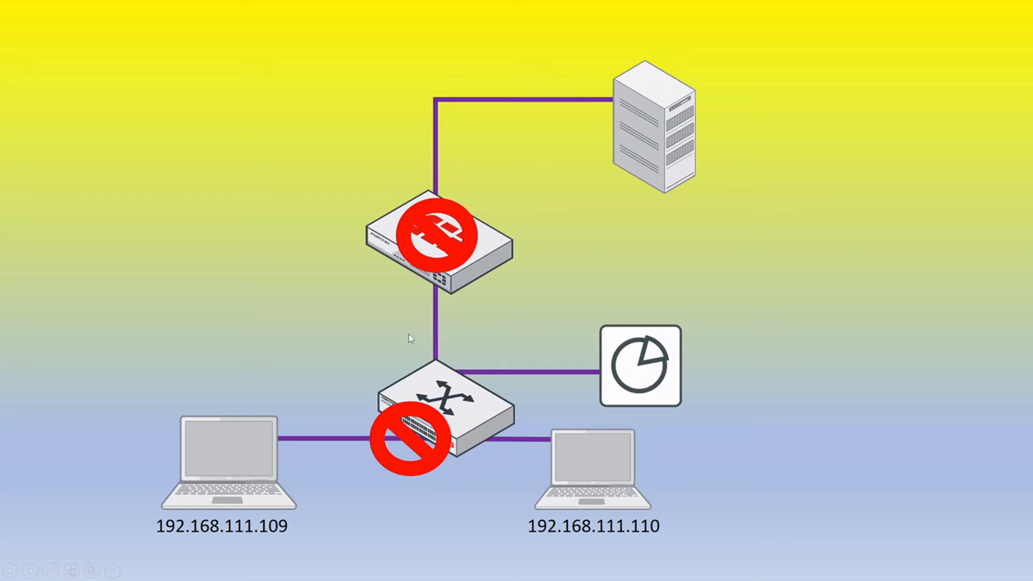
{"action": "mouse_move", "coordinate": [262, 431]}
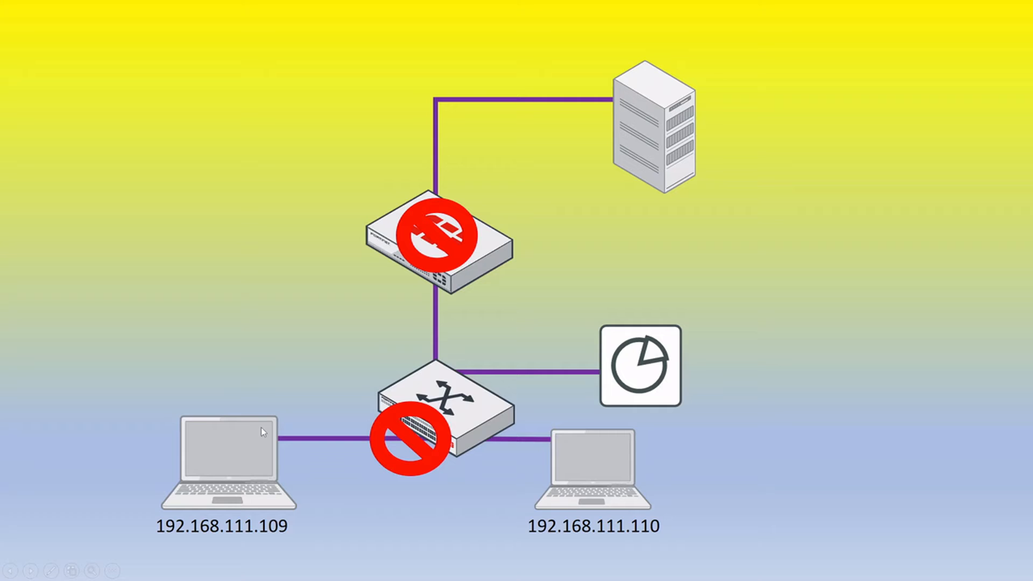
{"action": "mouse_move", "coordinate": [210, 454]}
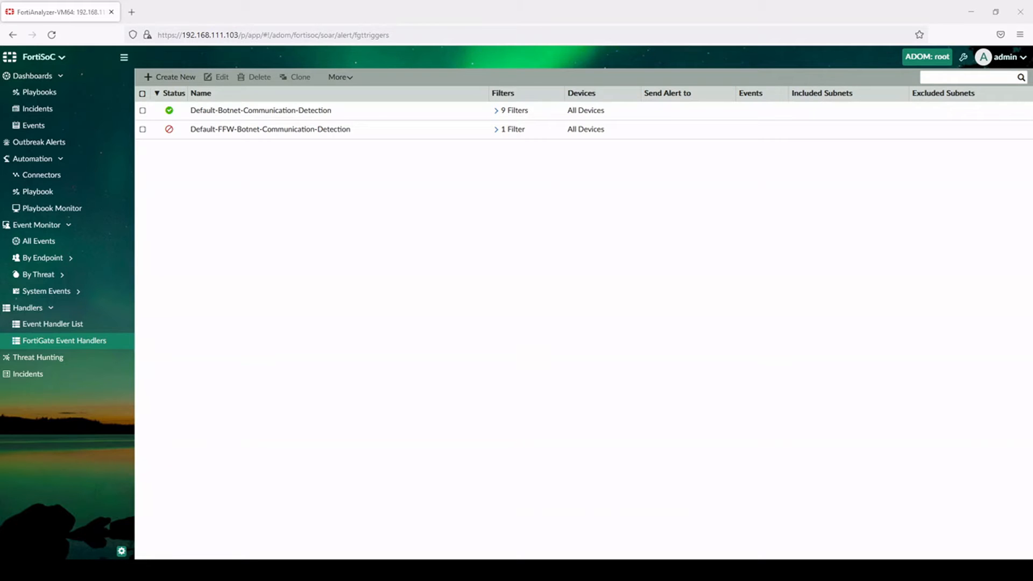
{"action": "mouse_move", "coordinate": [60, 357]}
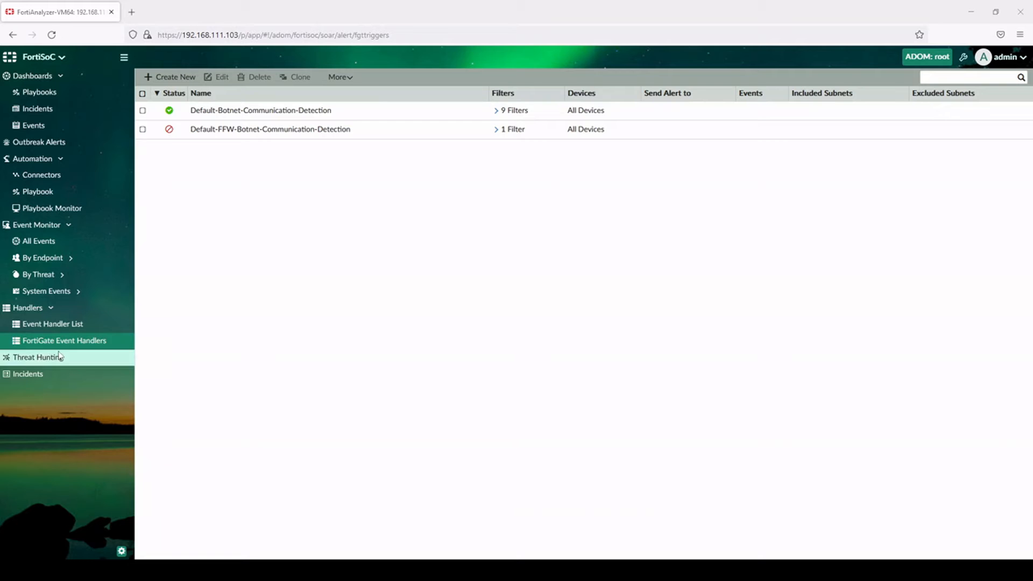
{"action": "mouse_move", "coordinate": [171, 81]}
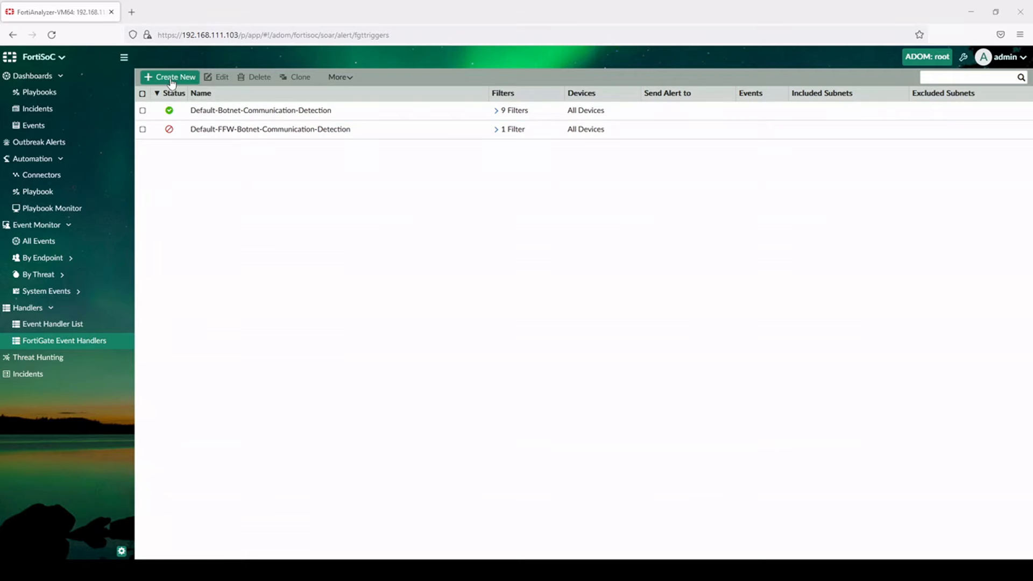
Create a new event handler named FortiGateVirus with Antivirus (virus) as its log type.
{"action": "left_click", "coordinate": [170, 77]}
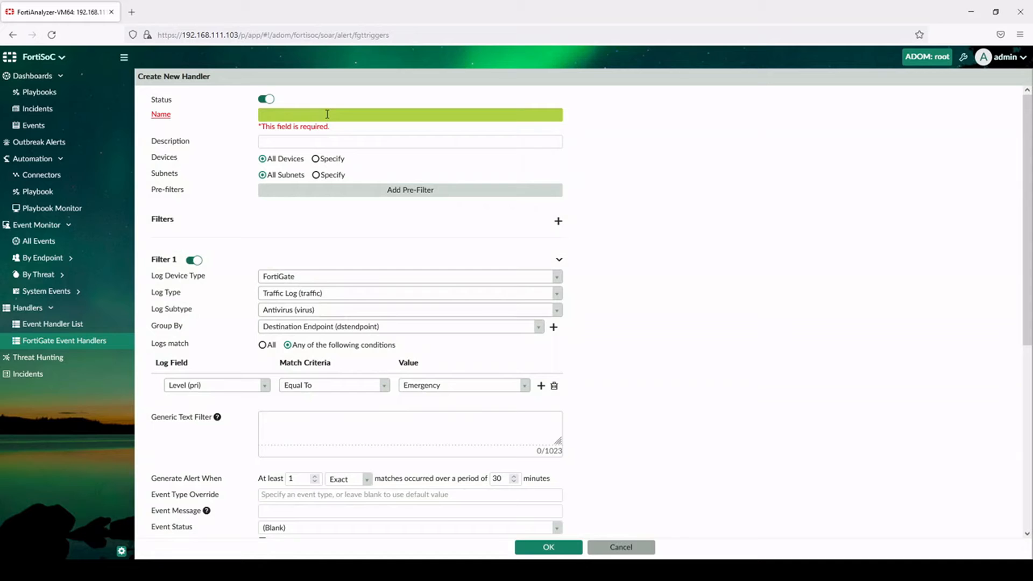
{"action": "type", "text": "FortiGateVirus"}
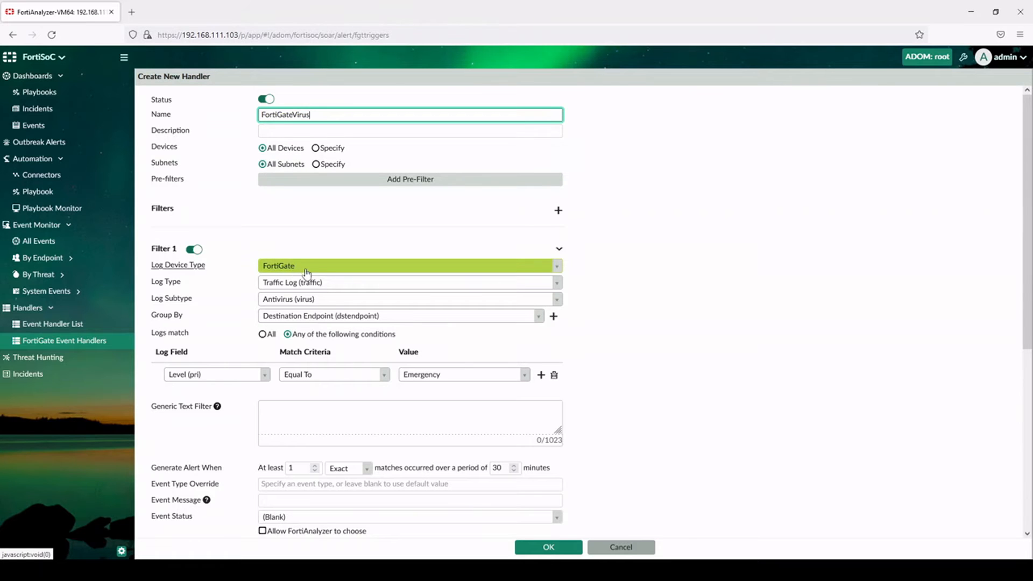
{"action": "left_click", "coordinate": [410, 282]}
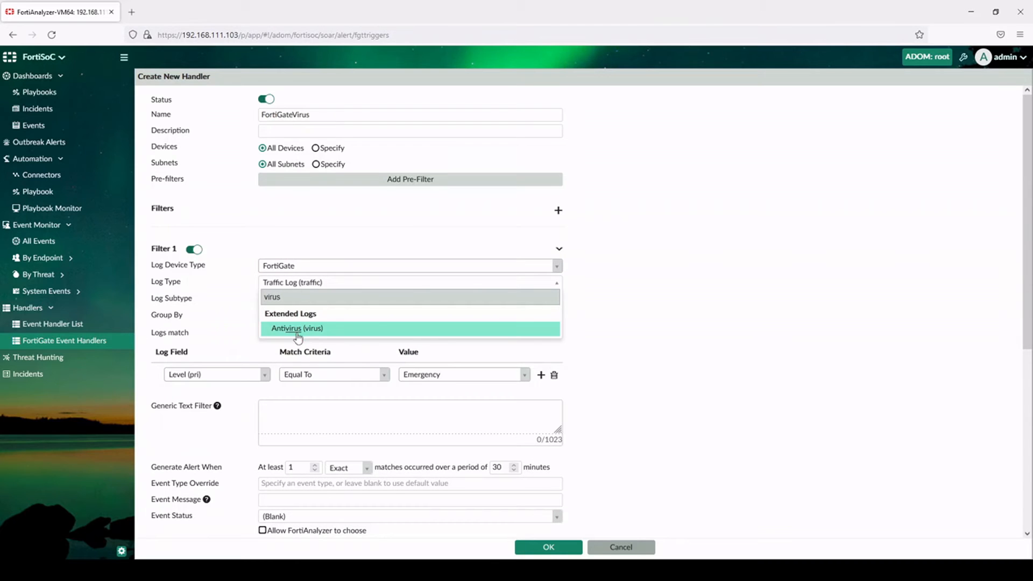
{"action": "left_click", "coordinate": [297, 328]}
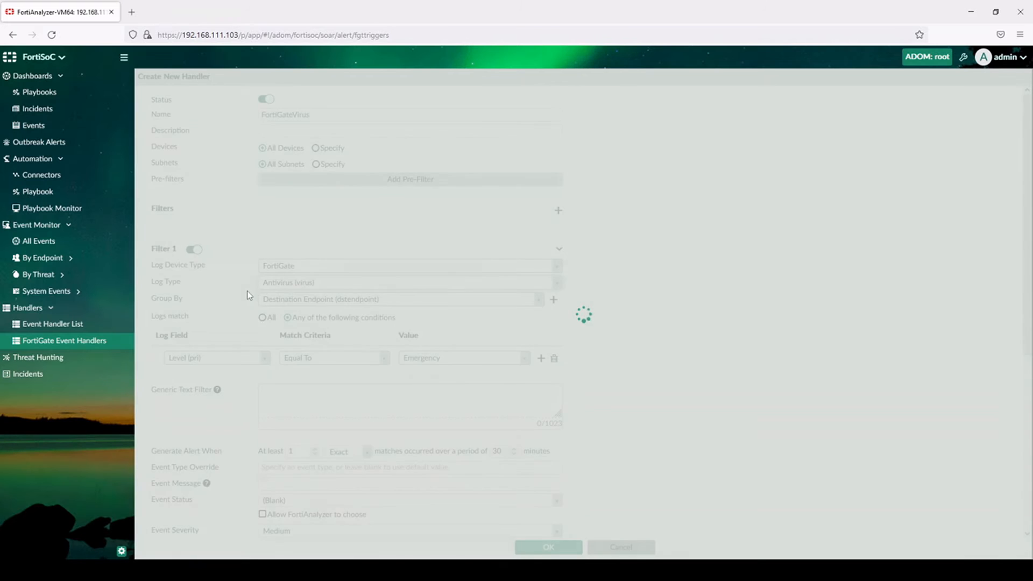
Group matching logs by message and set the level match to greater than or equal to Debug.
{"action": "left_click", "coordinate": [400, 299]}
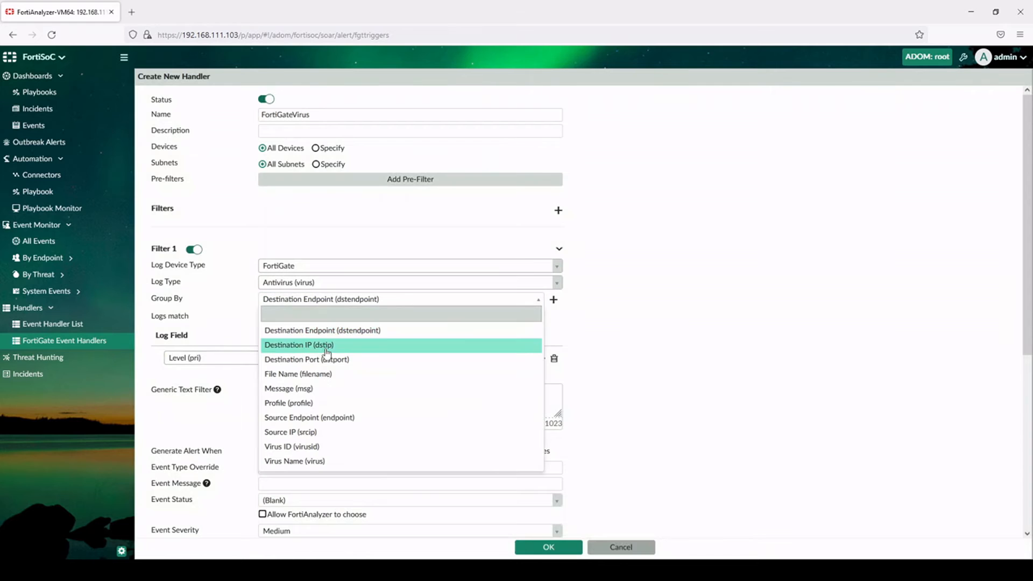
{"action": "type", "text": "mess"}
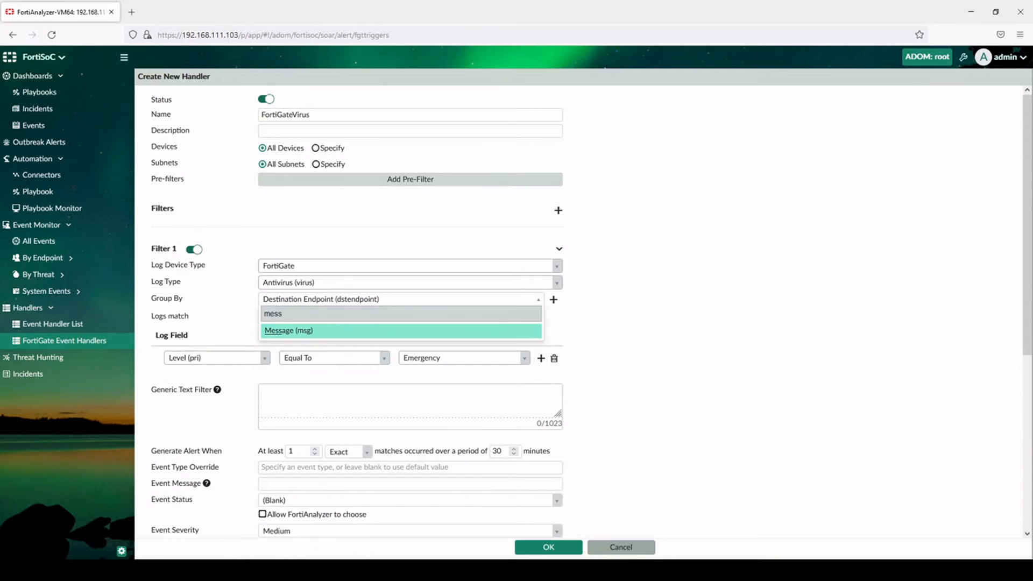
{"action": "left_click", "coordinate": [288, 331]}
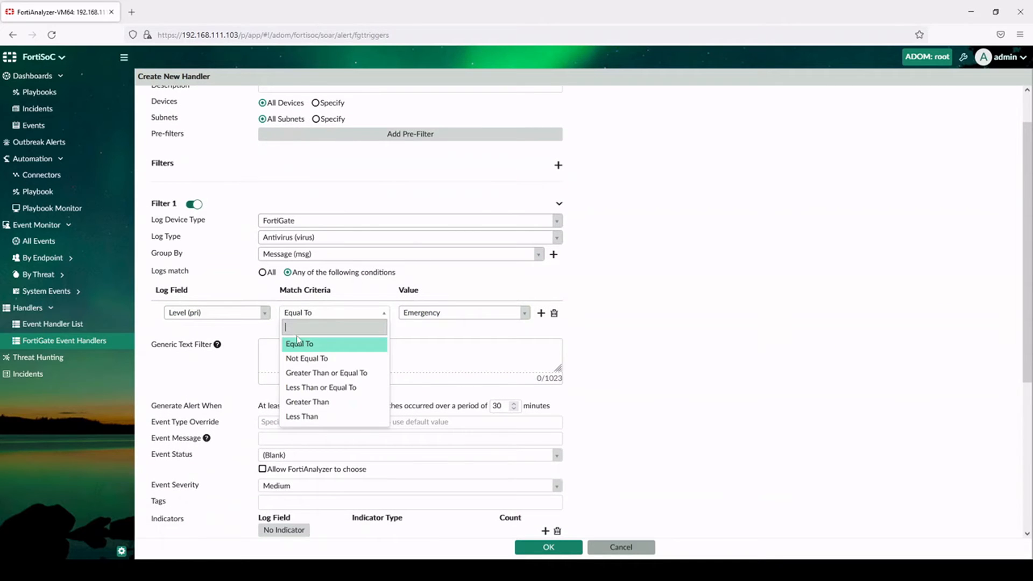
{"action": "mouse_move", "coordinate": [348, 372]}
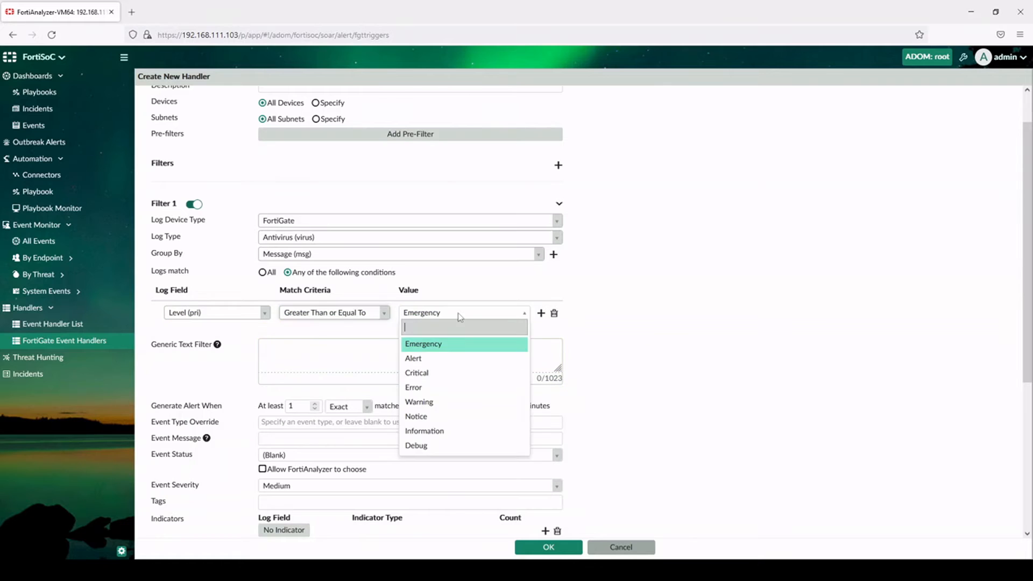
{"action": "left_click", "coordinate": [416, 445]}
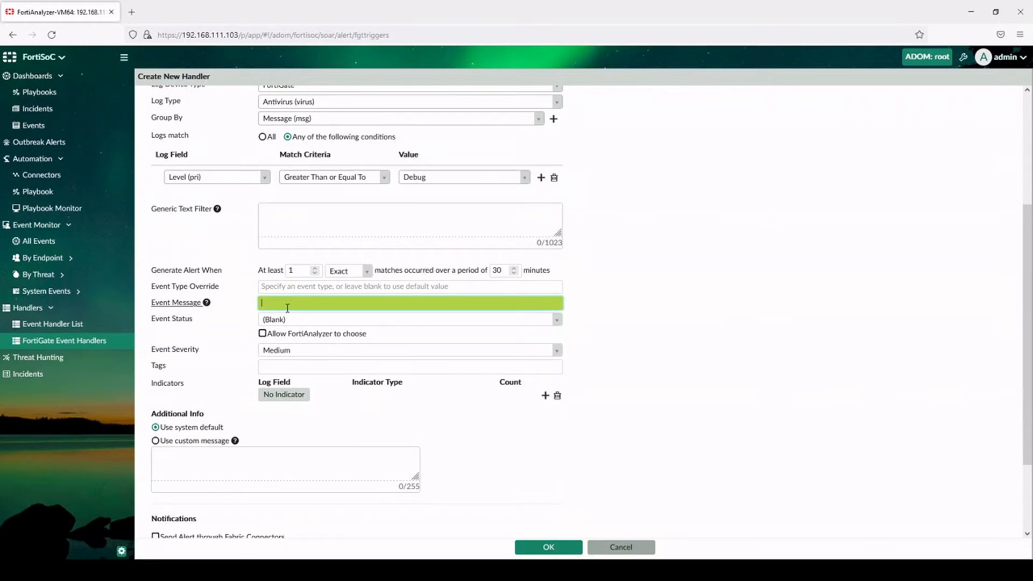
{"action": "type", "text": "FG Antivirus Blocked"}
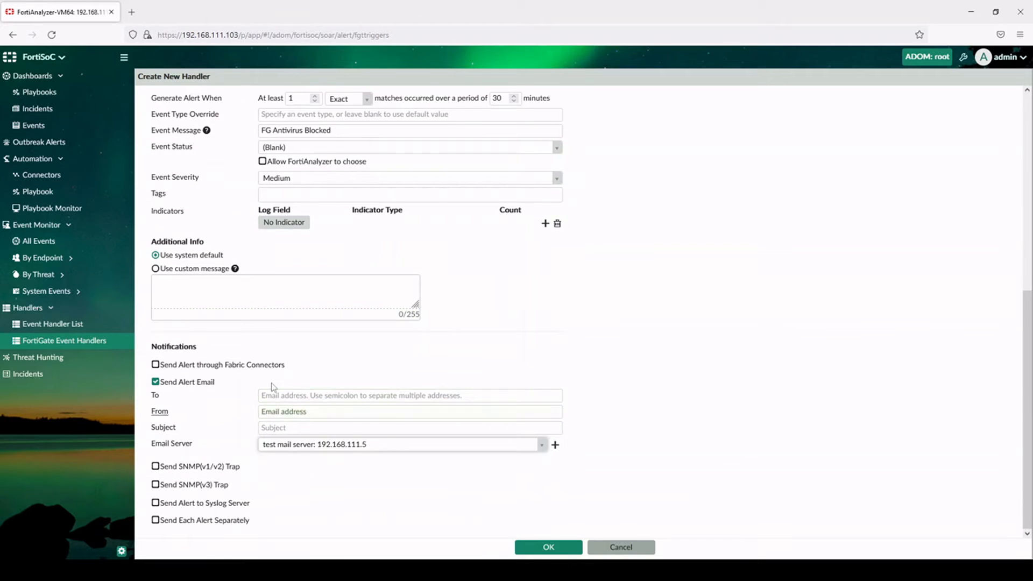
{"action": "left_click", "coordinate": [411, 396]}
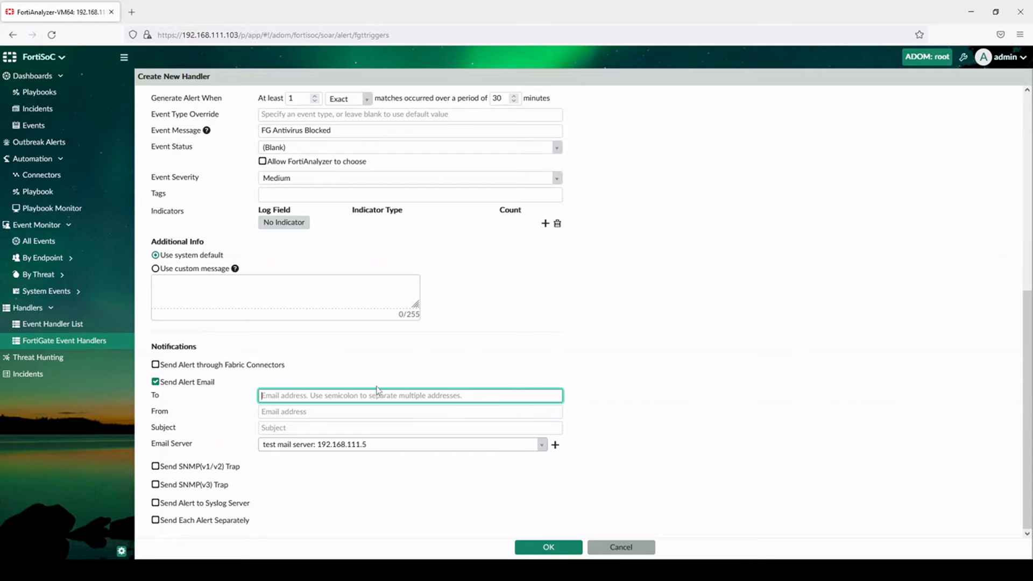
{"action": "type", "text": "ttpfortinet@test.com"}
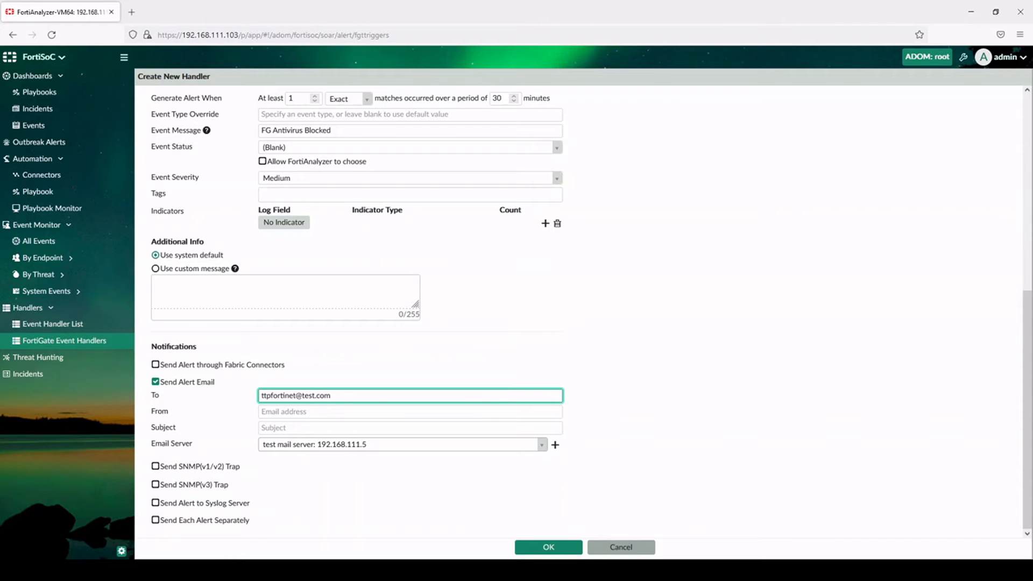
{"action": "type", "text": "ttpfortinet@test.com"}
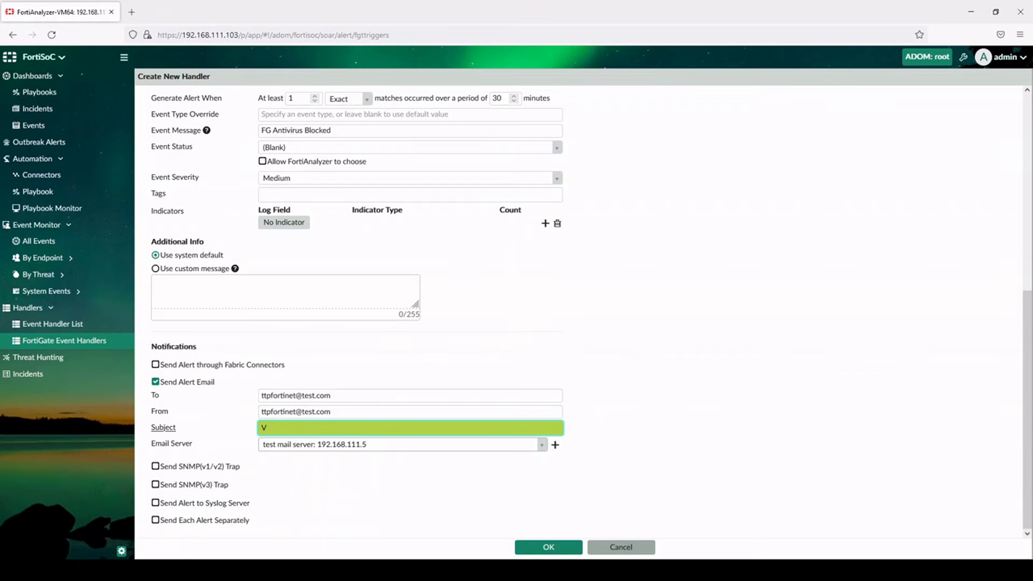
Set the email subject Virus Alert with the test mail server and save the handler.
{"action": "type", "text": "irus Alert"}
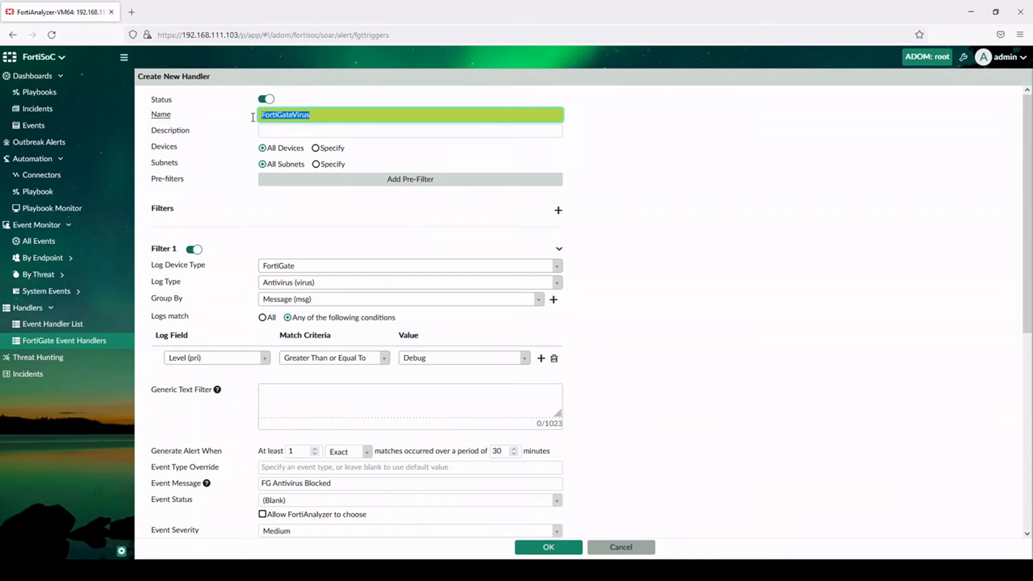
{"action": "scroll", "scroll_direction": "down", "scroll_amount": 3}
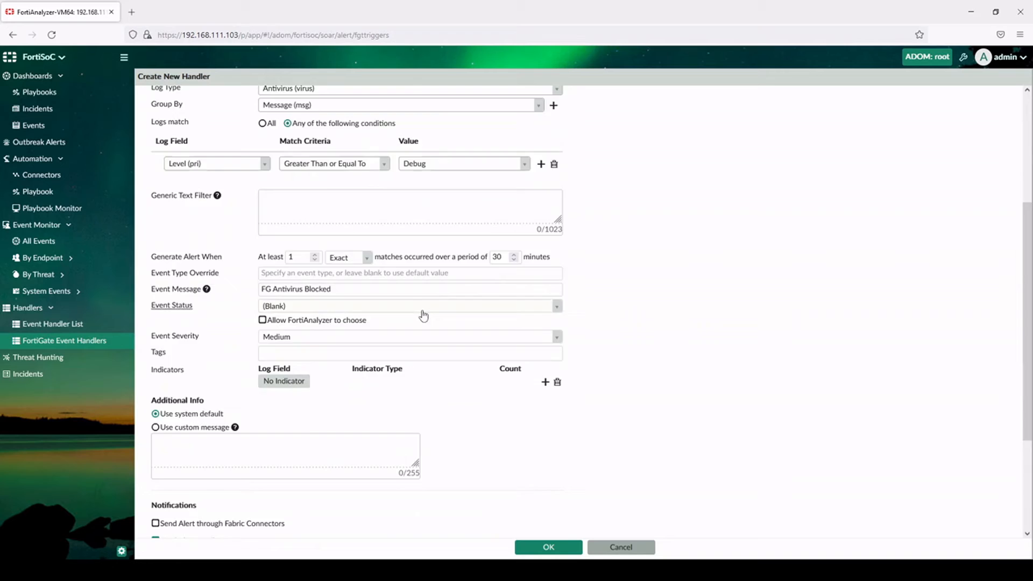
{"action": "left_click", "coordinate": [155, 382]}
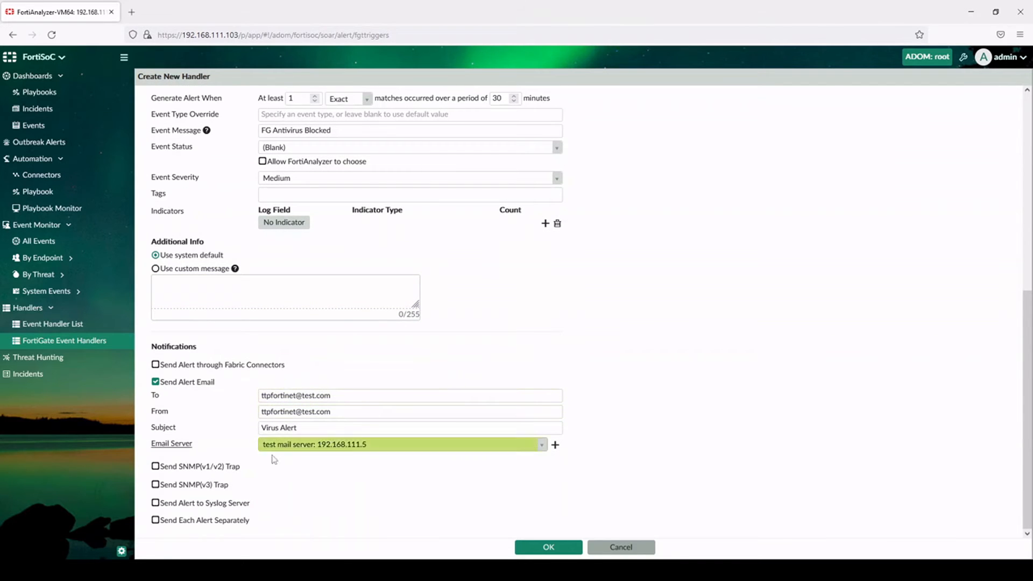
{"action": "left_click", "coordinate": [548, 547]}
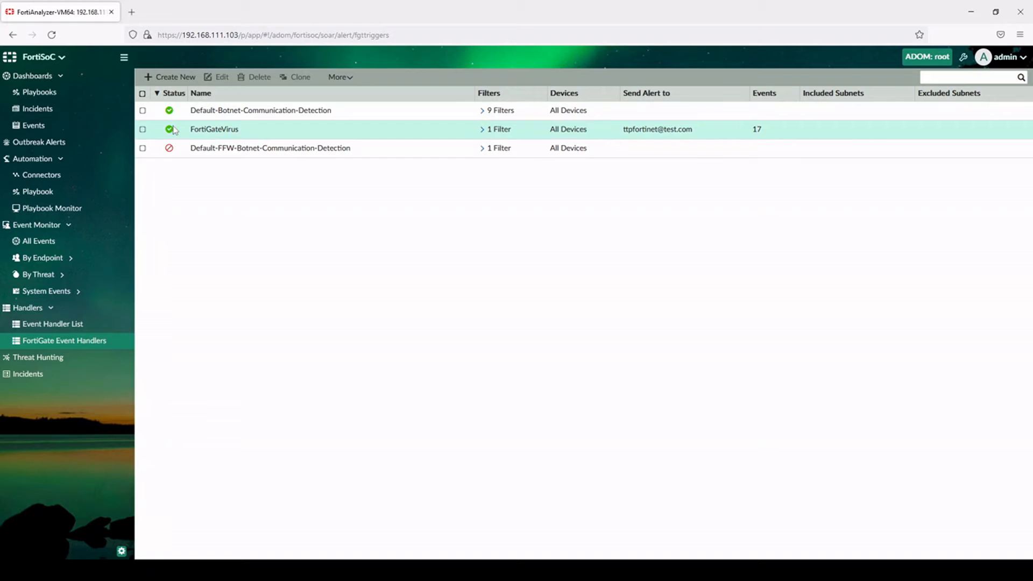
{"action": "mouse_move", "coordinate": [379, 140]}
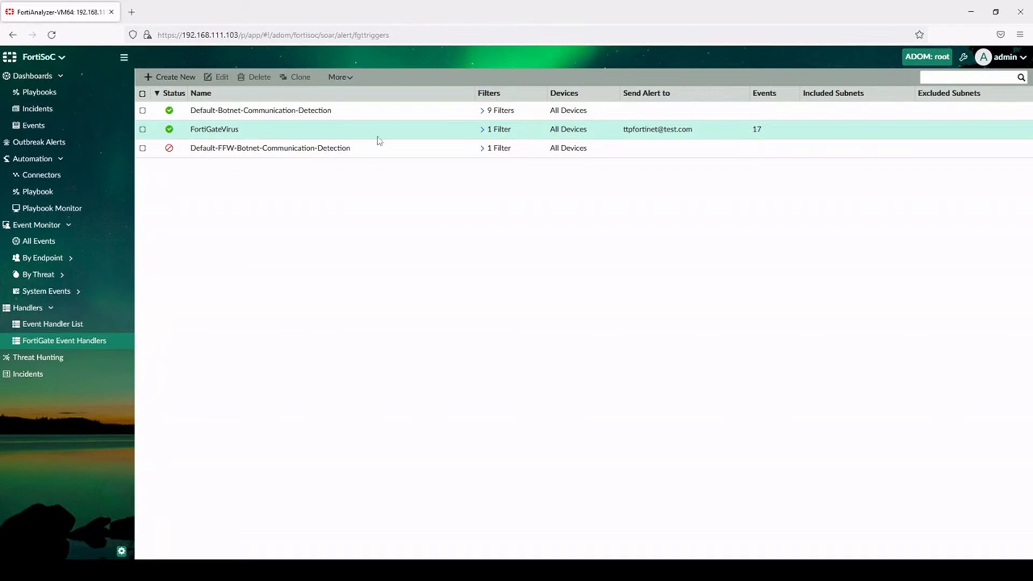
{"action": "mouse_move", "coordinate": [755, 134]}
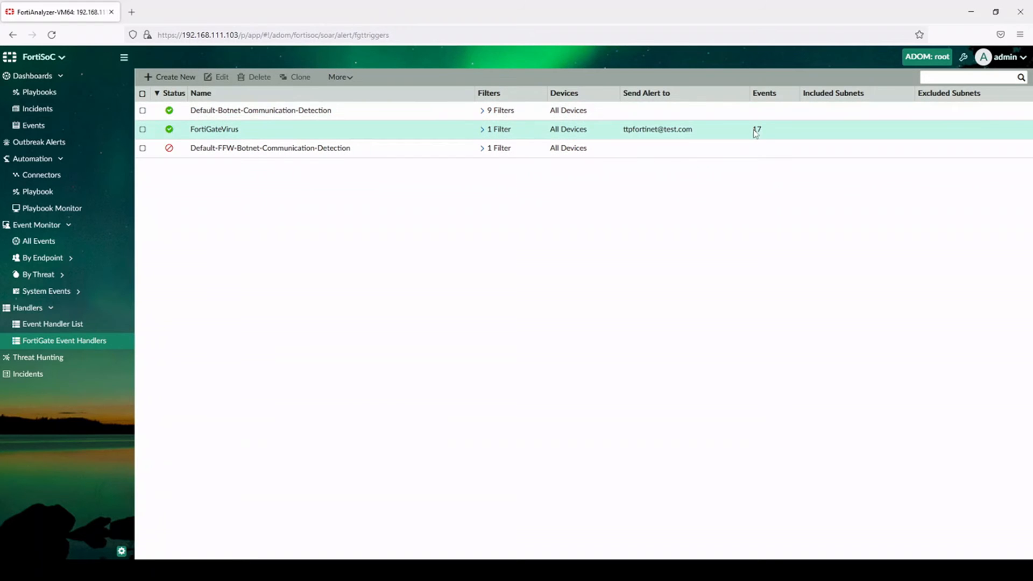
{"action": "mouse_move", "coordinate": [769, 132]}
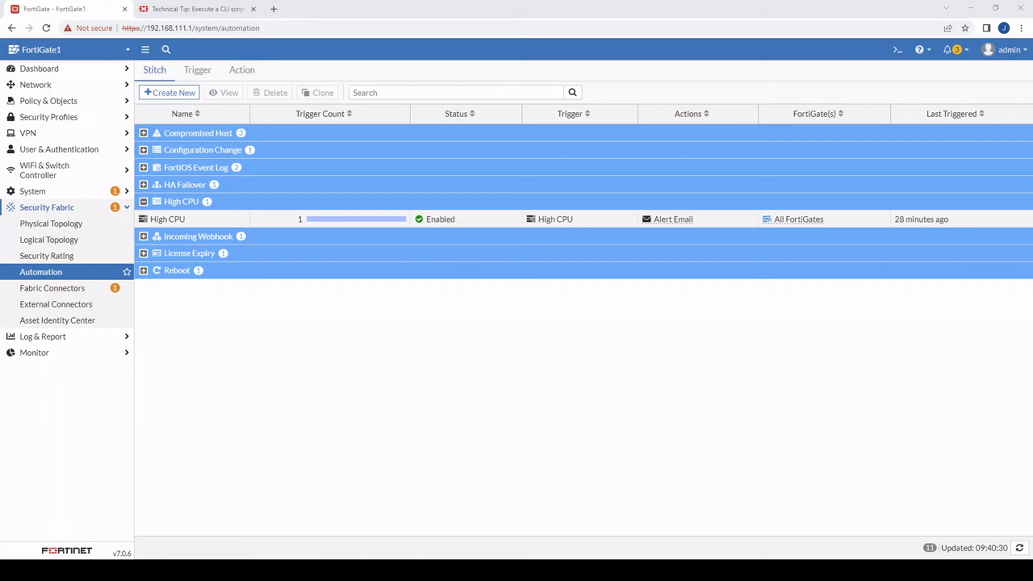
Create a new automation stitch named AccessLayerQuarantine_Virus.
{"action": "left_click", "coordinate": [168, 93]}
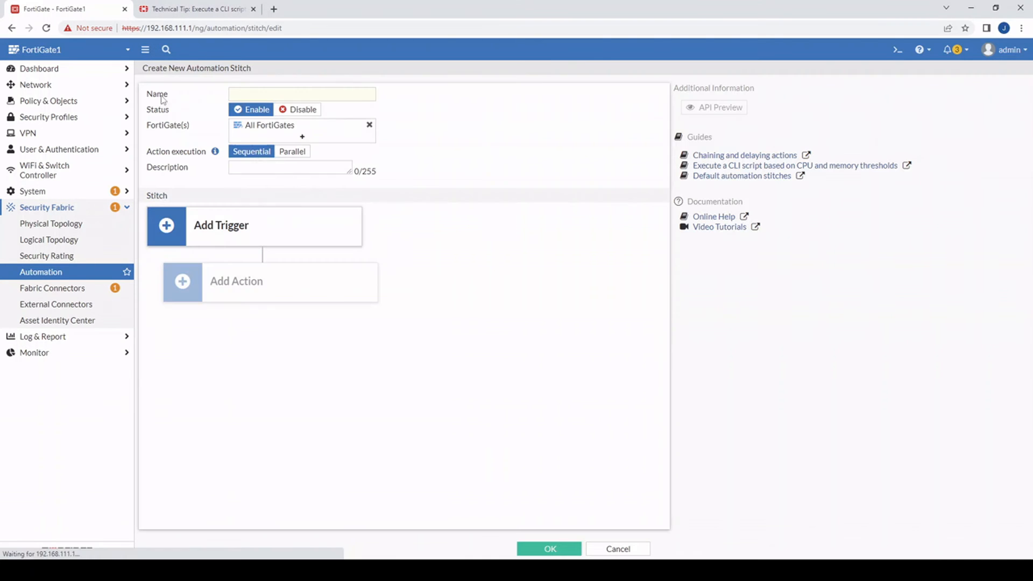
{"action": "left_click", "coordinate": [301, 95]}
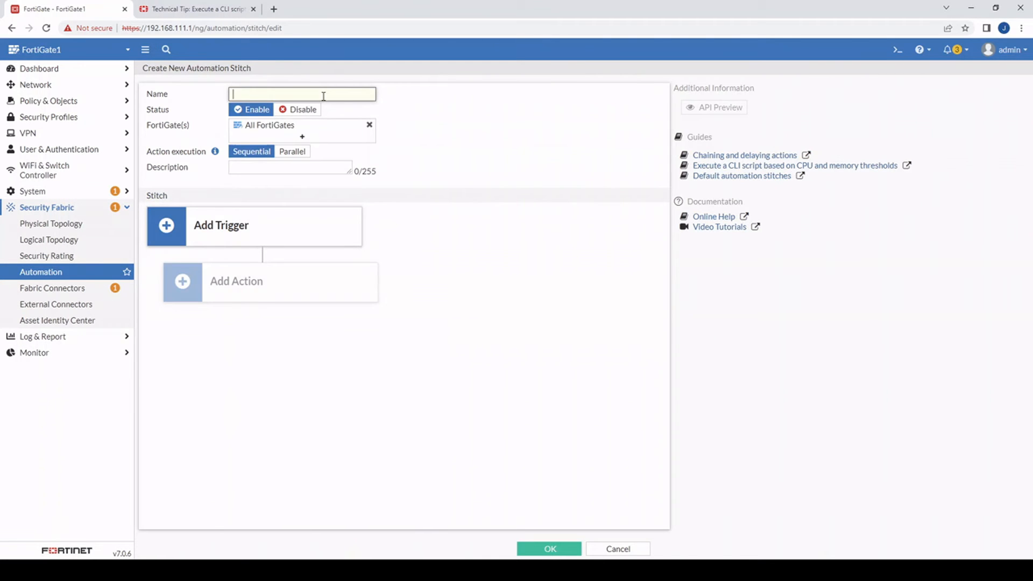
{"action": "type", "text": "Access"}
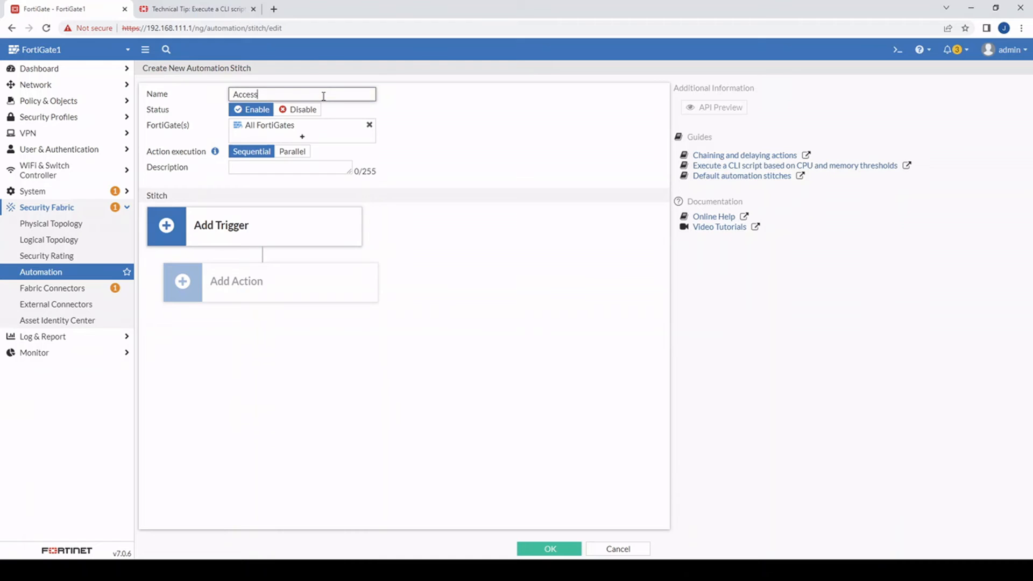
{"action": "type", "text": "LayerQuarantine_Virus"}
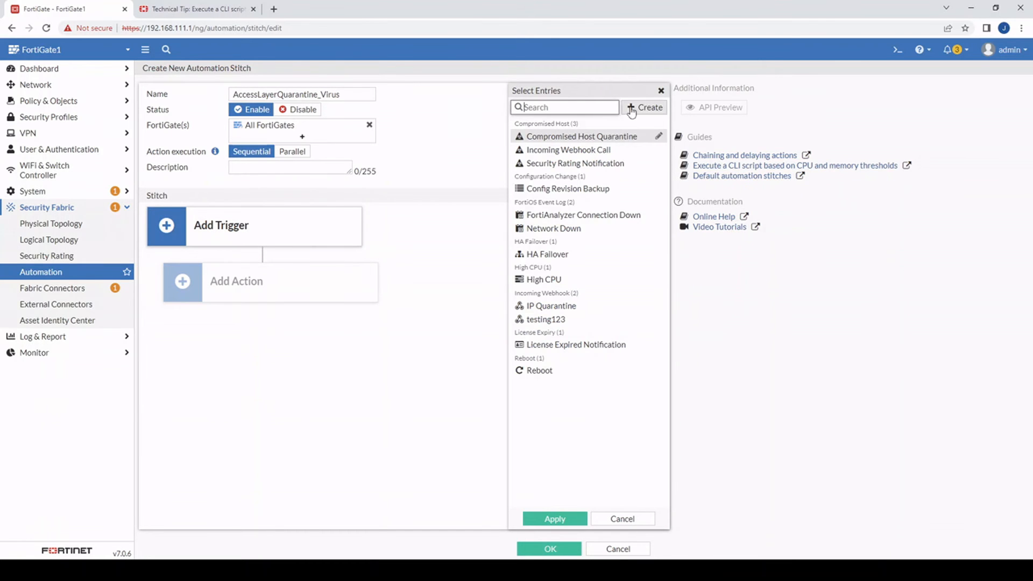
Add a FortiAnalyzer Event Handler trigger named FortiGateVirus using the FortiGateVirus handler.
{"action": "left_click", "coordinate": [645, 107]}
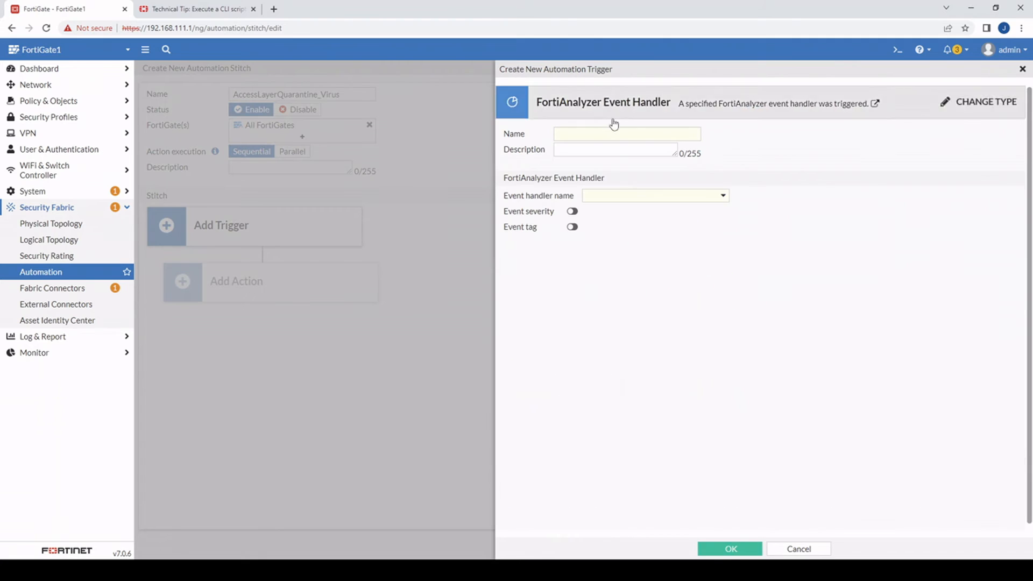
{"action": "left_click", "coordinate": [626, 133]}
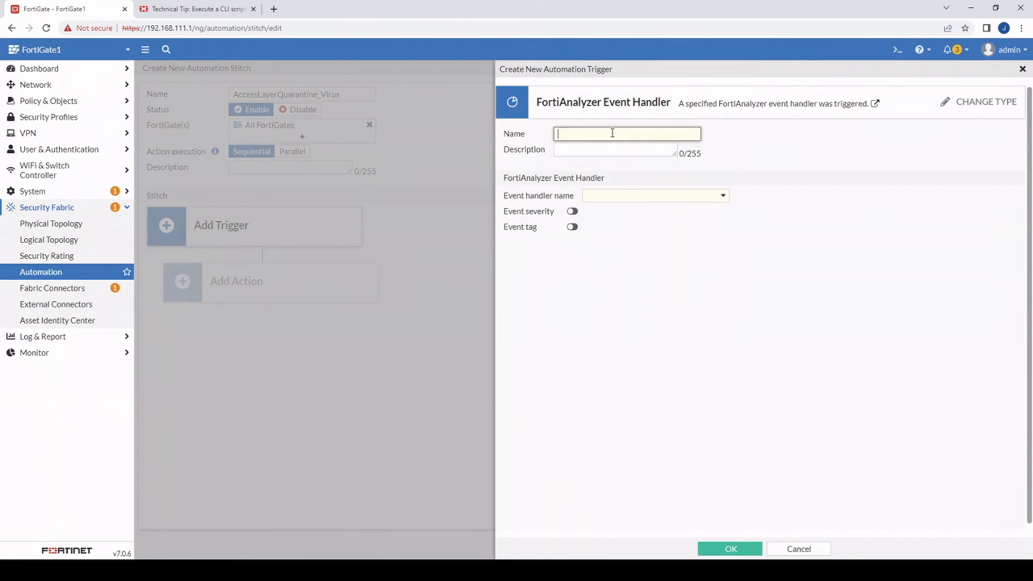
{"action": "type", "text": "Viru"}
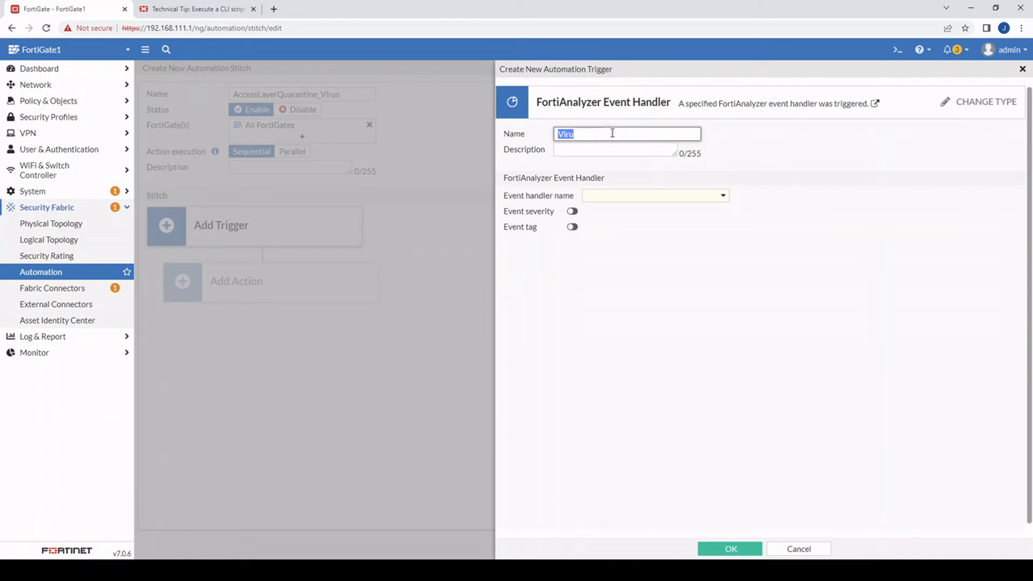
{"action": "type", "text": "FortiGateVi"}
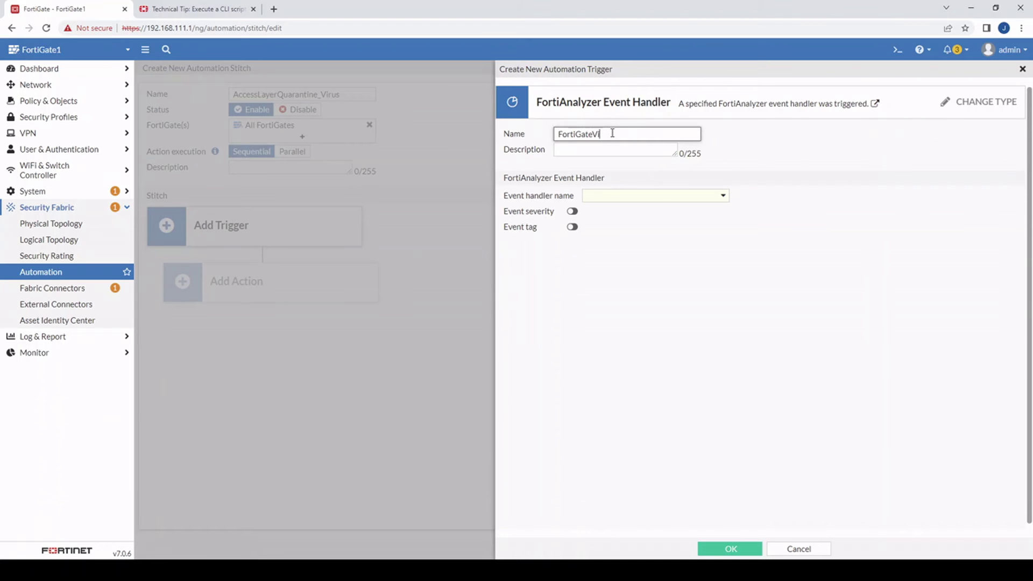
{"action": "left_click", "coordinate": [655, 195]}
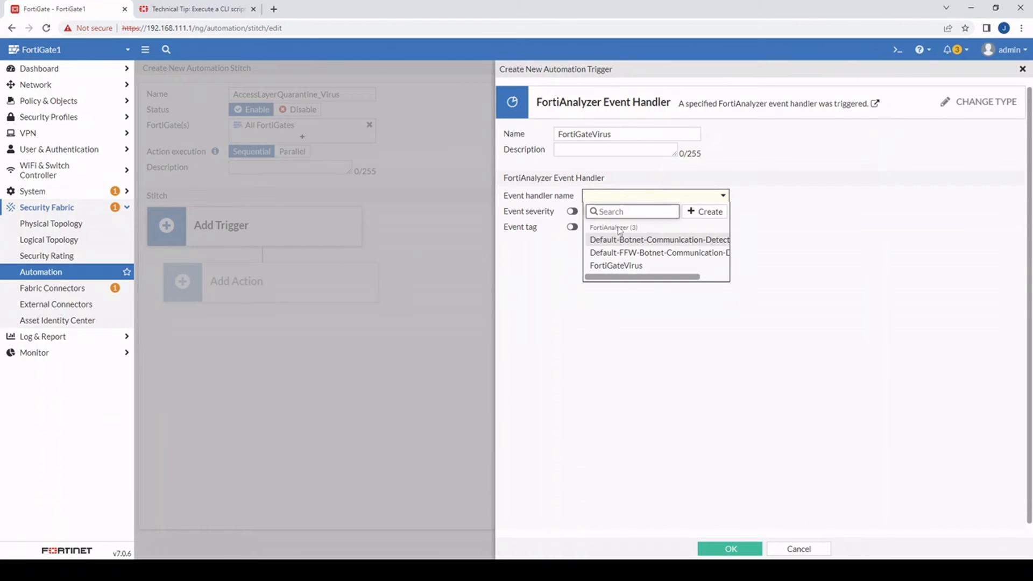
{"action": "mouse_move", "coordinate": [613, 269]}
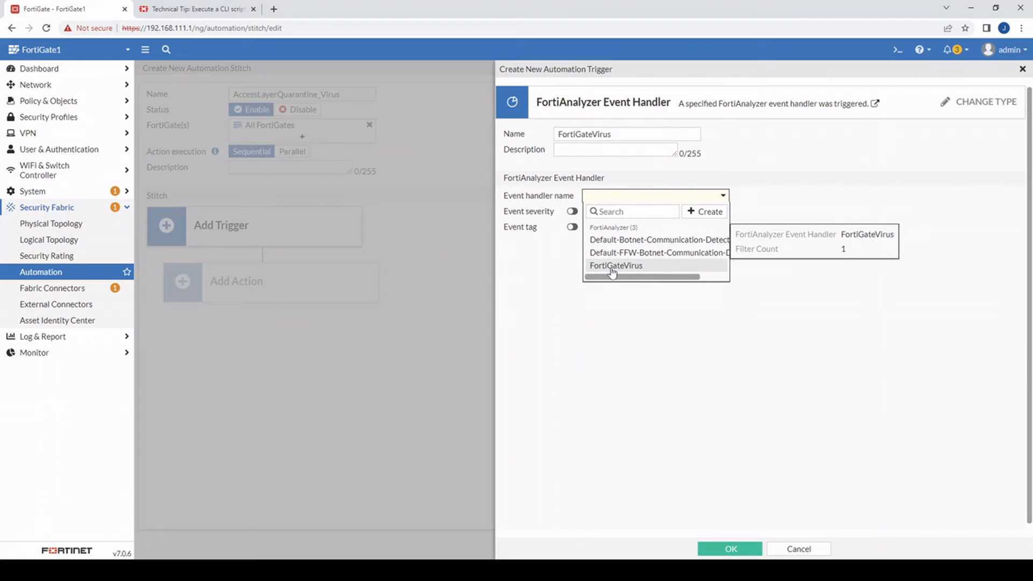
{"action": "left_click", "coordinate": [615, 265]}
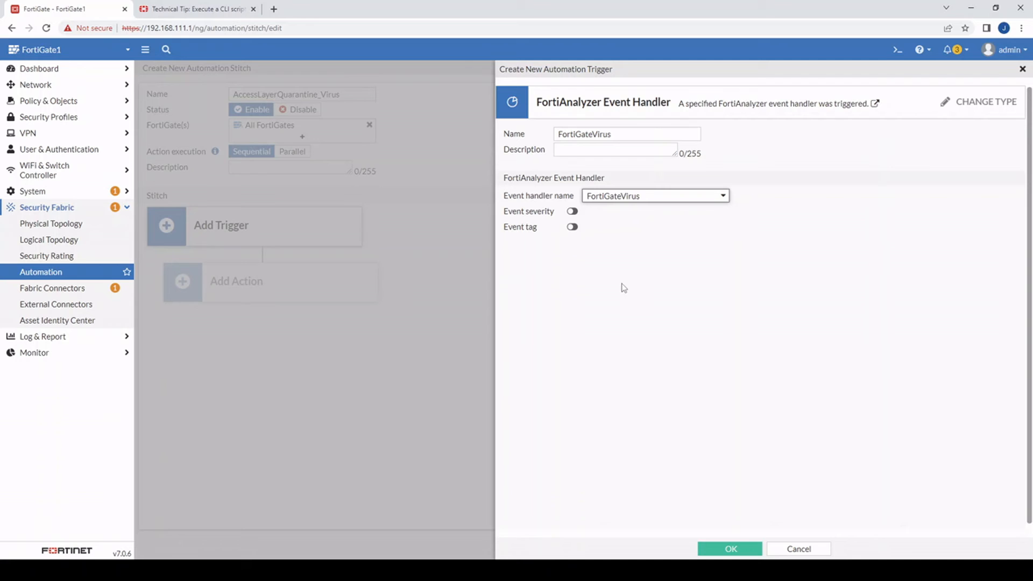
{"action": "mouse_move", "coordinate": [633, 222]}
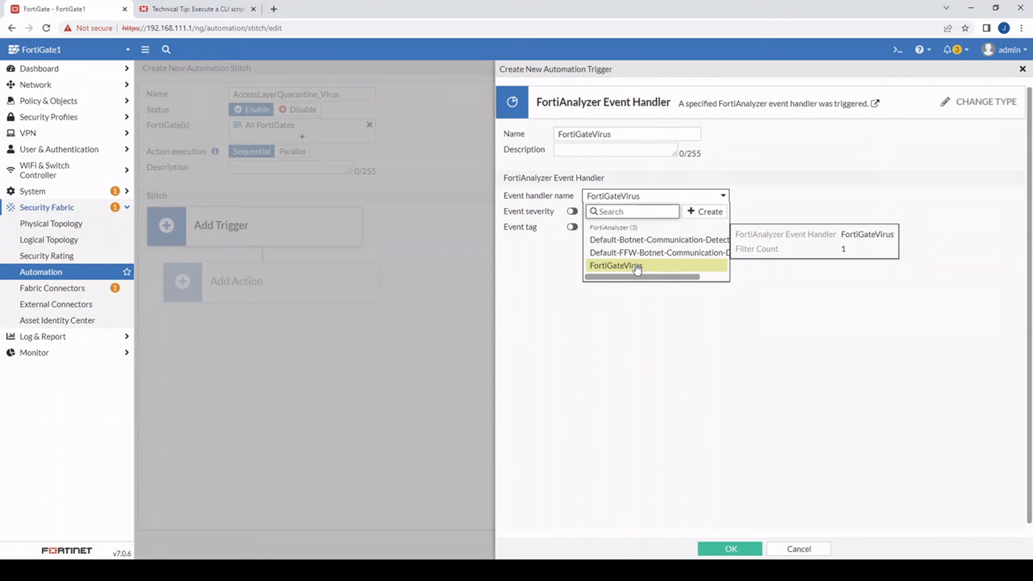
{"action": "left_click", "coordinate": [615, 266]}
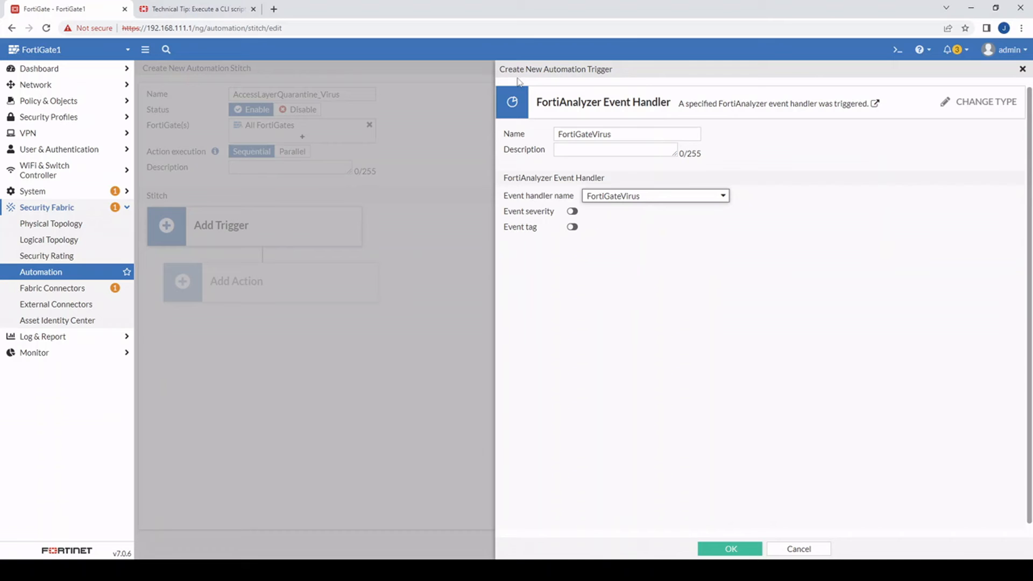
{"action": "mouse_move", "coordinate": [636, 239]}
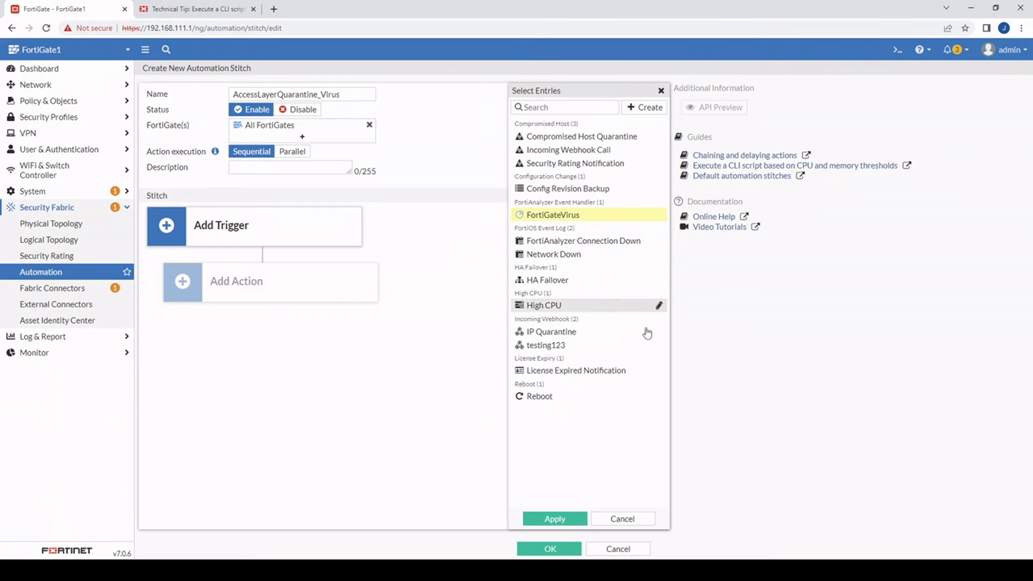
Attach the FortiGateVirus trigger to the stitch and apply.
{"action": "left_click", "coordinate": [555, 519]}
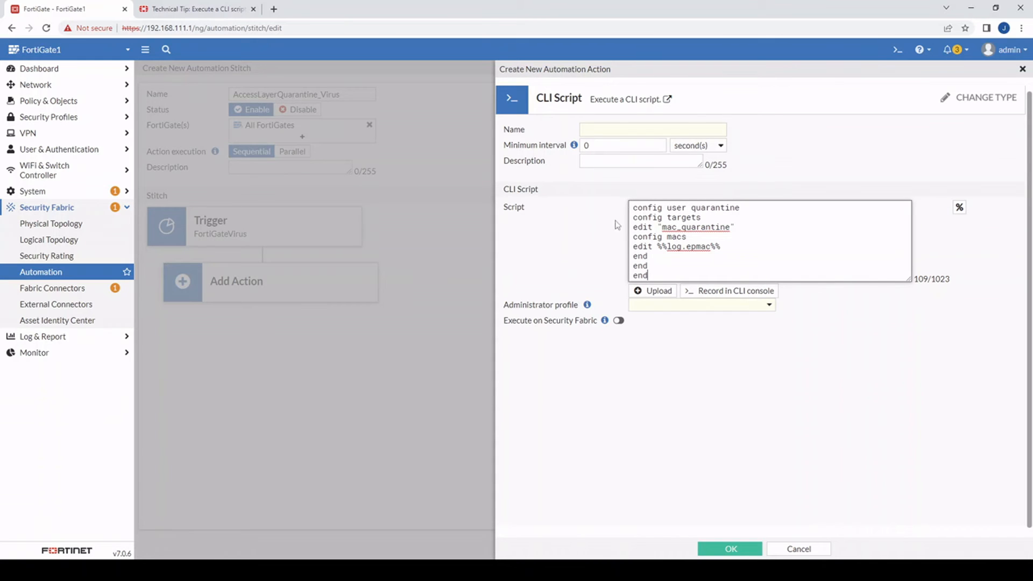
Create the CLI script action 'FortiSwitch Quarantine' running as super_admin and save it.
{"action": "left_click", "coordinate": [654, 129]}
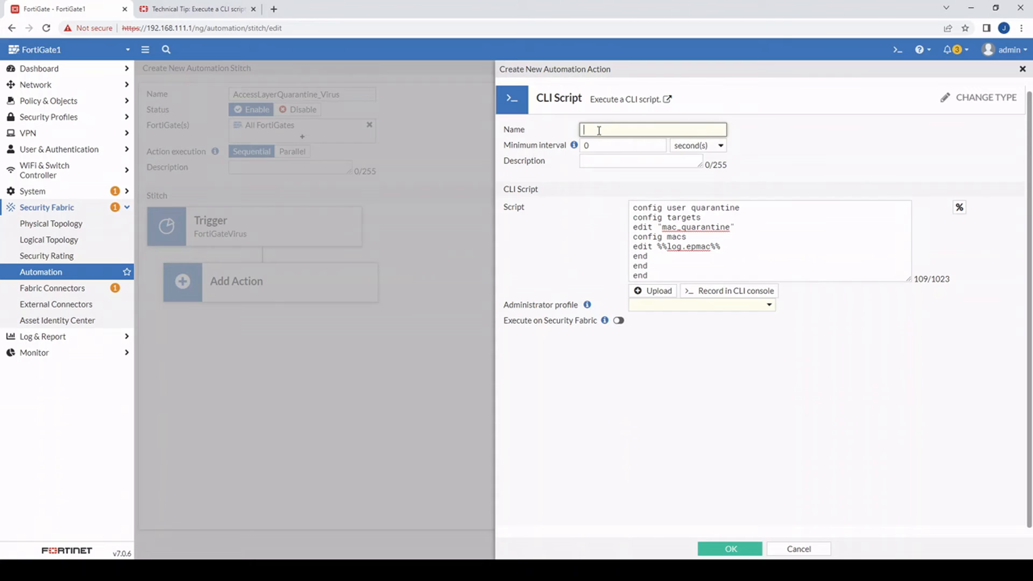
{"action": "type", "text": "F"}
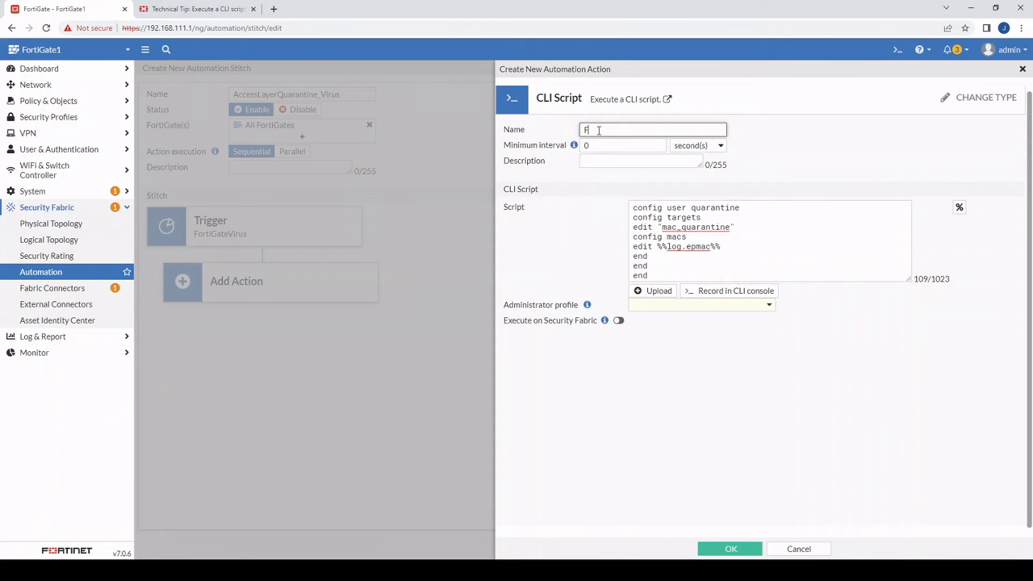
{"action": "type", "text": "ortiSwitch"}
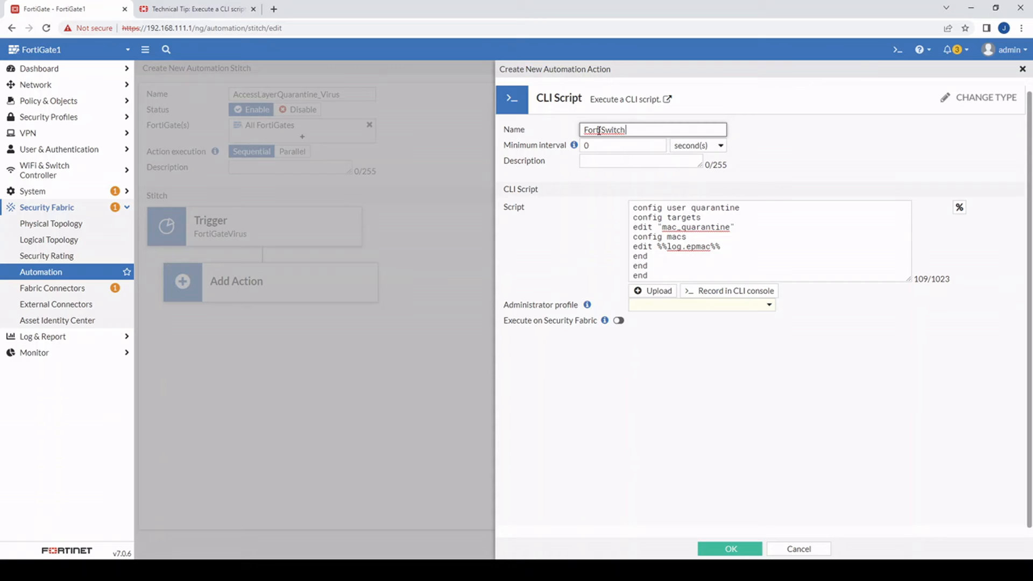
{"action": "type", "text": "Quarantine"}
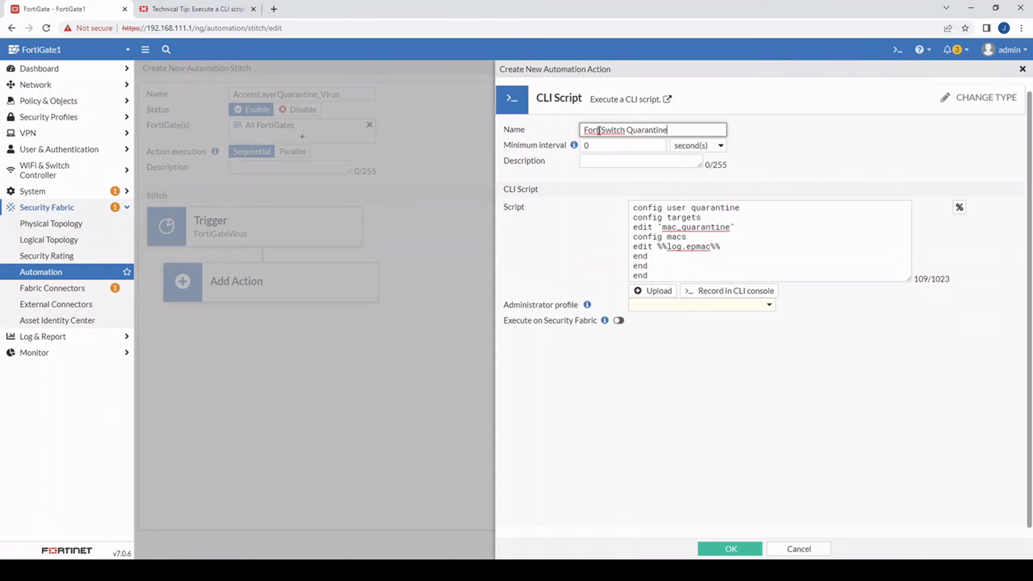
{"action": "left_click", "coordinate": [702, 304]}
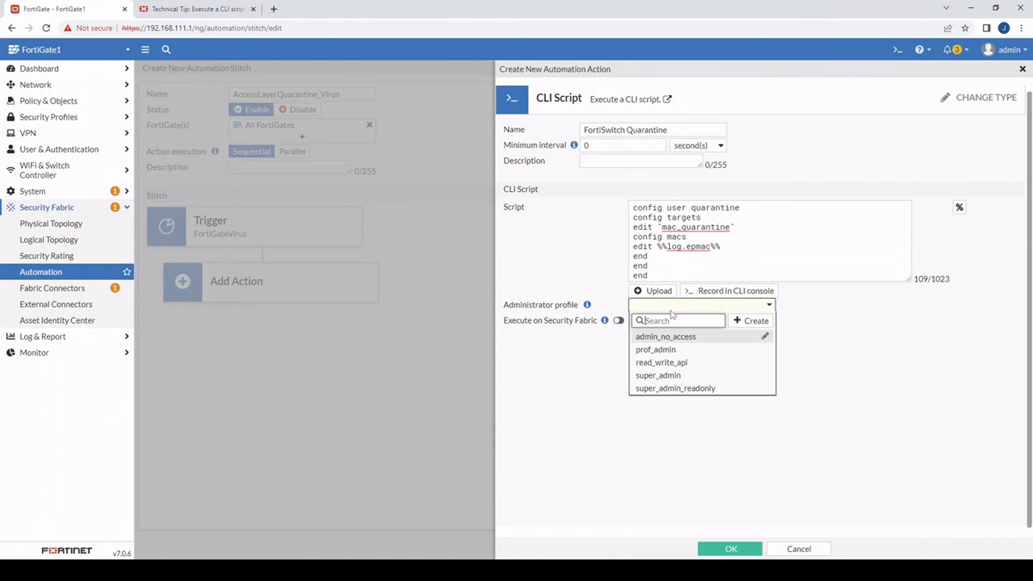
{"action": "left_click", "coordinate": [657, 374]}
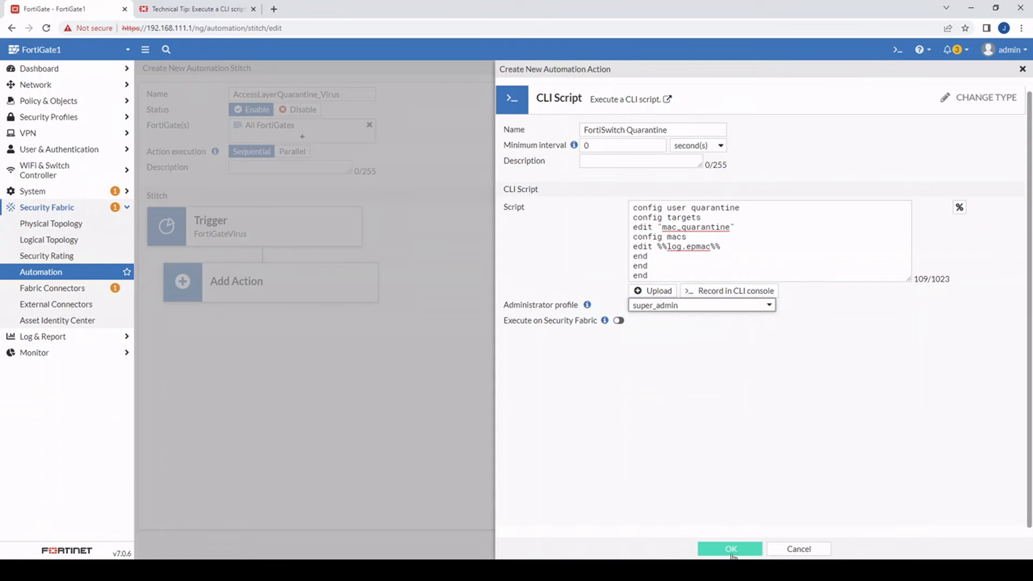
{"action": "left_click", "coordinate": [730, 549]}
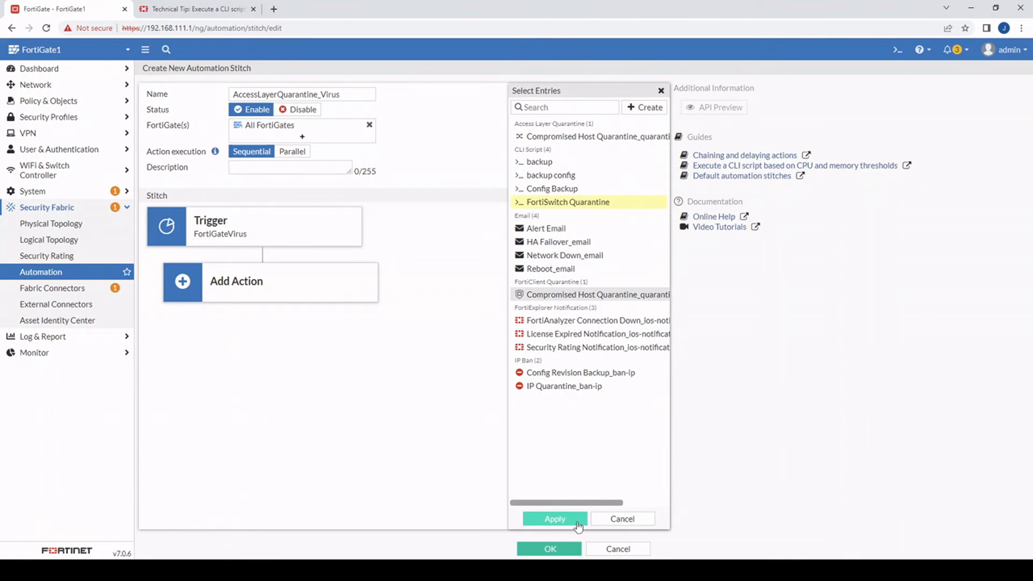
Add FortiSwitch Quarantine as the stitch's action and save the stitch.
{"action": "left_click", "coordinate": [554, 519]}
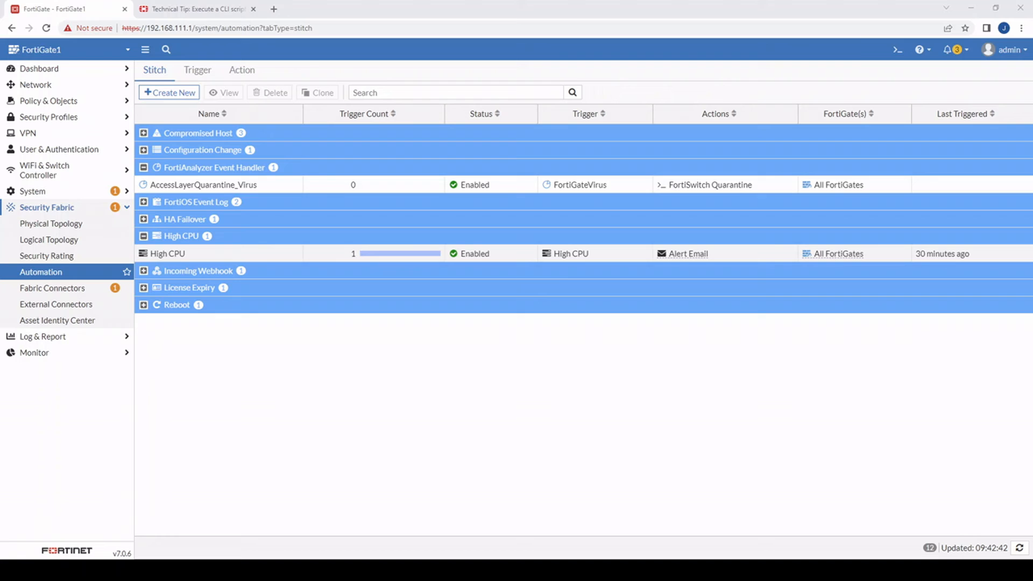
{"action": "mouse_move", "coordinate": [78, 211]}
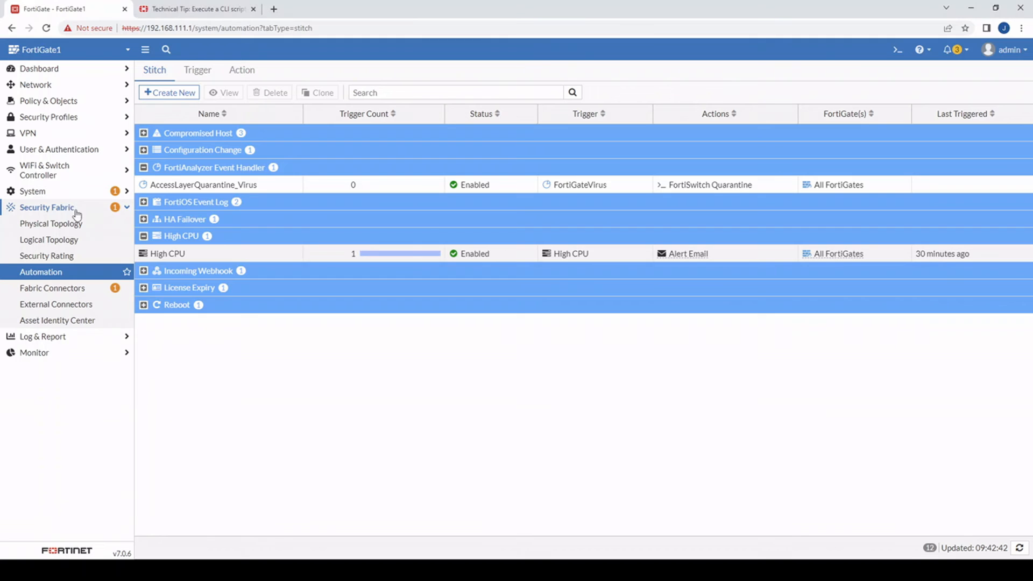
View FortiSwitch Ports under WiFi & Switch Controller and the device on port3.
{"action": "left_click", "coordinate": [45, 170]}
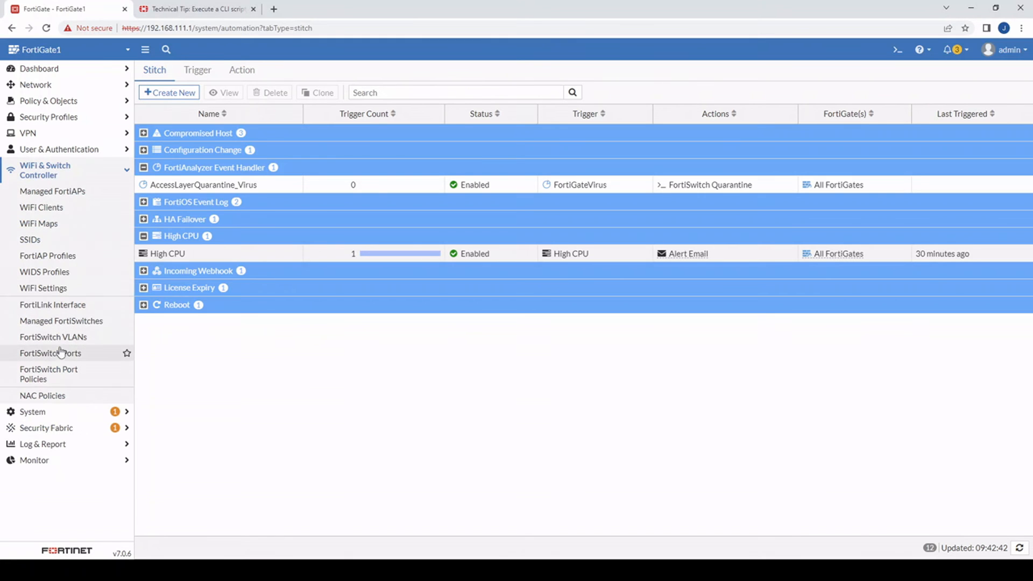
{"action": "left_click", "coordinate": [50, 353]}
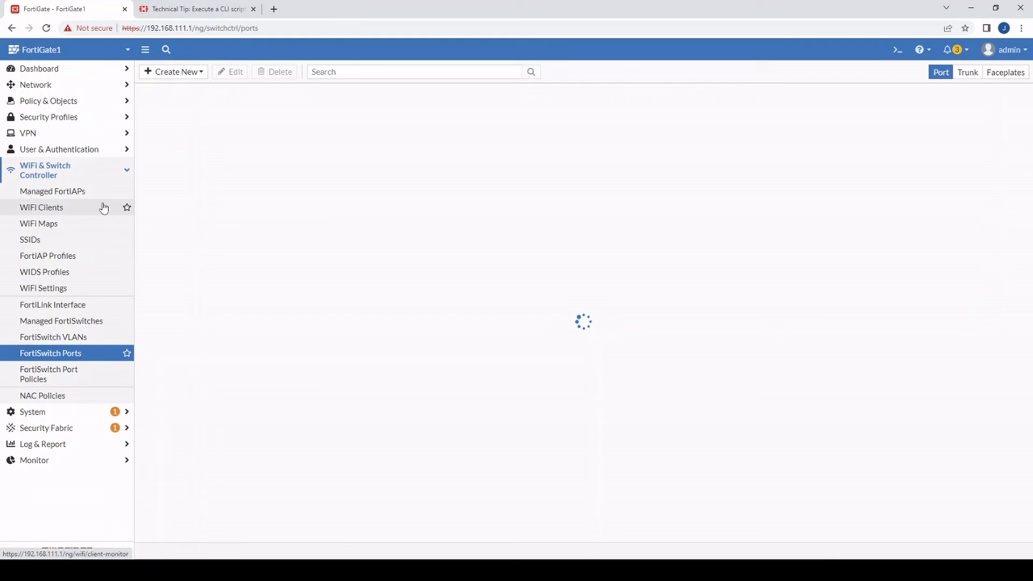
{"action": "left_click", "coordinate": [49, 353]}
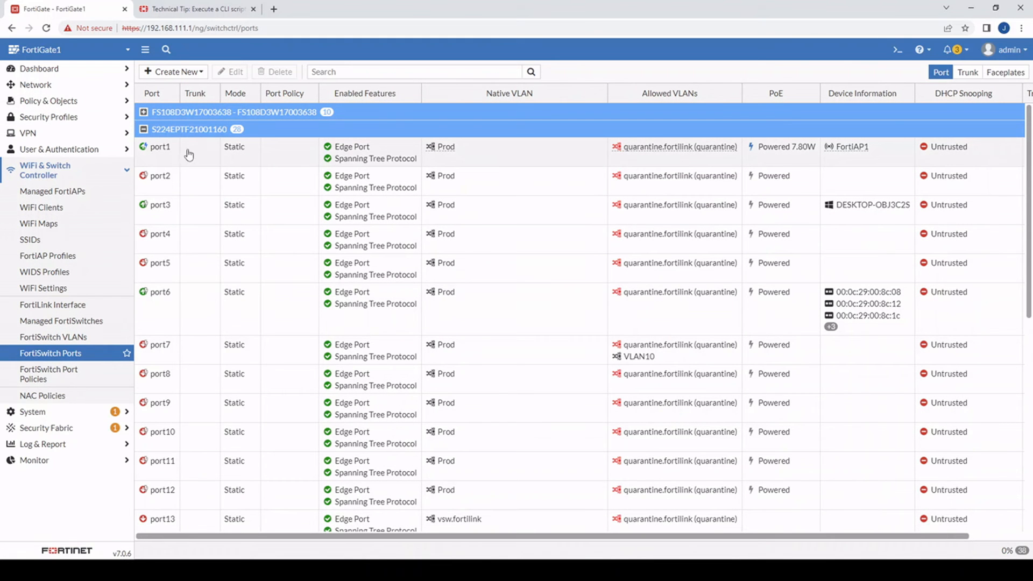
{"action": "mouse_move", "coordinate": [224, 216]}
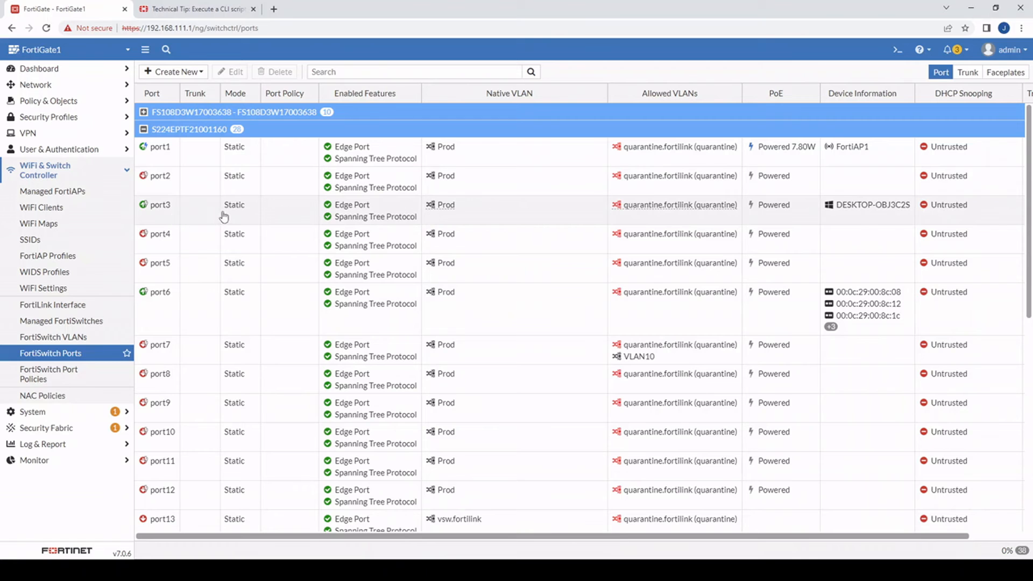
{"action": "left_click", "coordinate": [874, 205]}
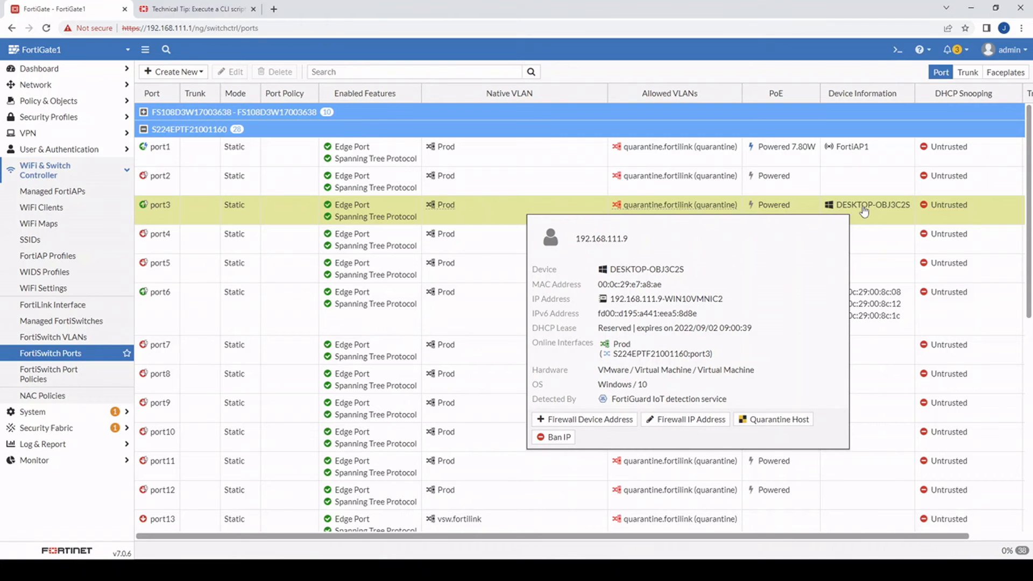
{"action": "mouse_move", "coordinate": [542, 312]}
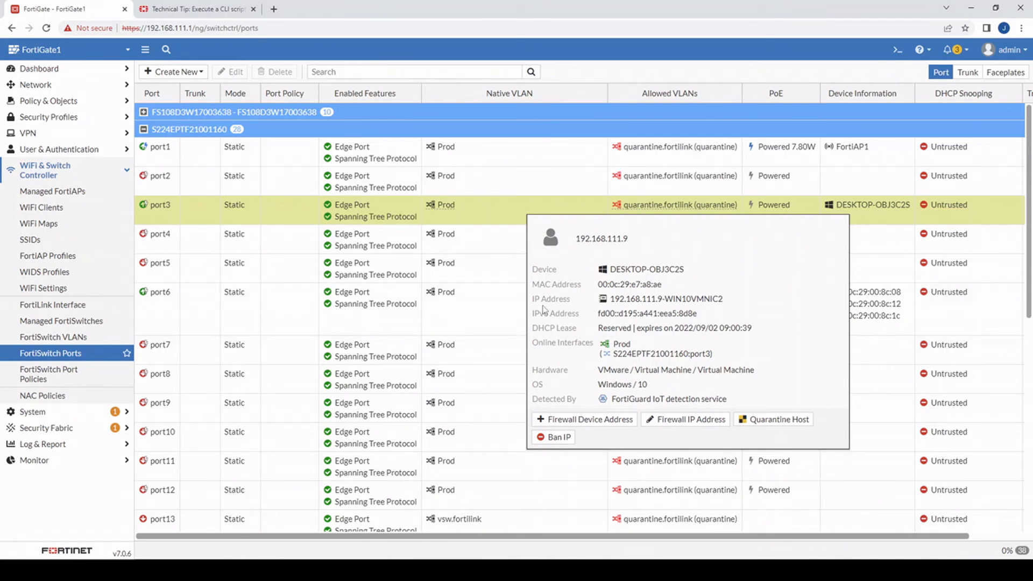
{"action": "mouse_move", "coordinate": [611, 310]}
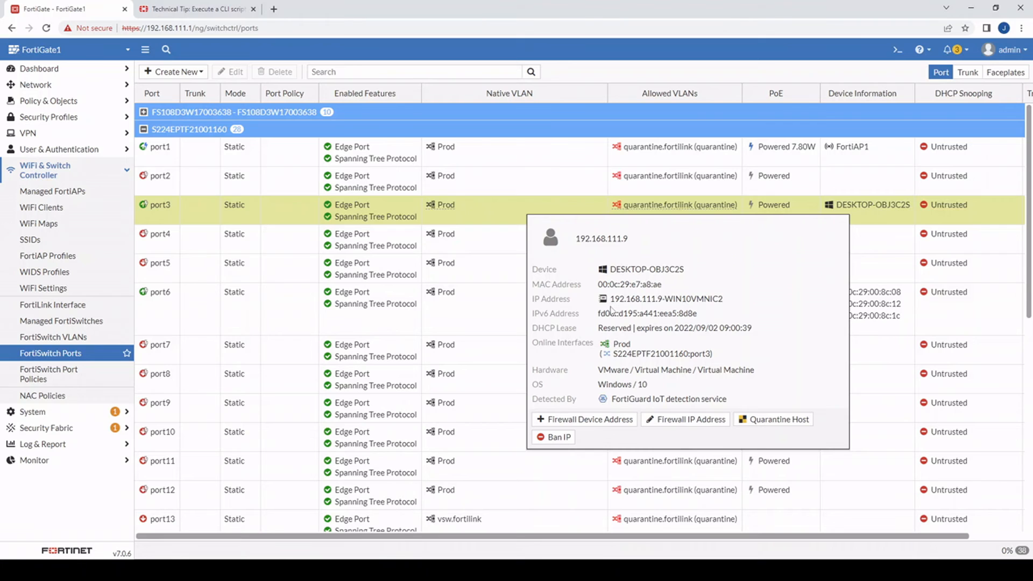
{"action": "mouse_move", "coordinate": [775, 426]}
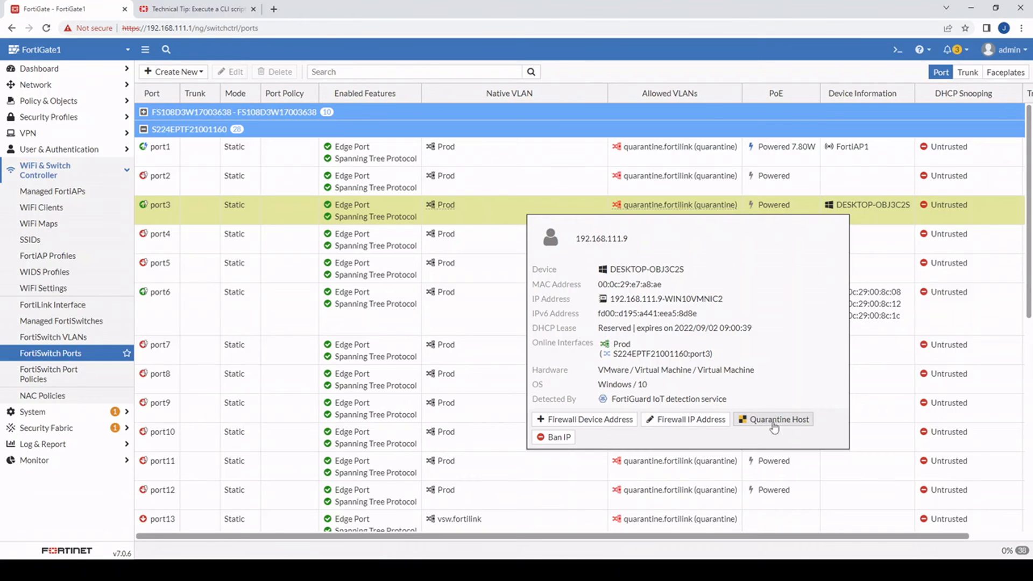
{"action": "mouse_move", "coordinate": [773, 425]}
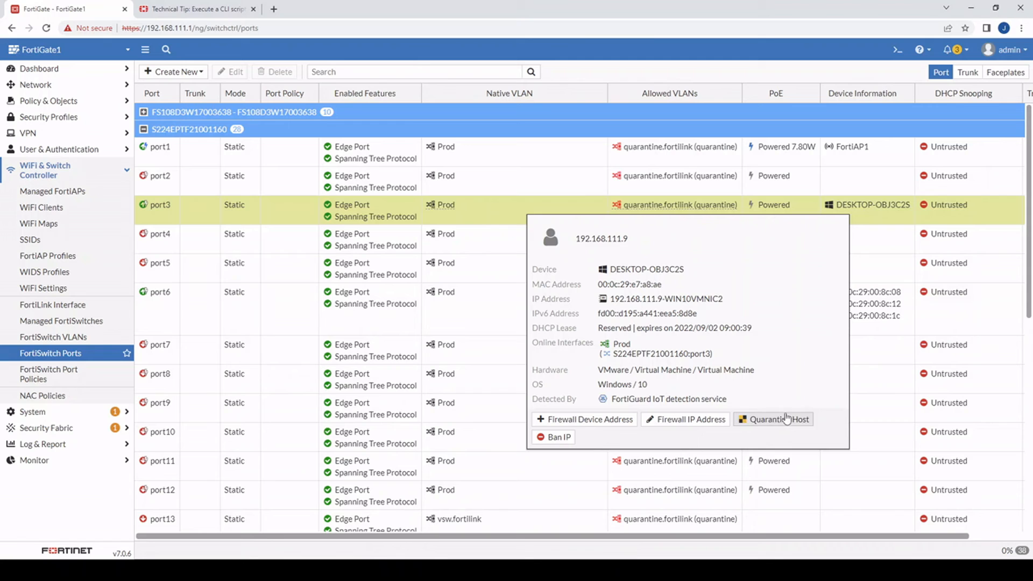
{"action": "mouse_move", "coordinate": [705, 349]}
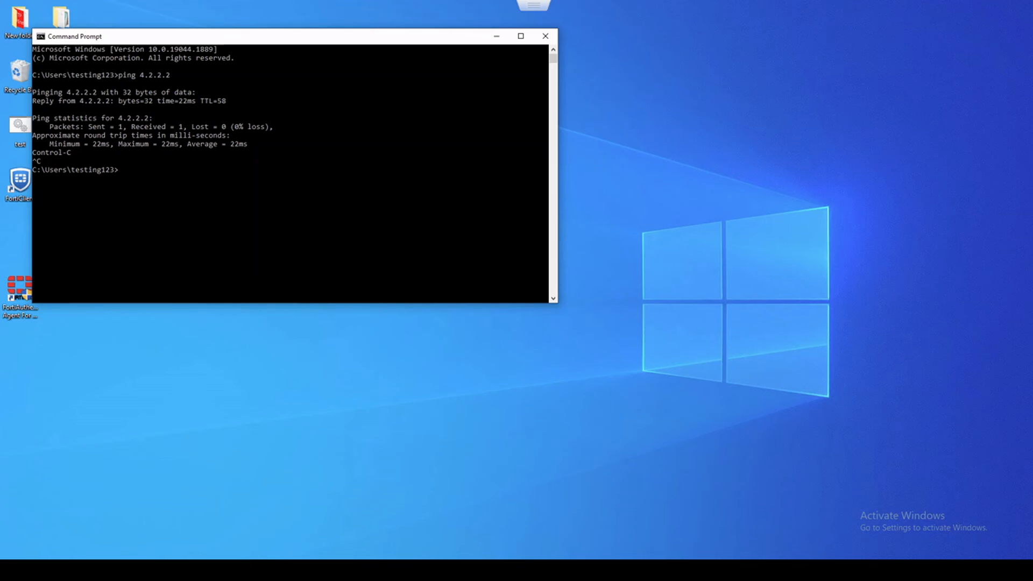
Ping 4.2.2.2 from the host and confirm replies with no loss.
{"action": "type", "text": "ping 4.2.2.2"}
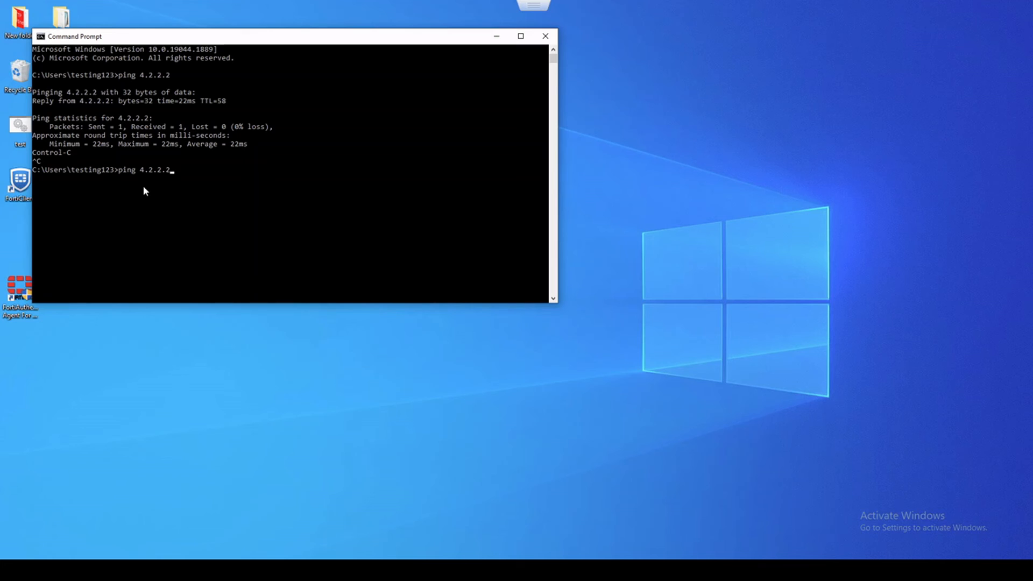
{"action": "key", "text": "Enter"}
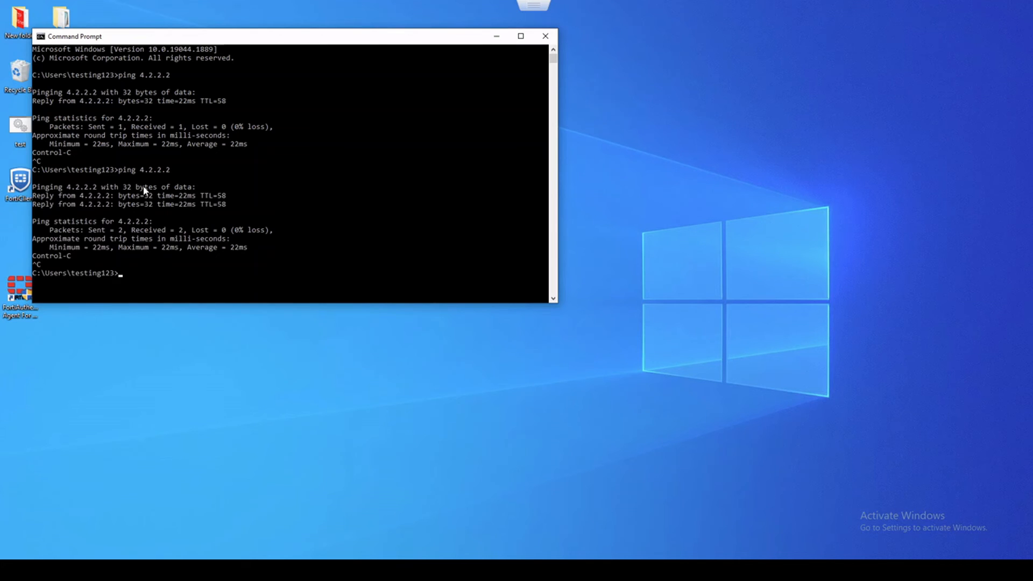
{"action": "left_click_drag", "start_coordinate": [31, 194], "coordinate": [230, 204]}
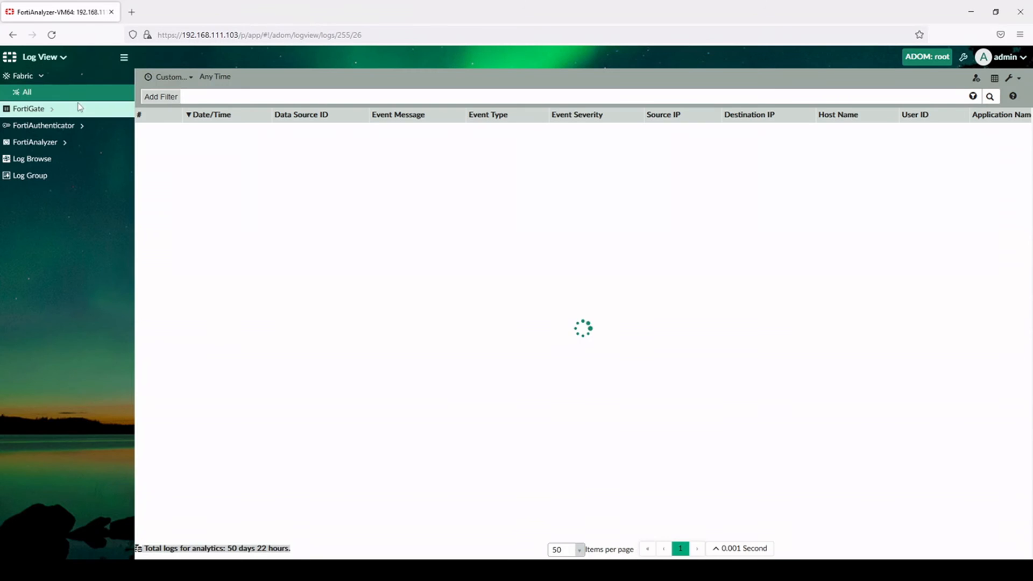
From the antivirus logs, switch to the FortiSoC module and view the FortiGate event handlers.
{"action": "left_click", "coordinate": [27, 108]}
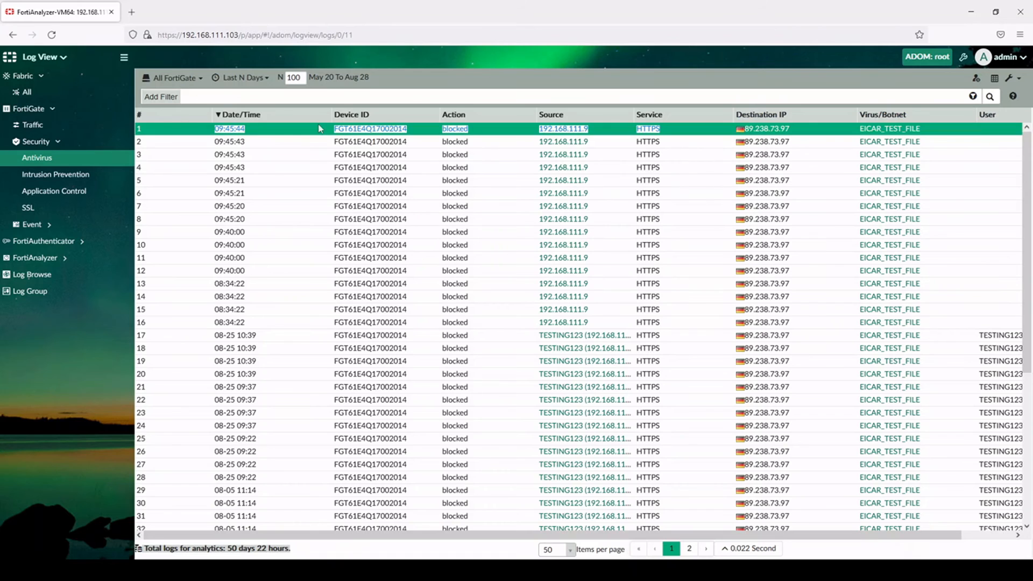
{"action": "mouse_move", "coordinate": [229, 141]}
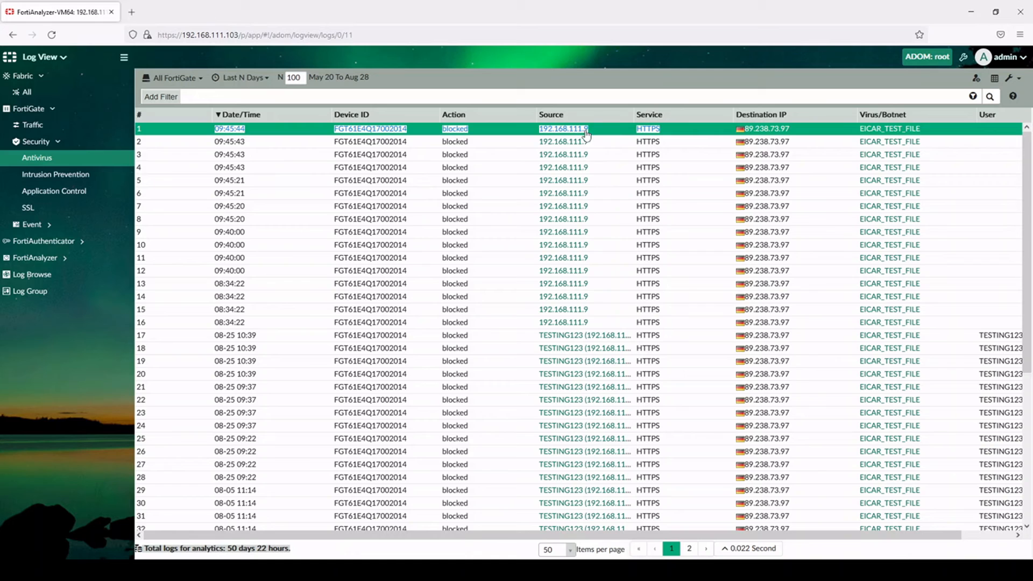
{"action": "left_click", "coordinate": [41, 57]}
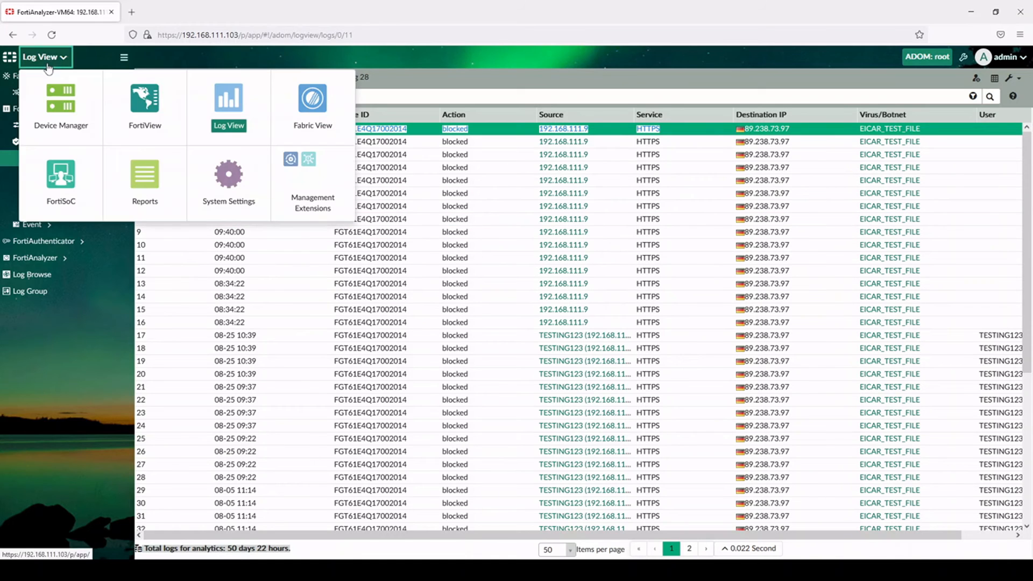
{"action": "mouse_move", "coordinate": [59, 185]}
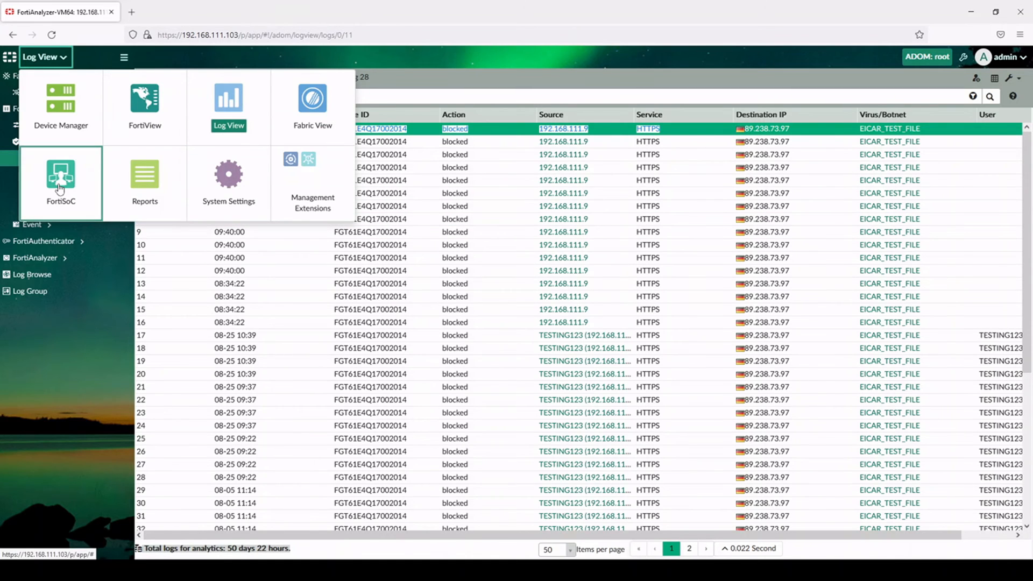
{"action": "left_click", "coordinate": [60, 177]}
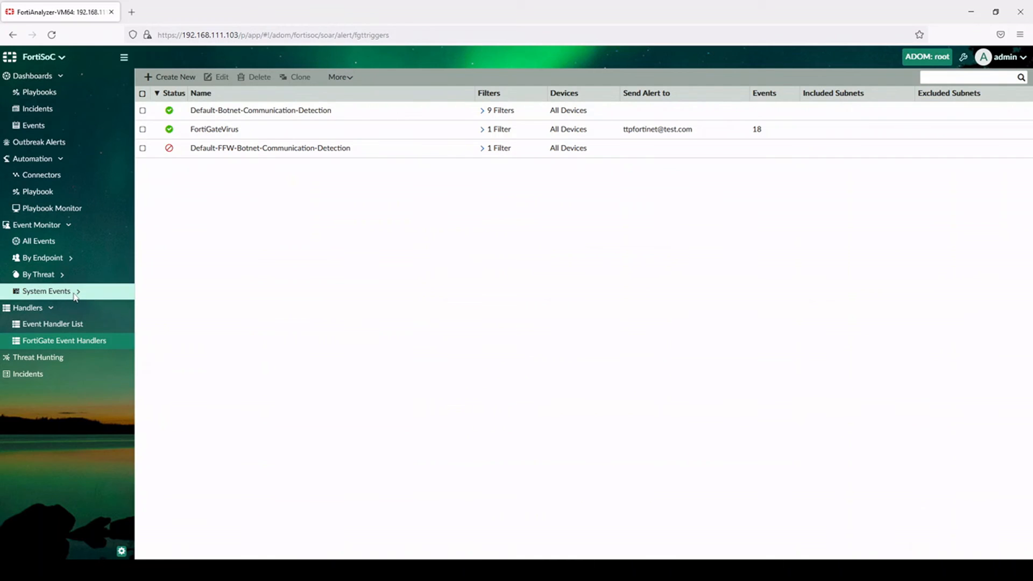
{"action": "mouse_move", "coordinate": [277, 173]}
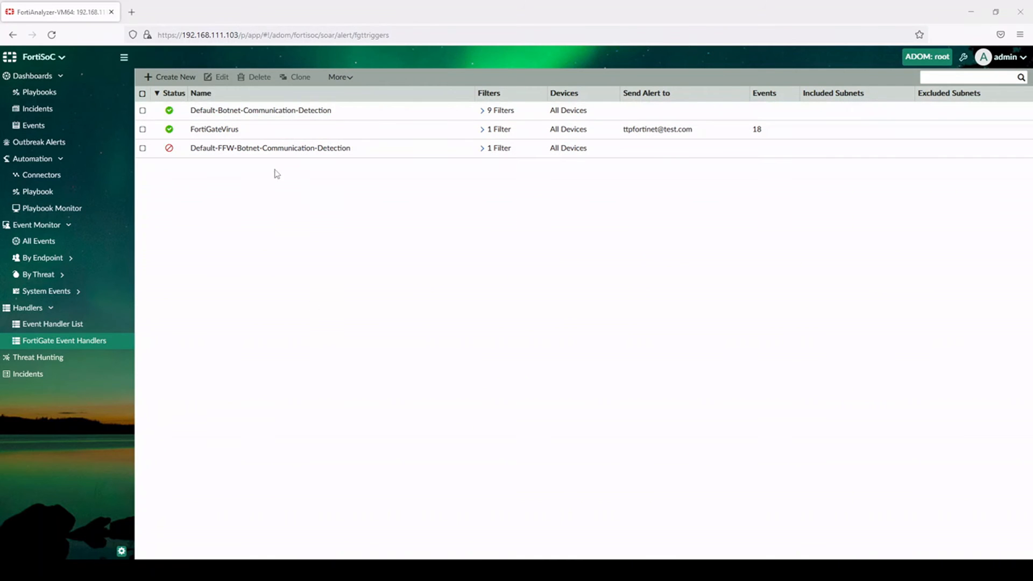
{"action": "mouse_move", "coordinate": [745, 134]}
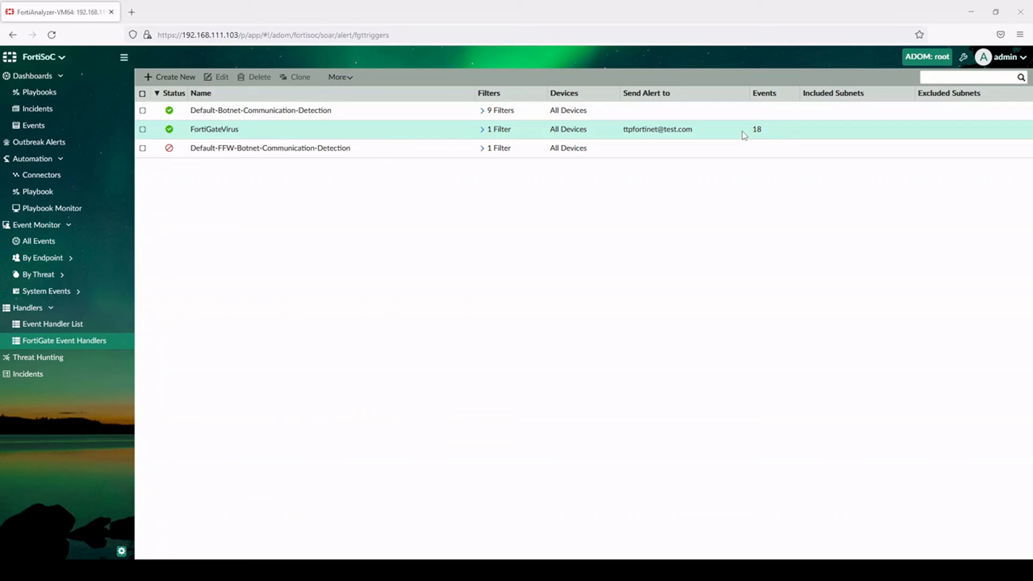
{"action": "left_click", "coordinate": [142, 129]}
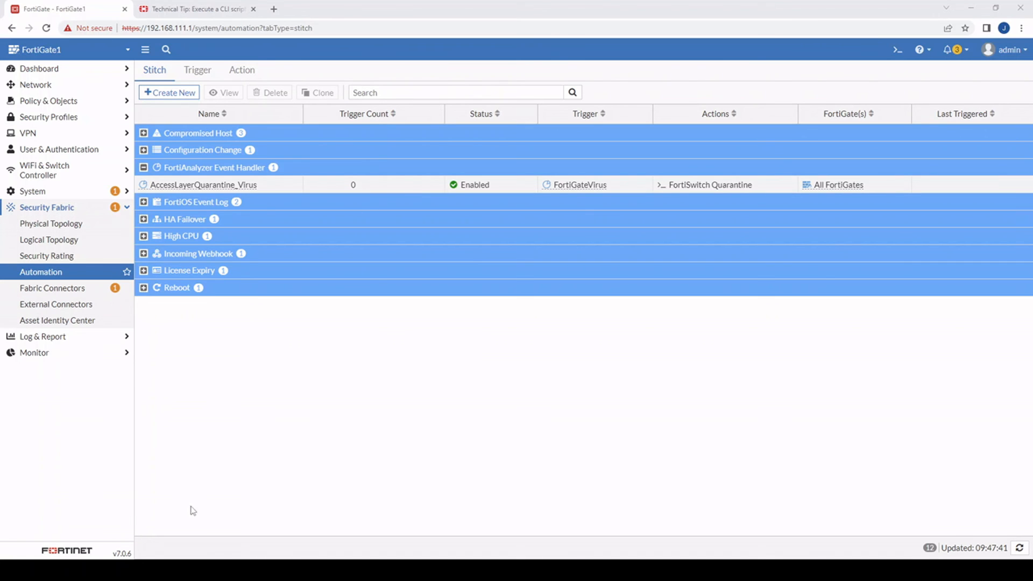
{"action": "mouse_move", "coordinate": [66, 275]}
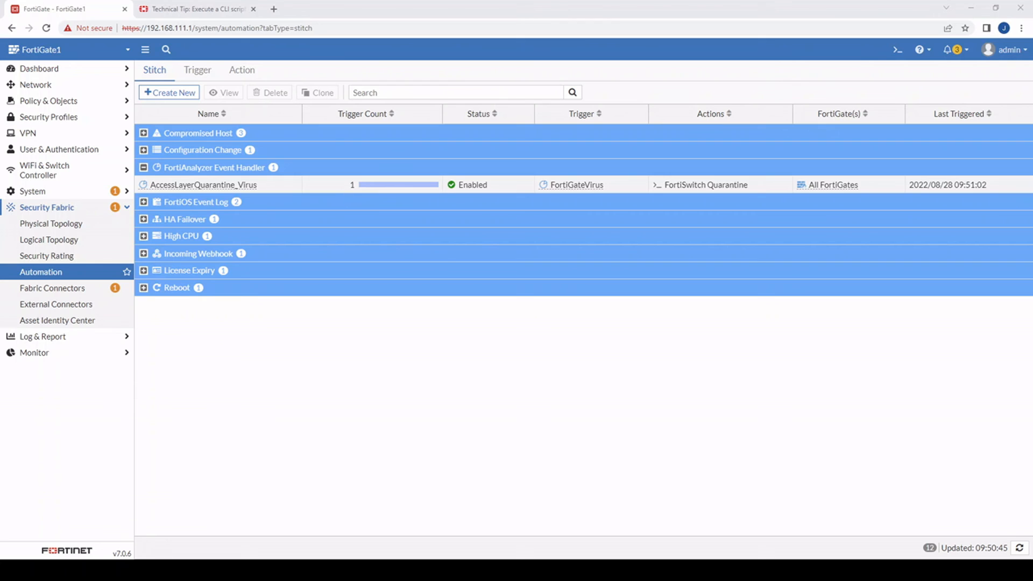
{"action": "mouse_move", "coordinate": [70, 325]}
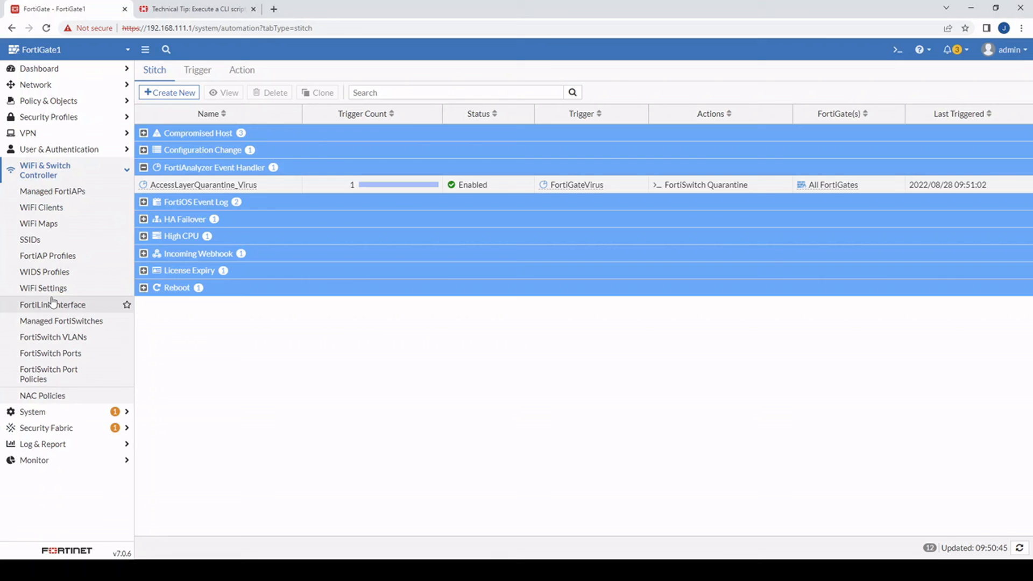
From FortiSwitch Ports, remove the quarantine on the port3 host and confirm.
{"action": "left_click", "coordinate": [61, 320]}
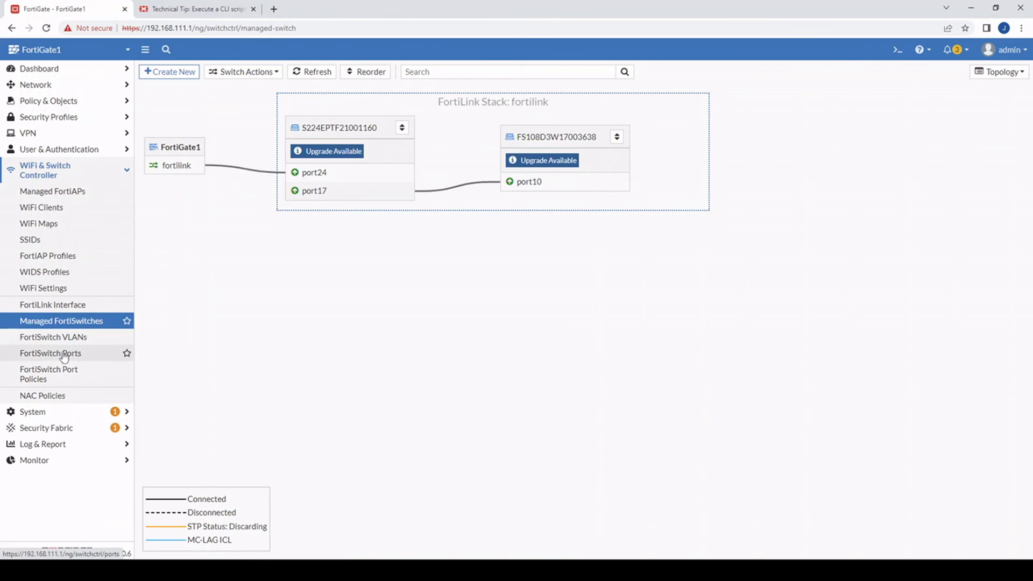
{"action": "left_click", "coordinate": [50, 353]}
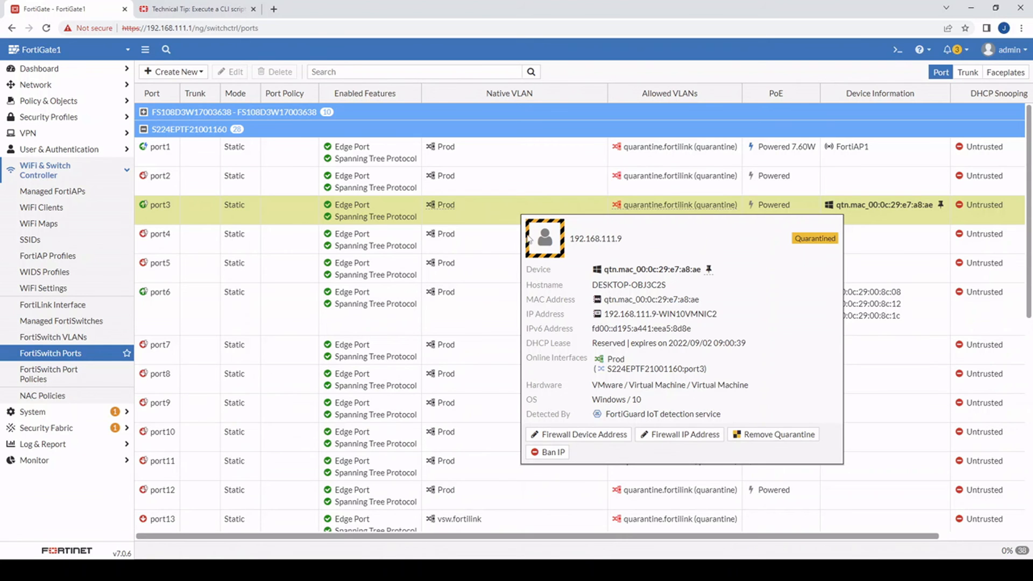
{"action": "mouse_move", "coordinate": [523, 245]}
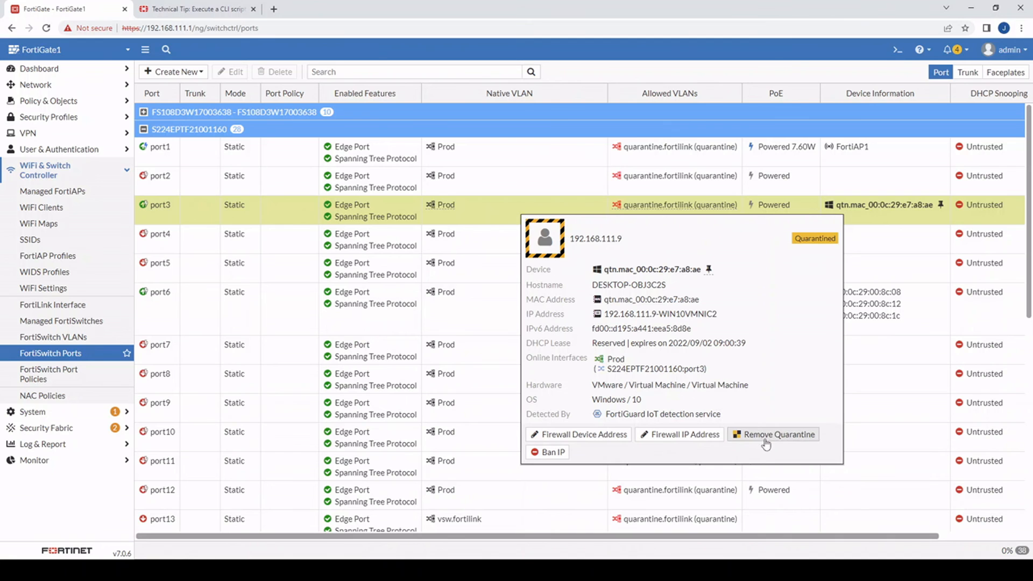
{"action": "mouse_move", "coordinate": [766, 403]}
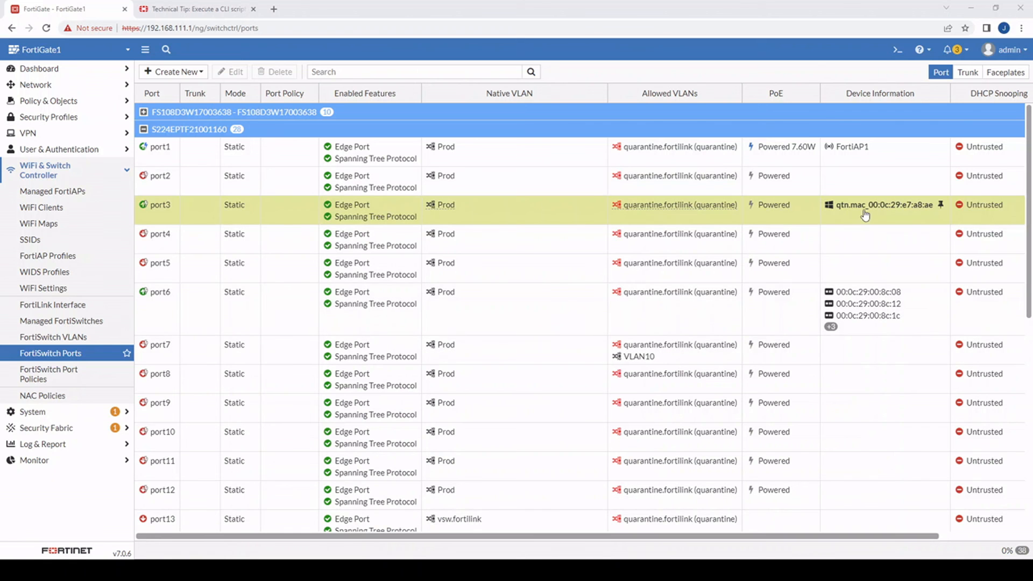
{"action": "left_click", "coordinate": [882, 205]}
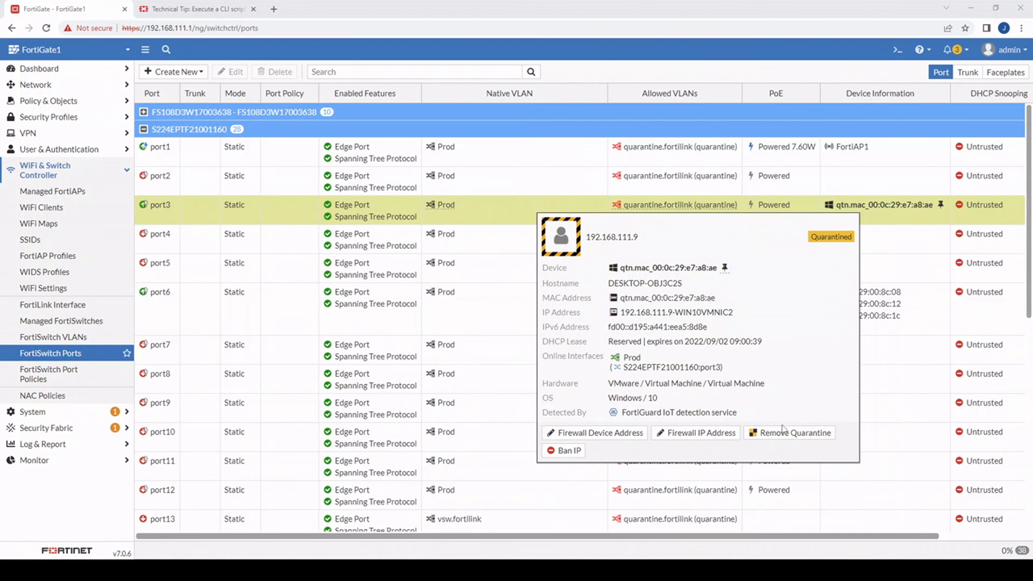
{"action": "left_click", "coordinate": [795, 433]}
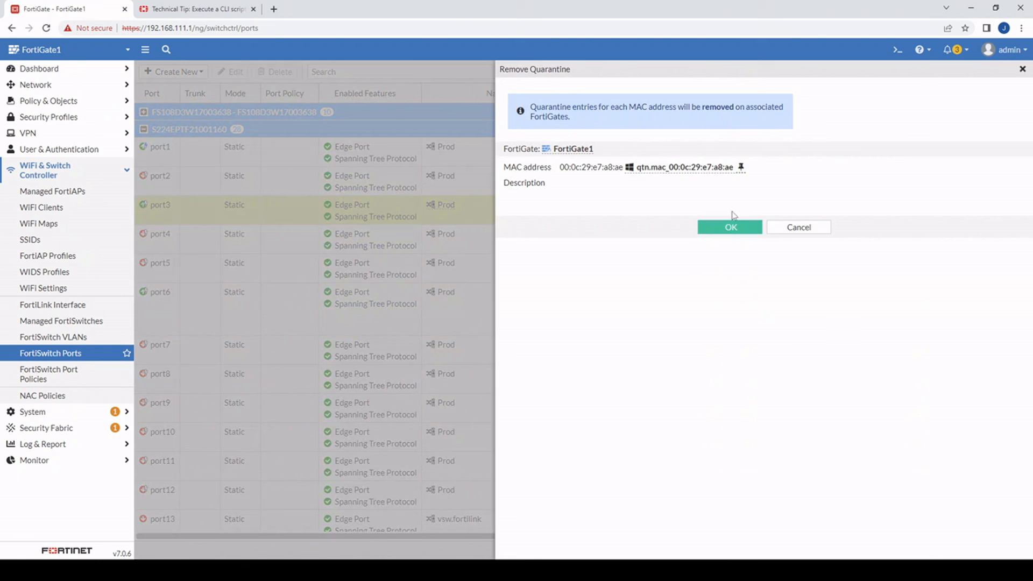
{"action": "left_click", "coordinate": [730, 227]}
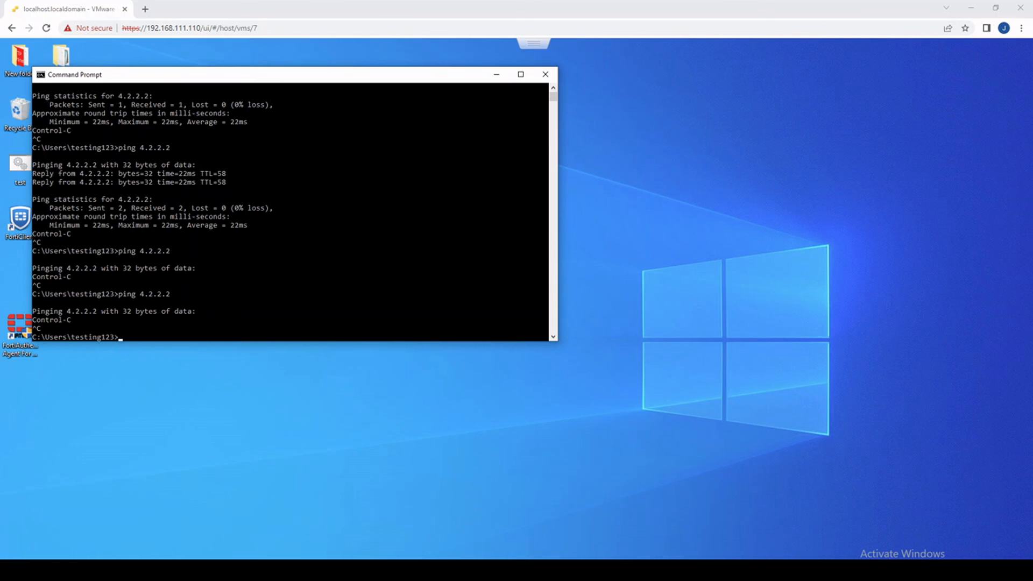
Focus the host's Command Prompt to ping 4.2.2.2, which gets no replies.
{"action": "left_click", "coordinate": [226, 235]}
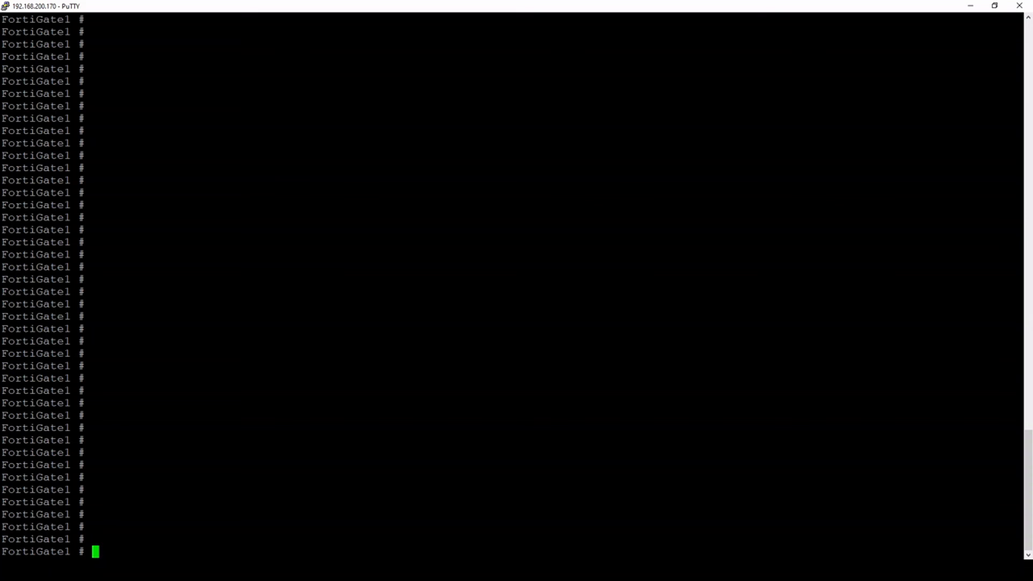
Run 'diag test application autod -1' and 'diag debug application autod -1' on FortiGate1.
{"action": "type", "text": "diag"}
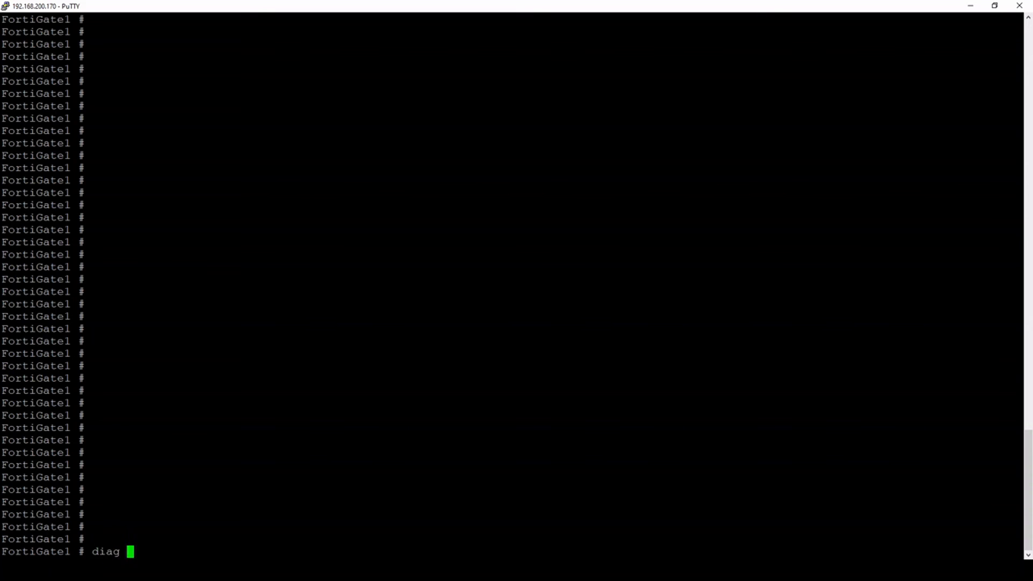
{"action": "type", "text": "test application"}
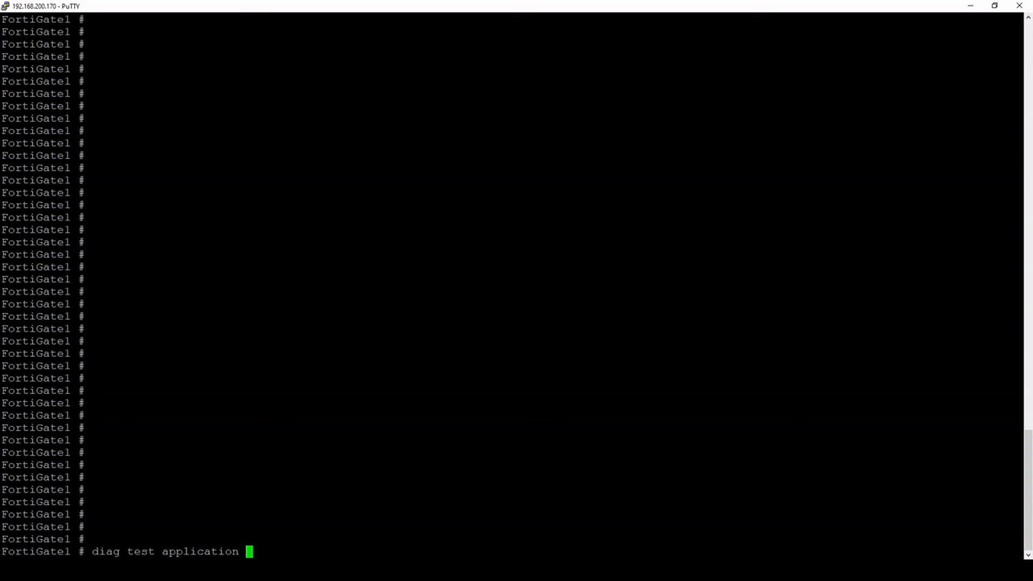
{"action": "type", "text": "autod -1"}
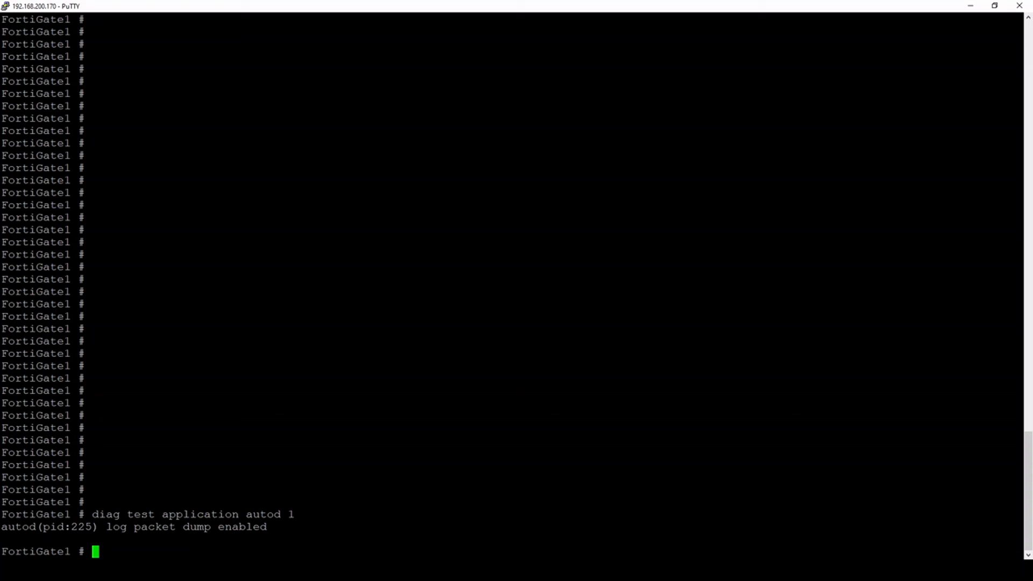
{"action": "type", "text": "diag debug ap"}
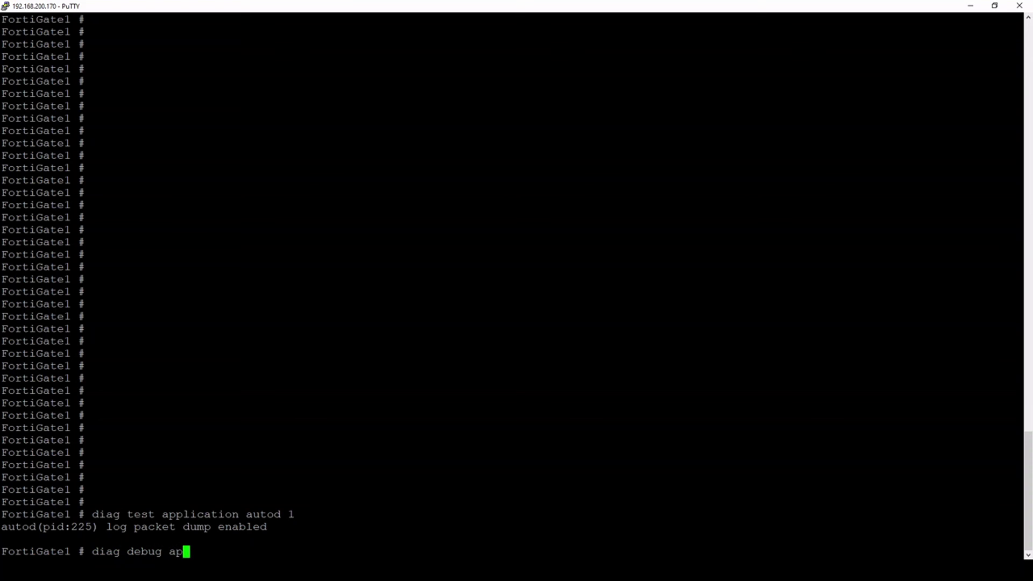
{"action": "type", "text": "plication autod -"}
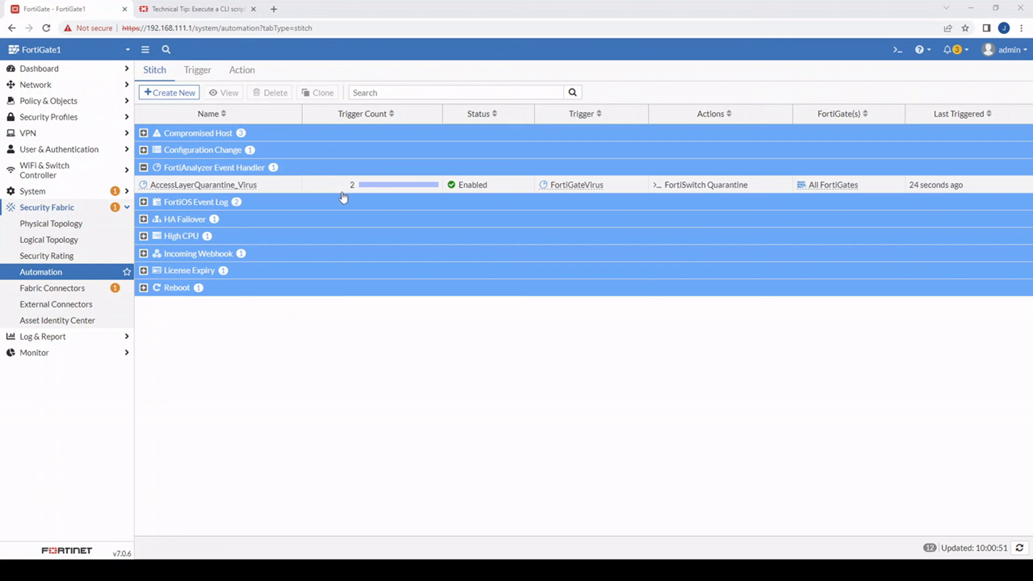
{"action": "mouse_move", "coordinate": [612, 11]}
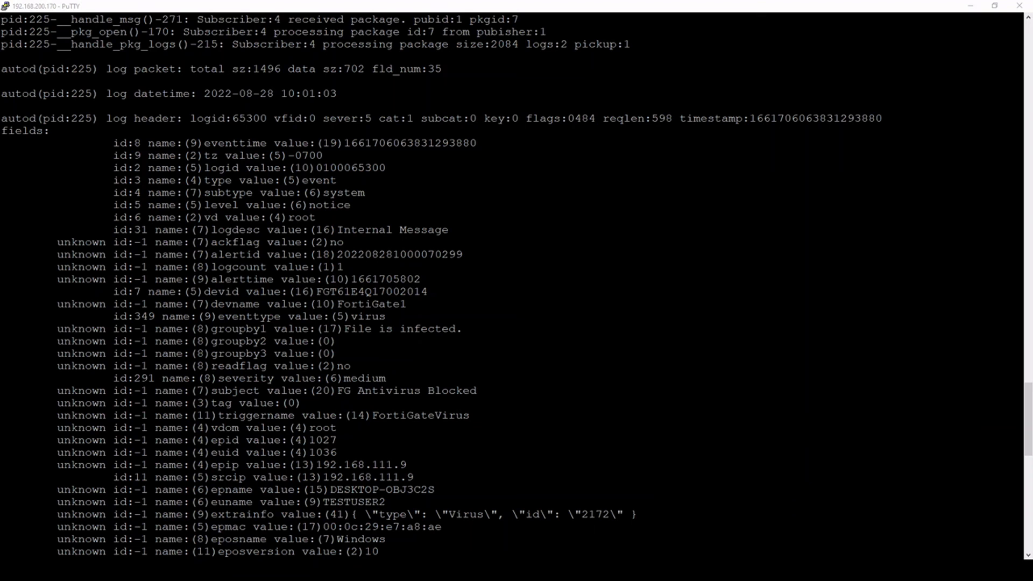
Scroll the autod debug output to the FortiGateVirus log fields and CLI script action for 192.168.111.9.
{"action": "scroll", "scroll_direction": "down", "scroll_amount": 3}
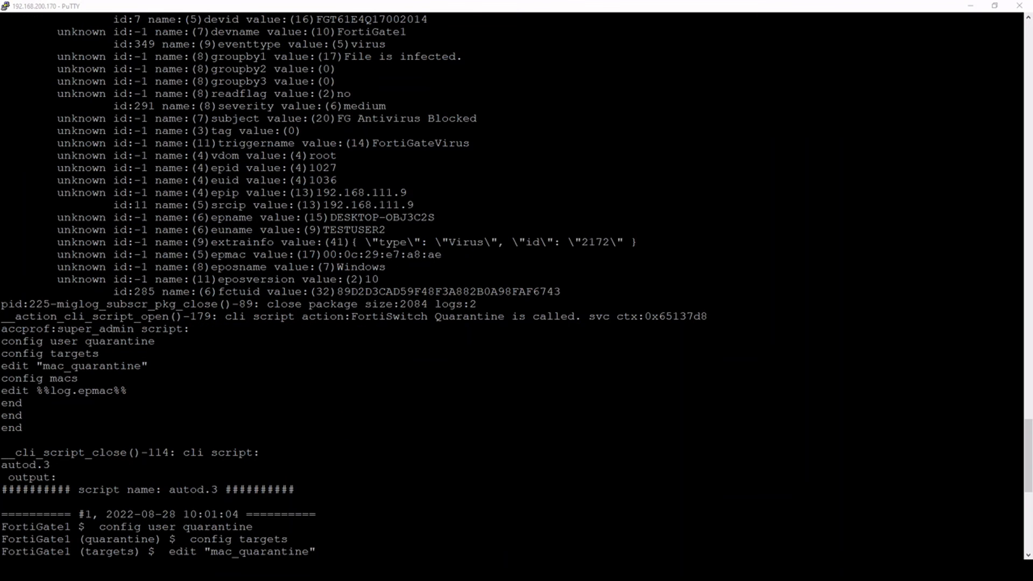
{"action": "double_click", "coordinate": [228, 254]}
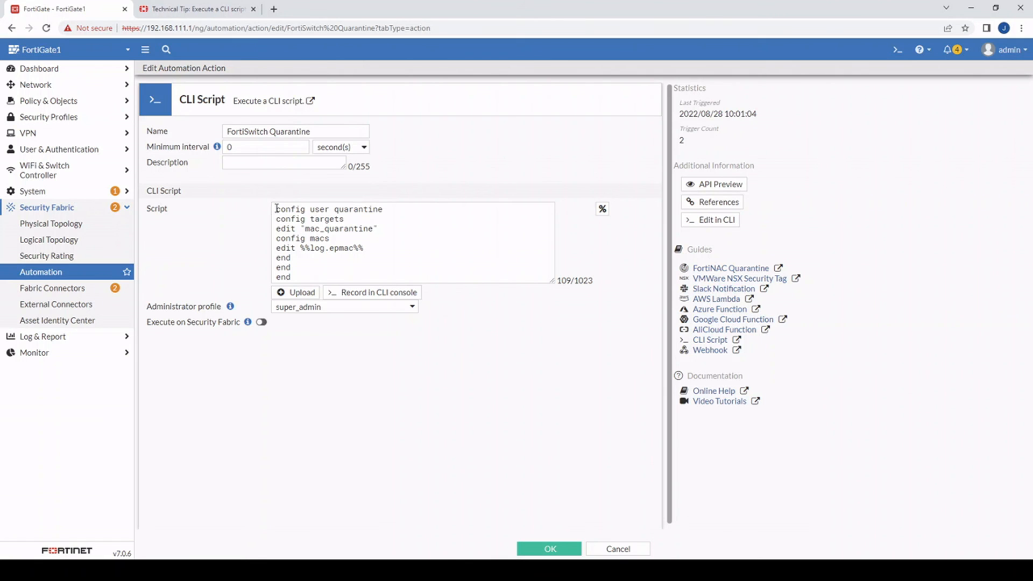
Highlight the first three config user quarantine lines of the FortiSwitch Quarantine script.
{"action": "left_click_drag", "start_coordinate": [277, 209], "coordinate": [379, 229]}
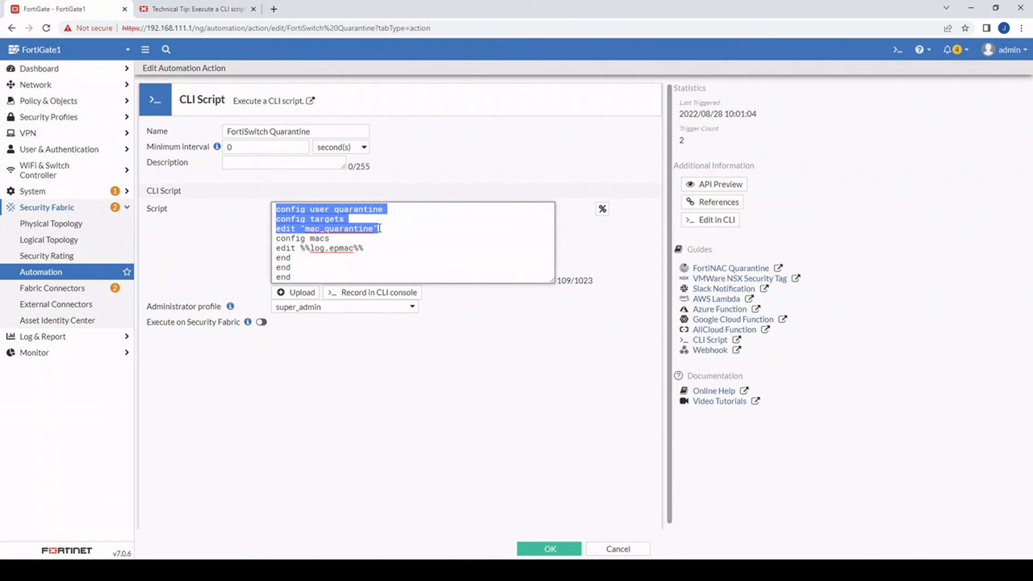